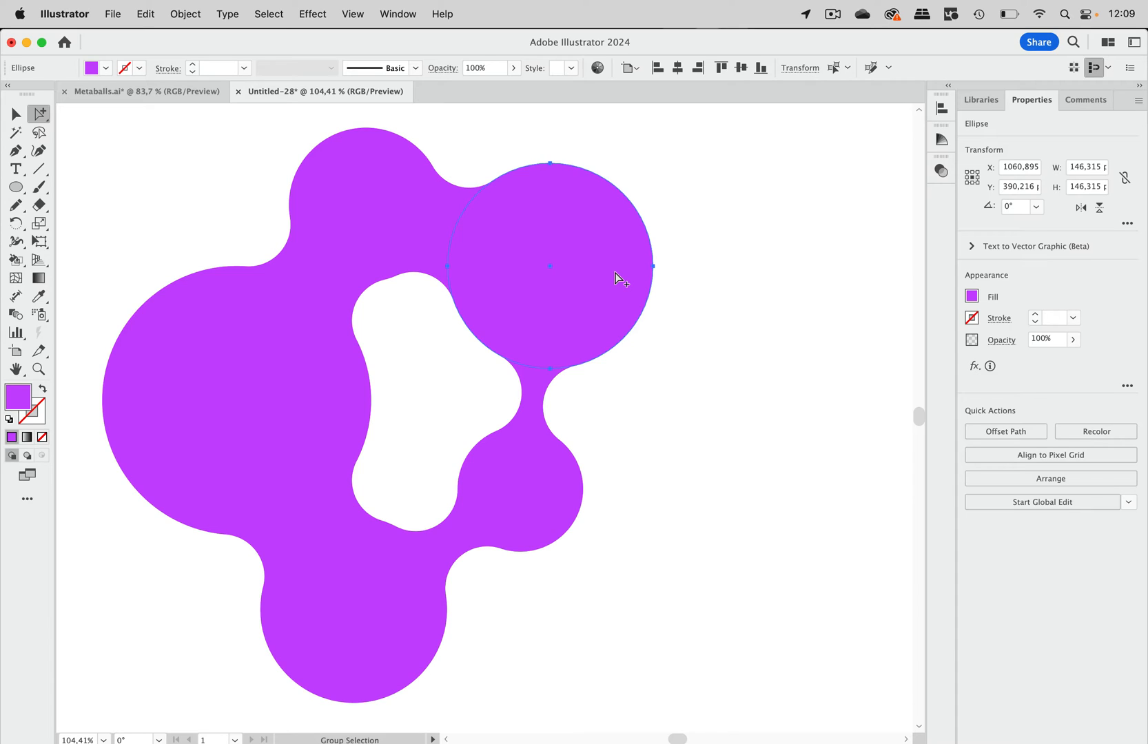
- In Metaballs.ai, show a shortened Layers panel listing five ellipses and select all circles
click(170, 117)
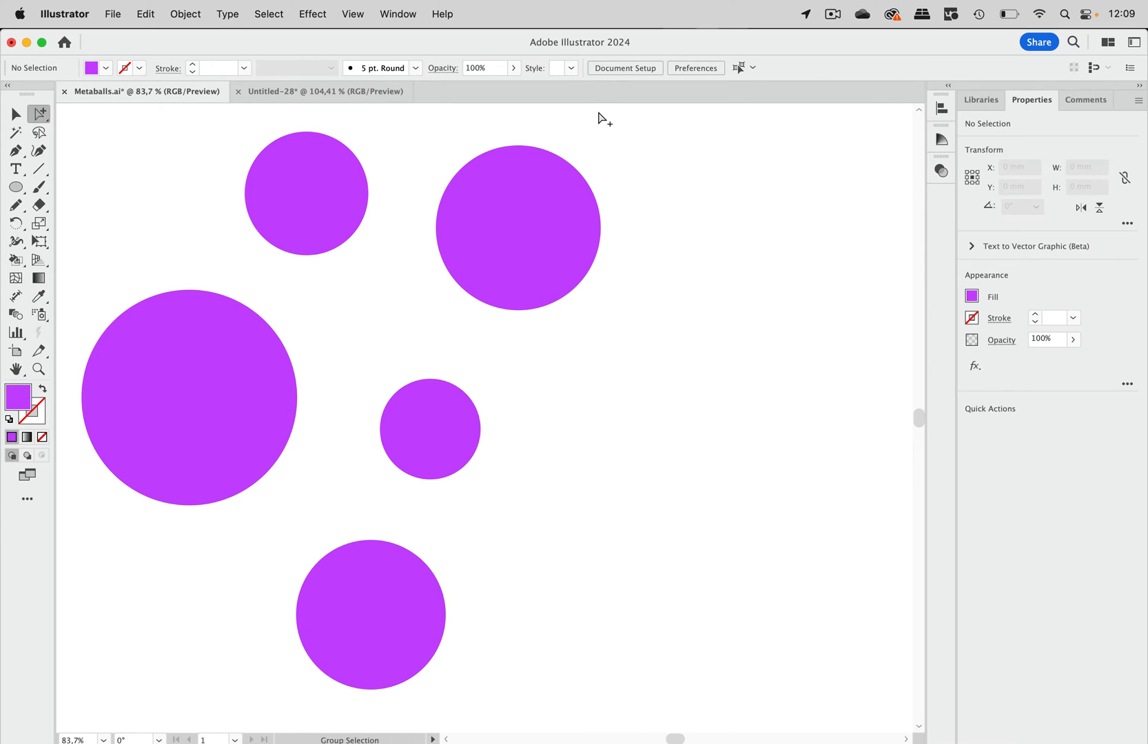
mouse_move(393, 20)
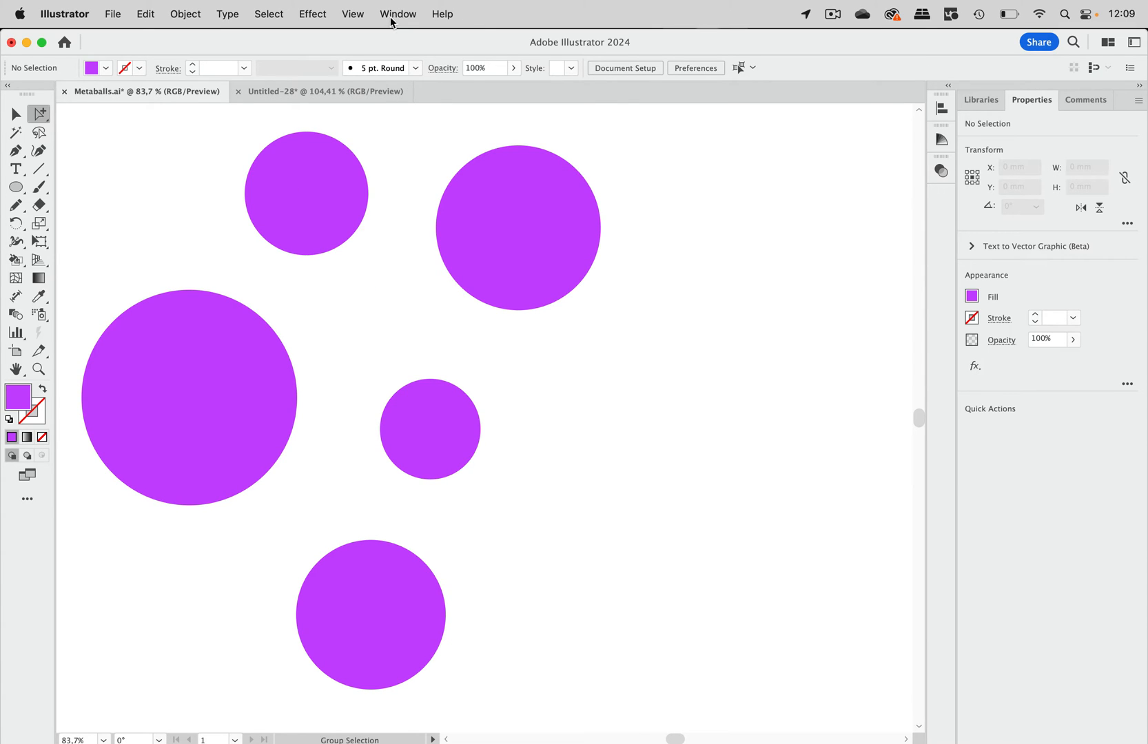
click(397, 13)
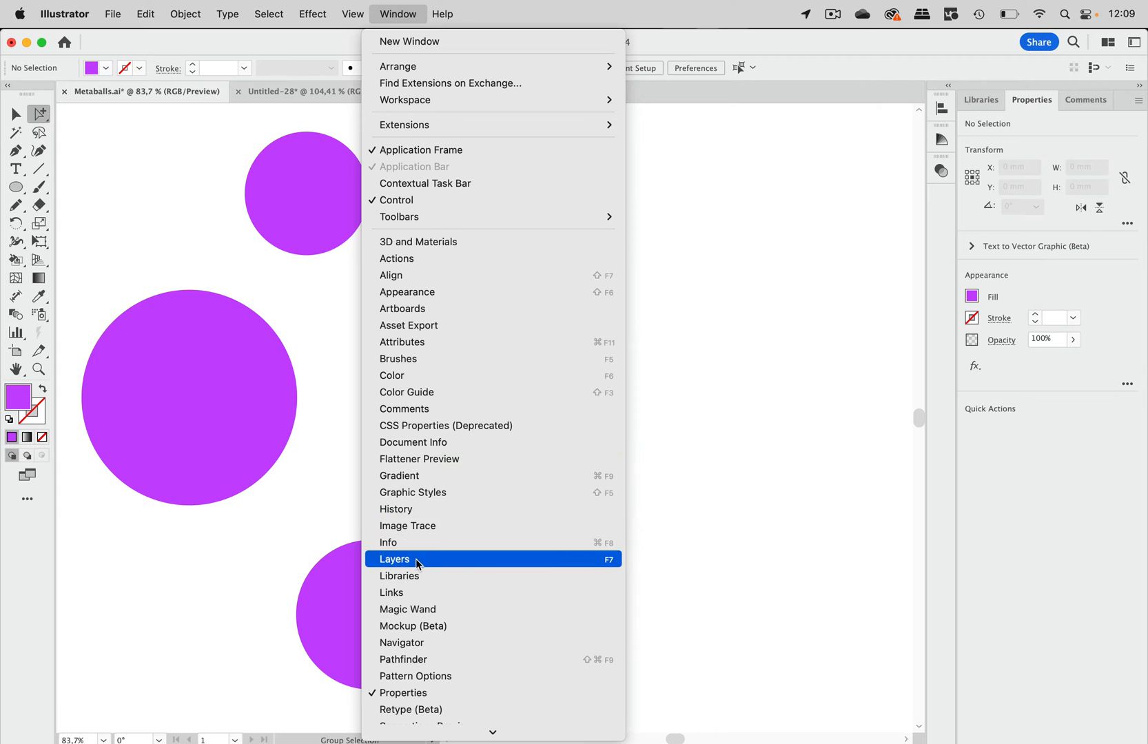
click(395, 559)
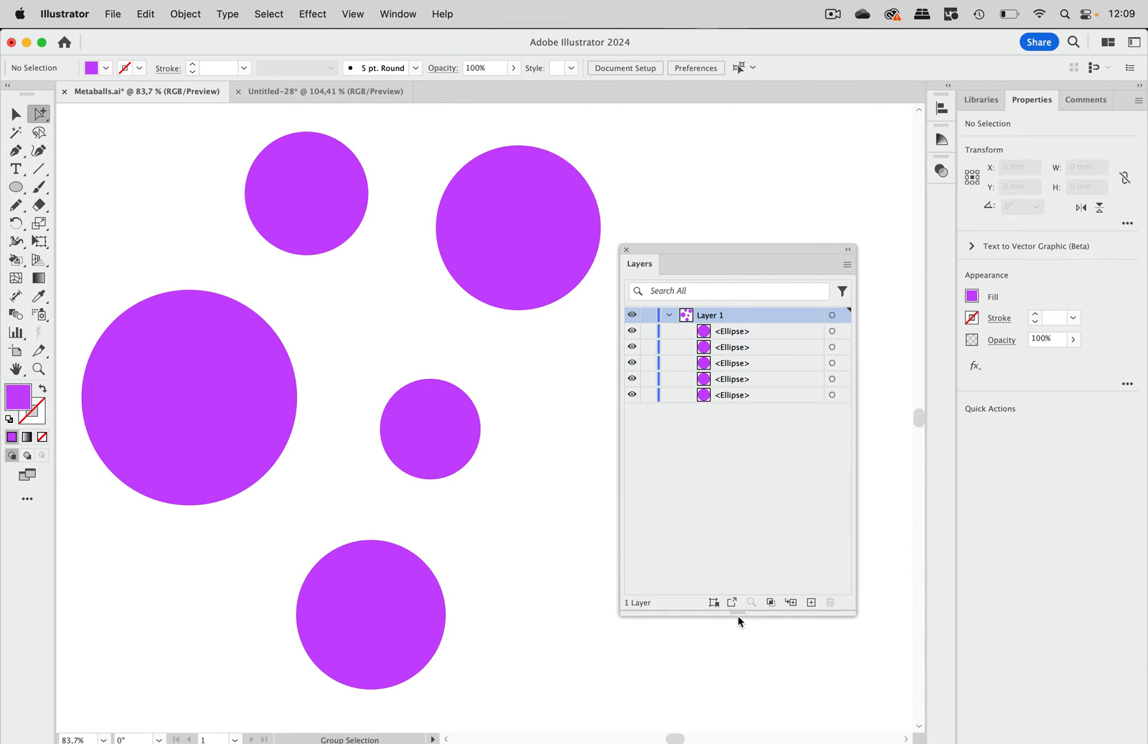
drag(738, 616, 738, 450)
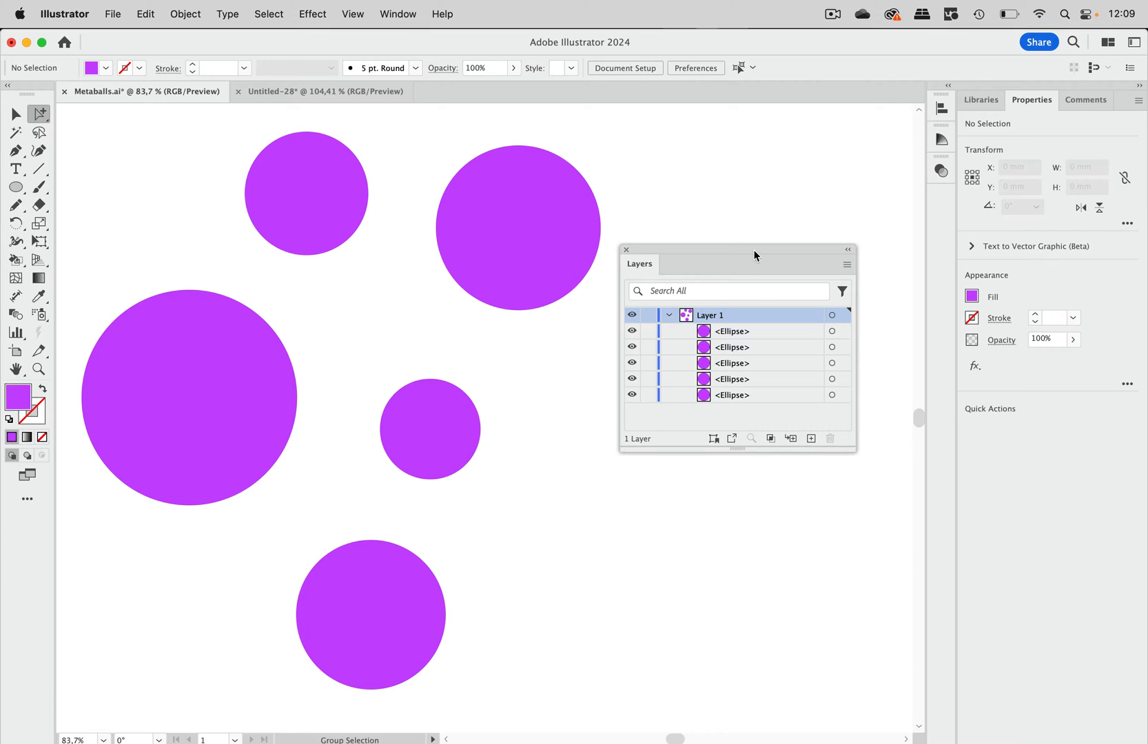
mouse_move(799, 360)
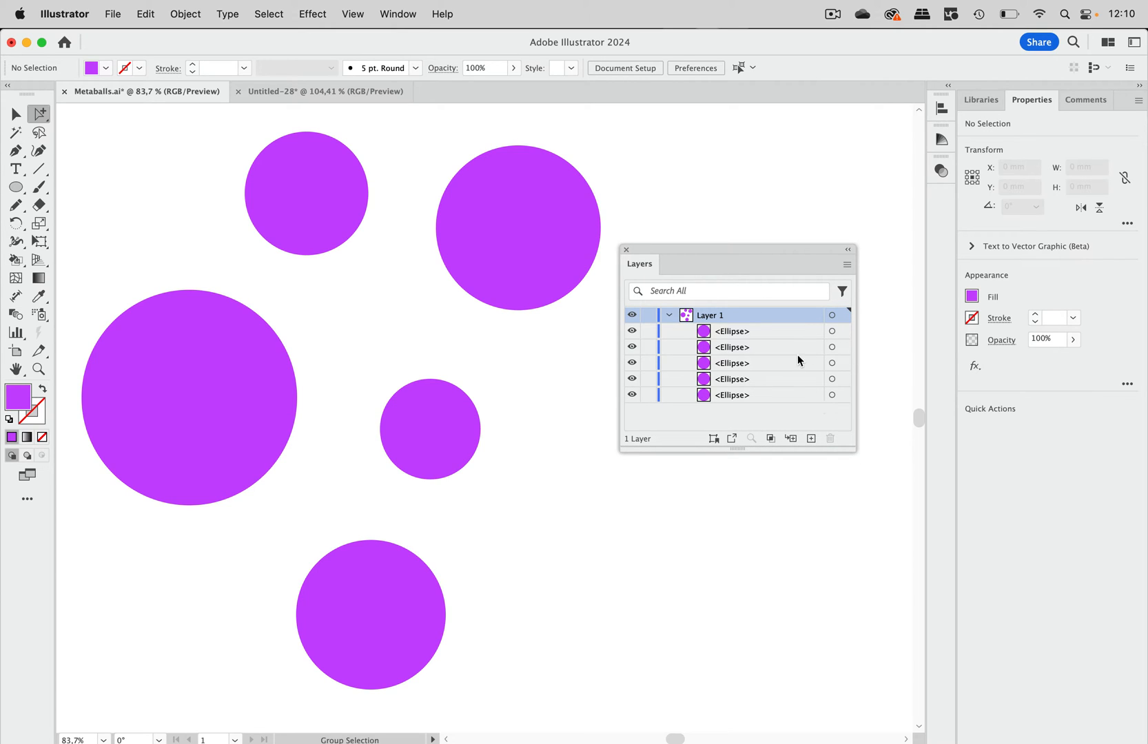
mouse_move(779, 252)
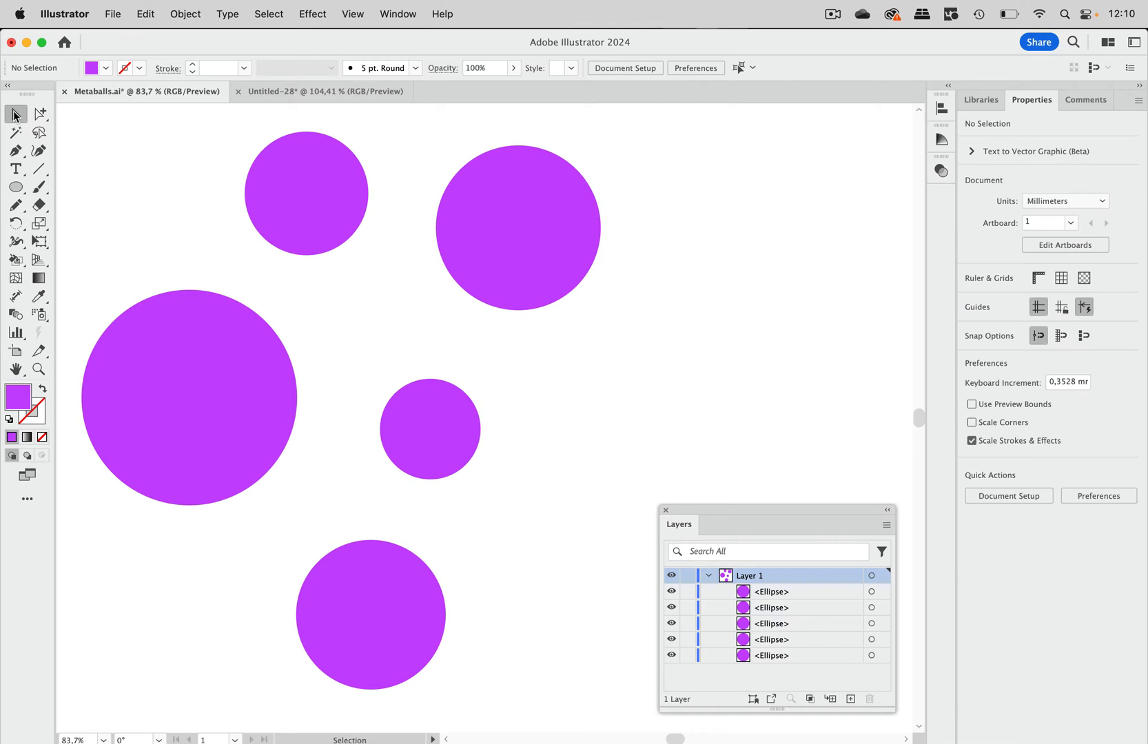
drag(125, 152, 313, 356)
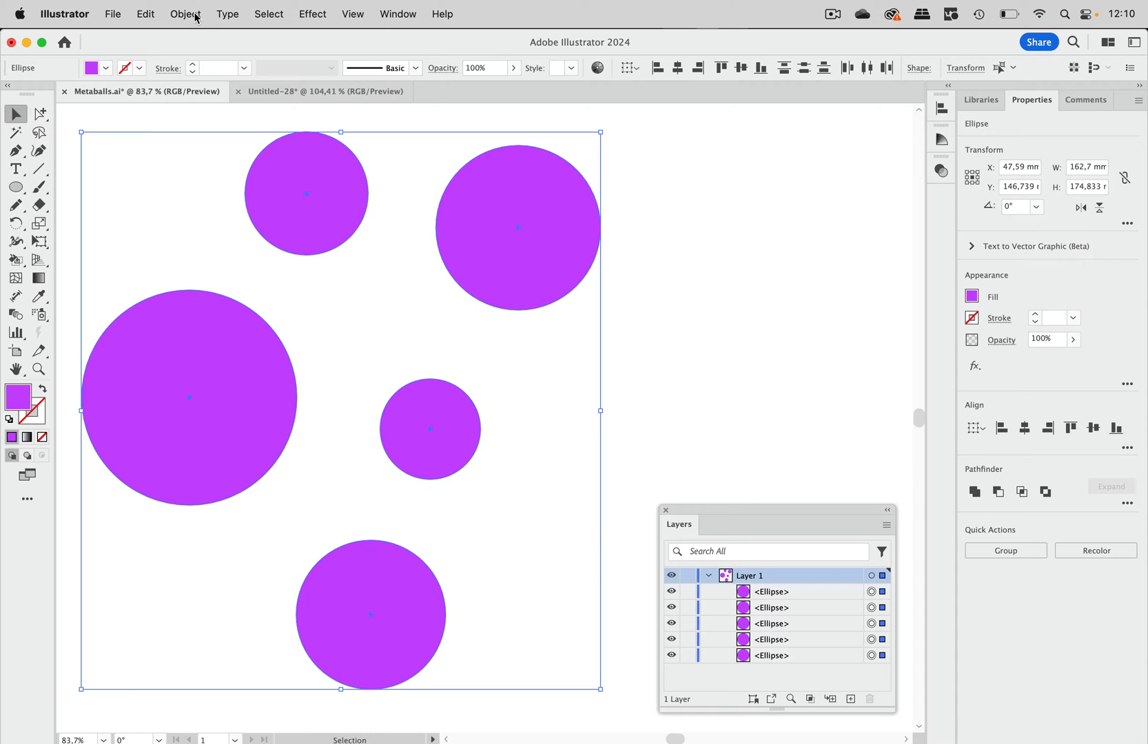
- Make the five circles one compound path and show the Appearance panel
click(184, 13)
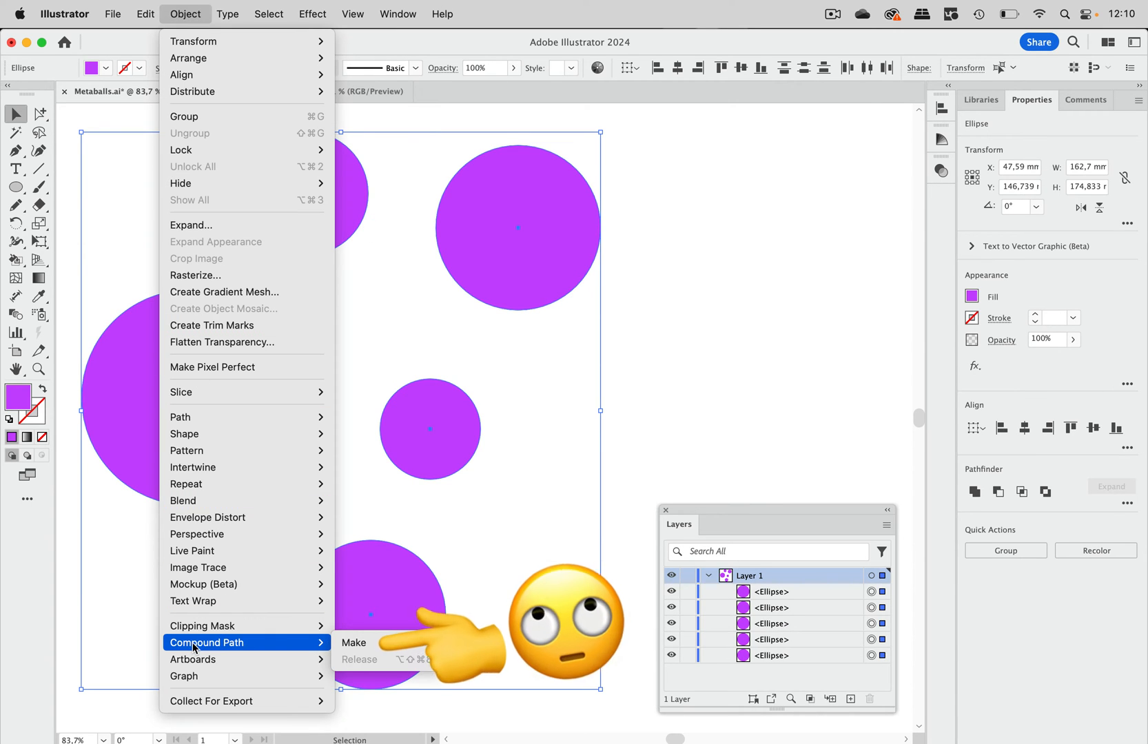
click(354, 643)
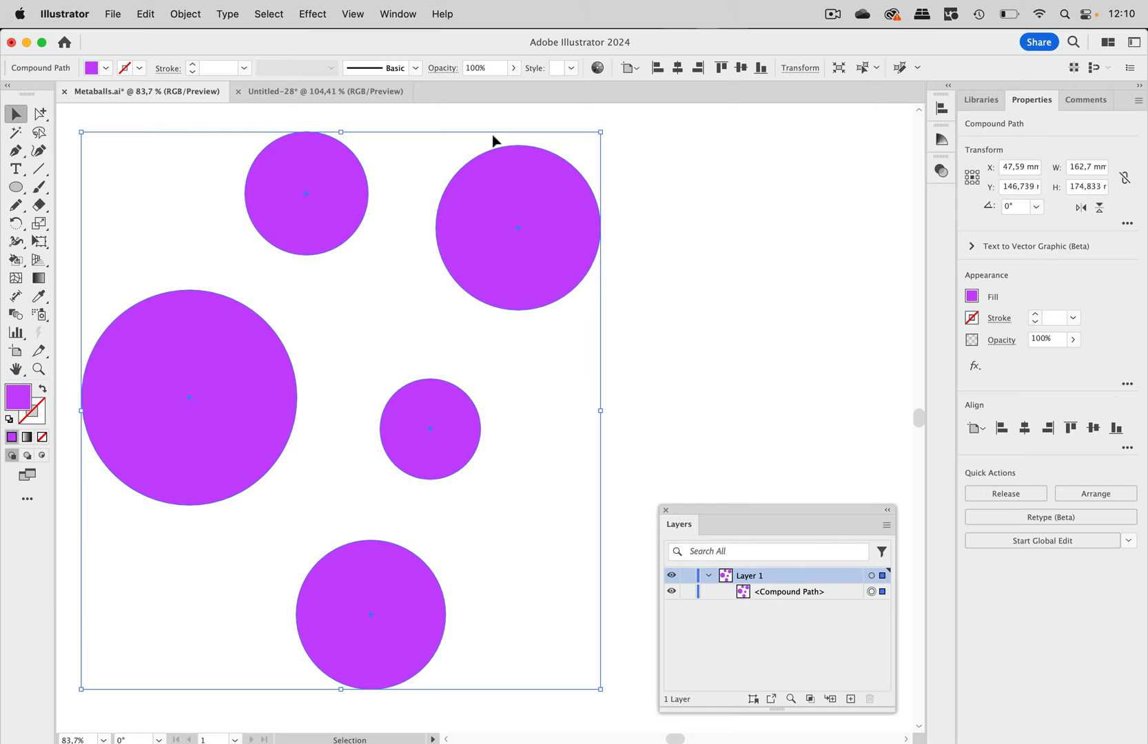
mouse_move(415, 27)
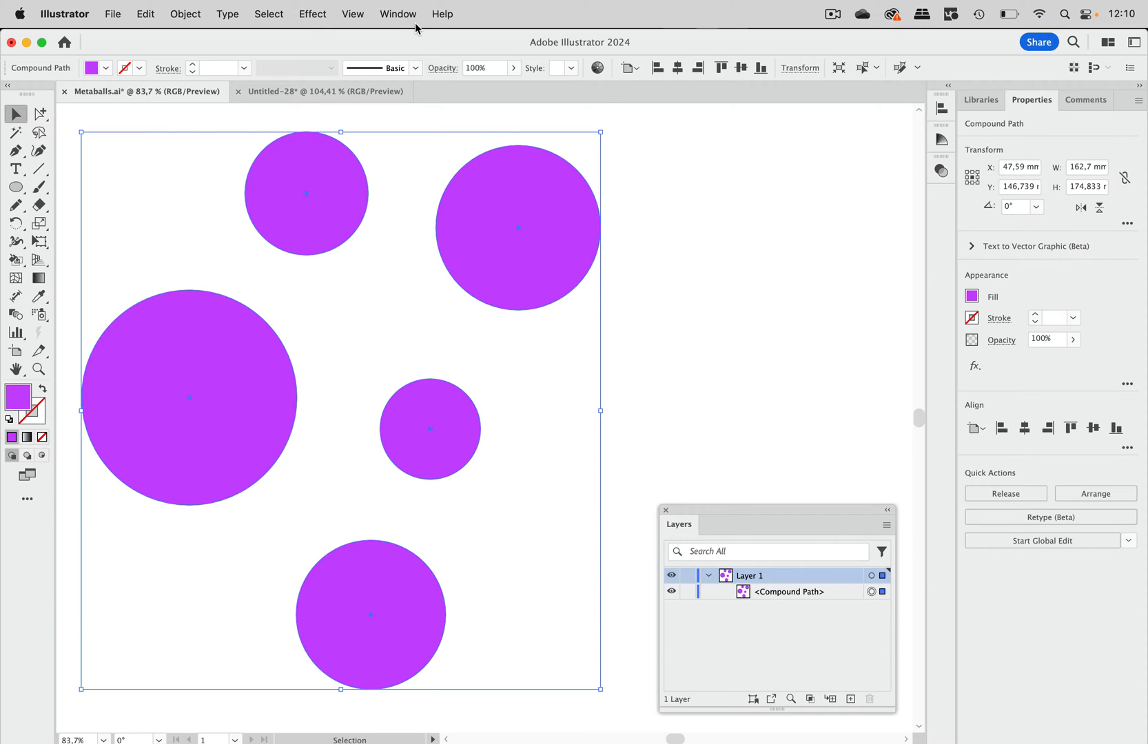
click(398, 13)
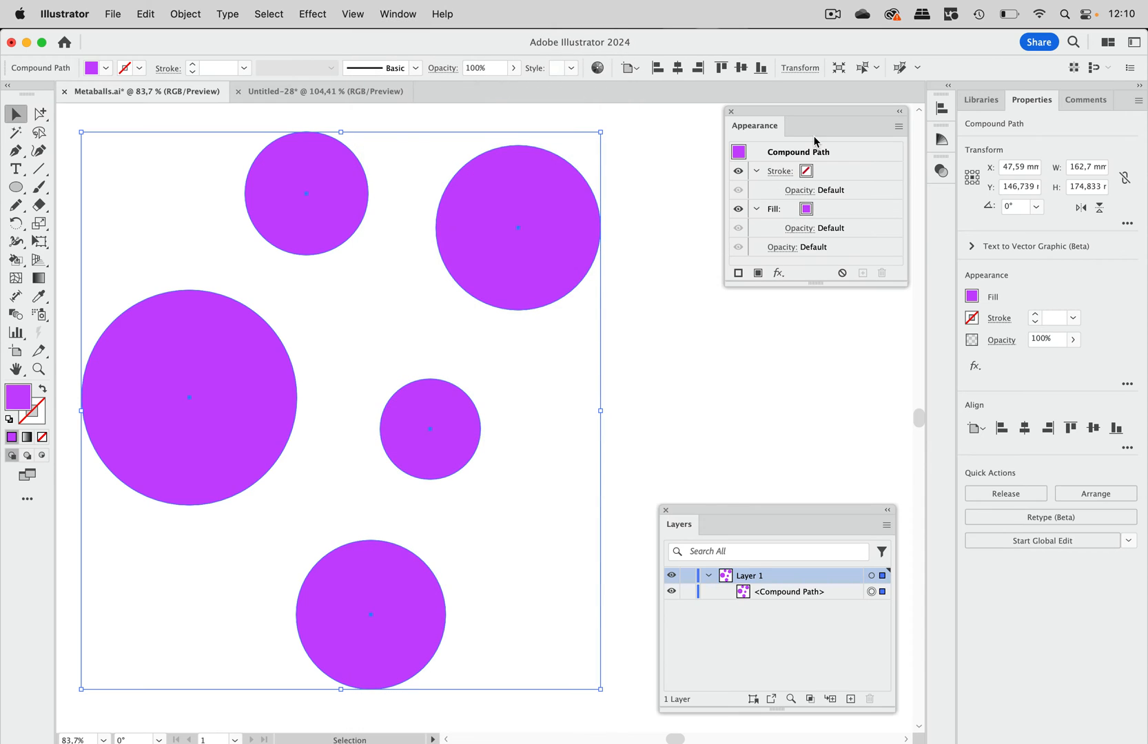
click(757, 171)
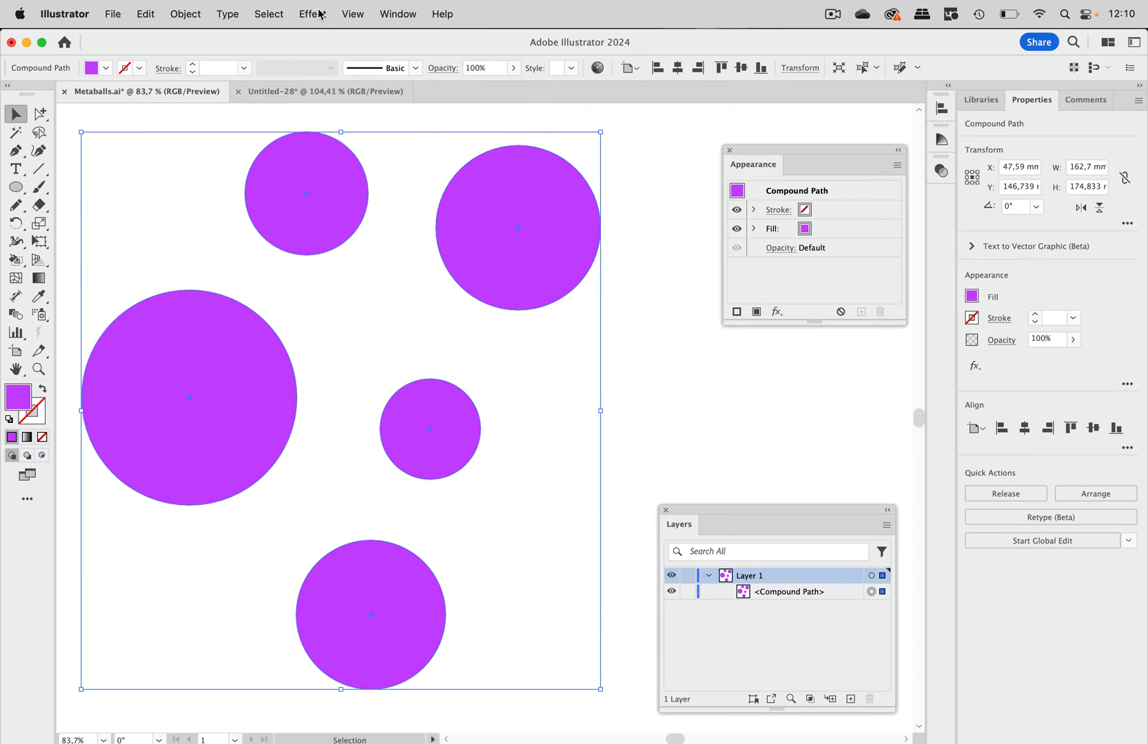
- Apply an Effect > Path > Offset Path of 10 mm to the compound path
click(313, 13)
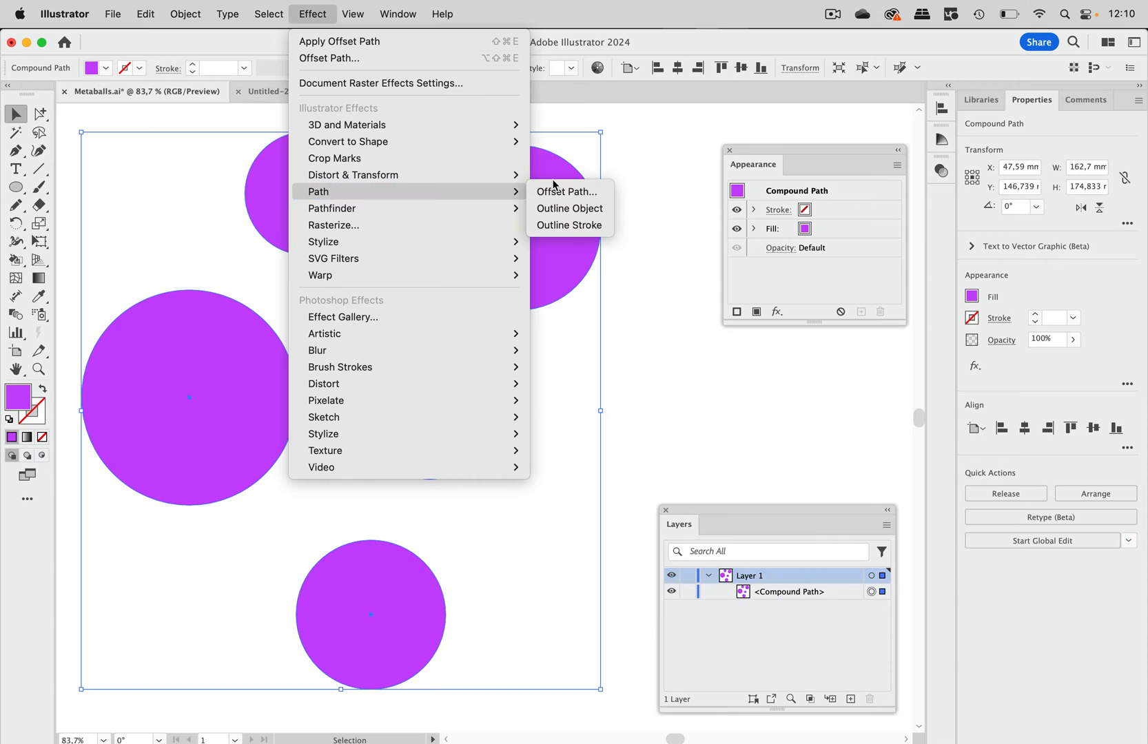
click(568, 191)
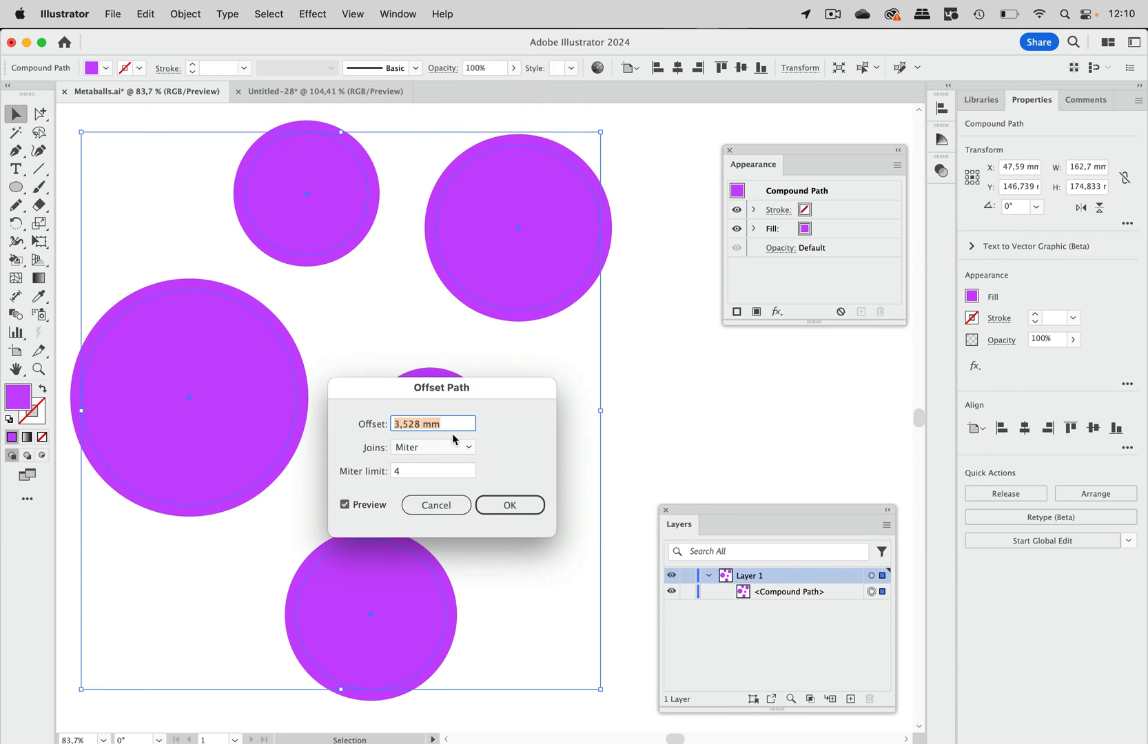
drag(441, 388, 538, 337)
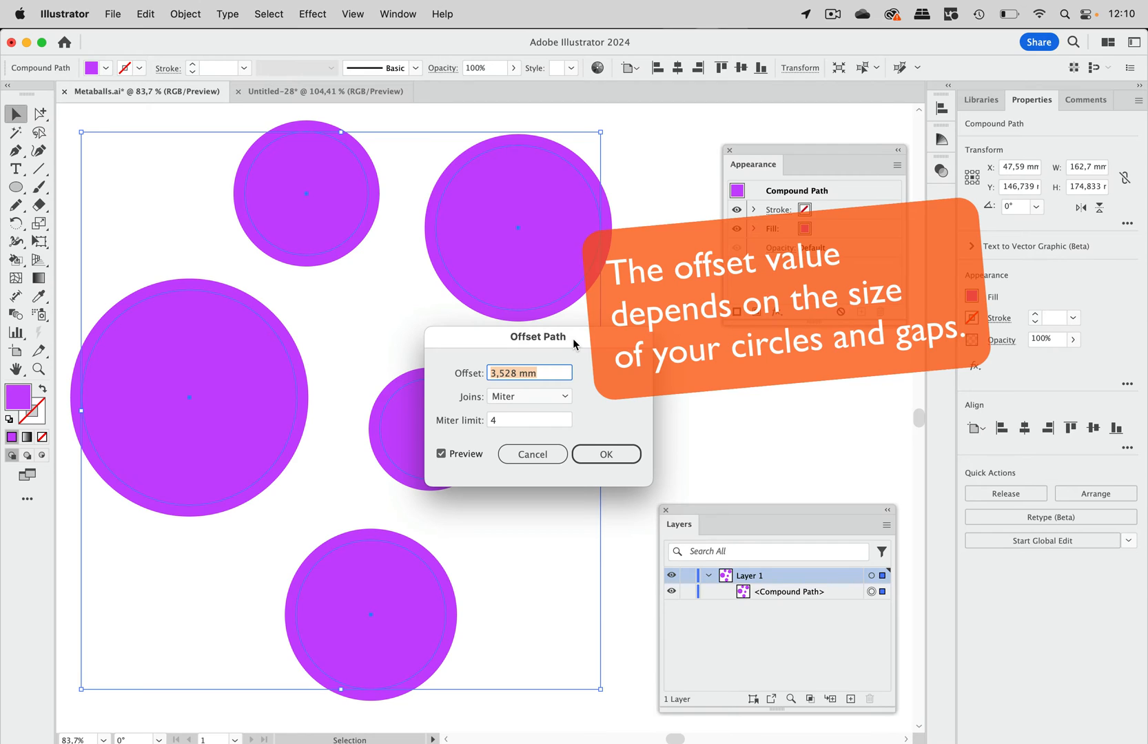
text(10)
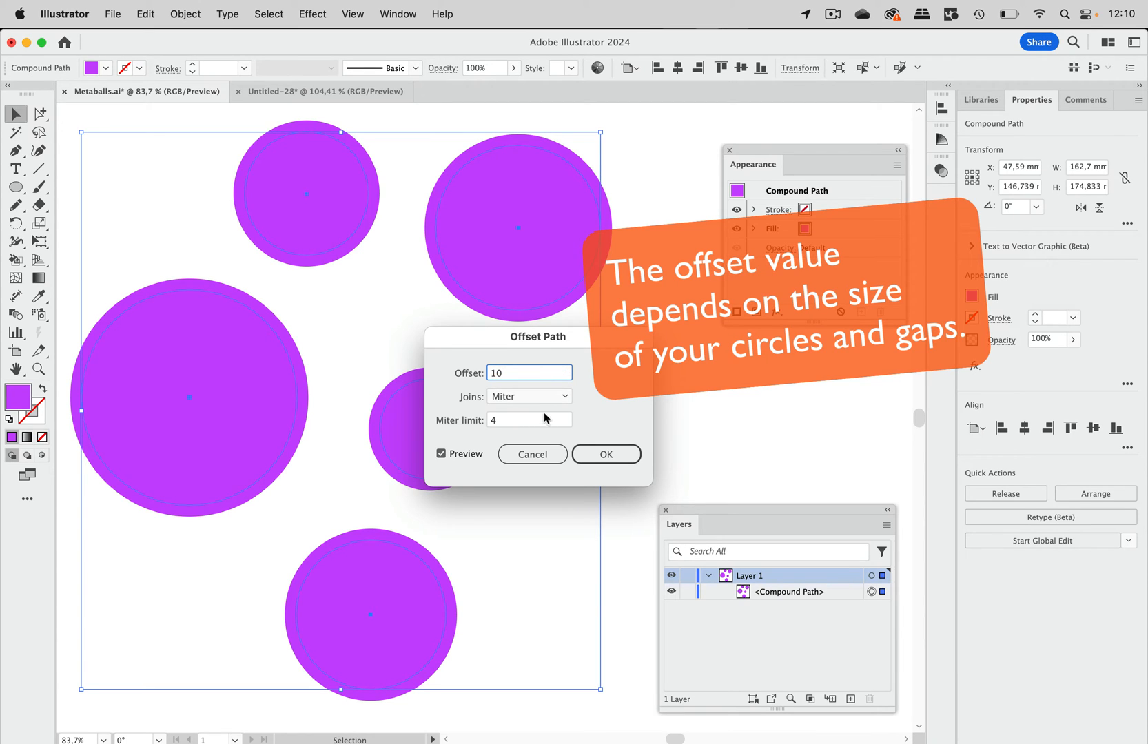
mouse_move(483, 434)
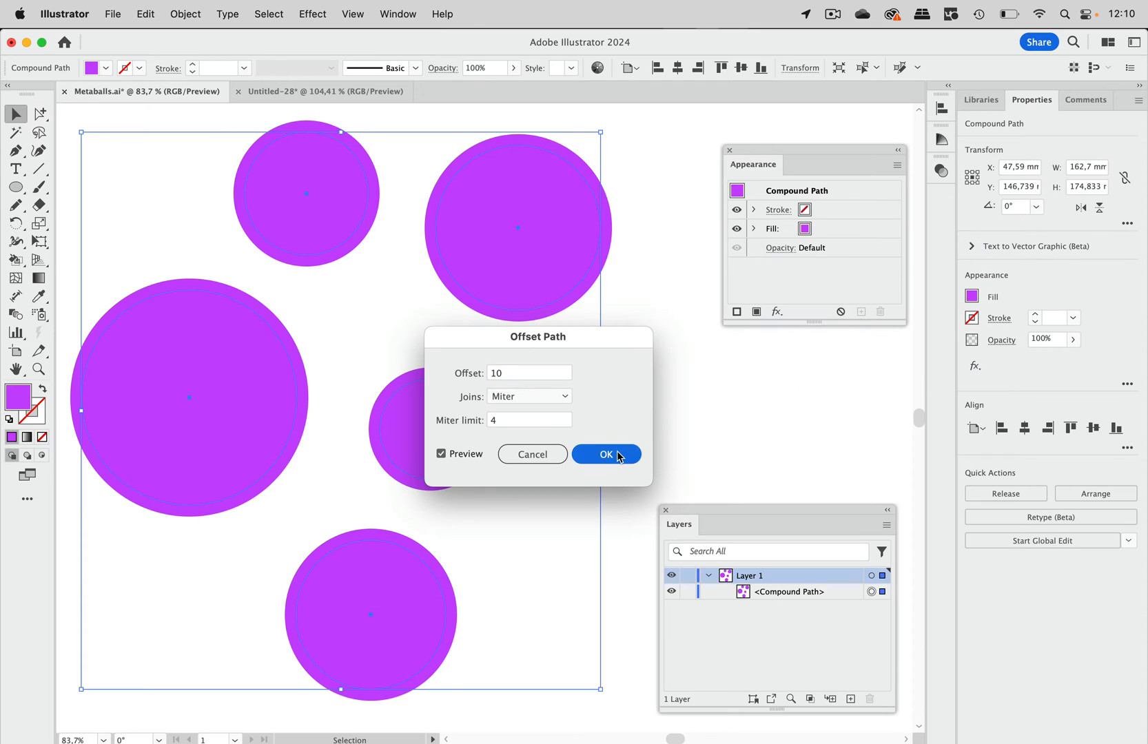
click(605, 454)
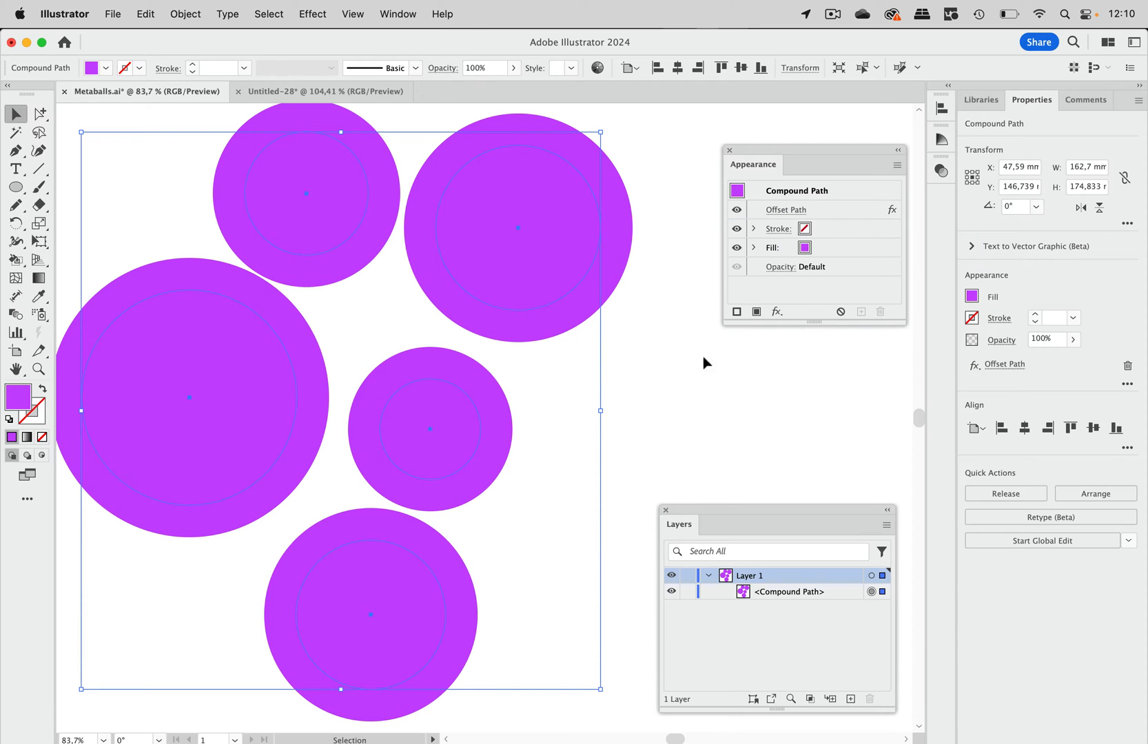
mouse_move(825, 213)
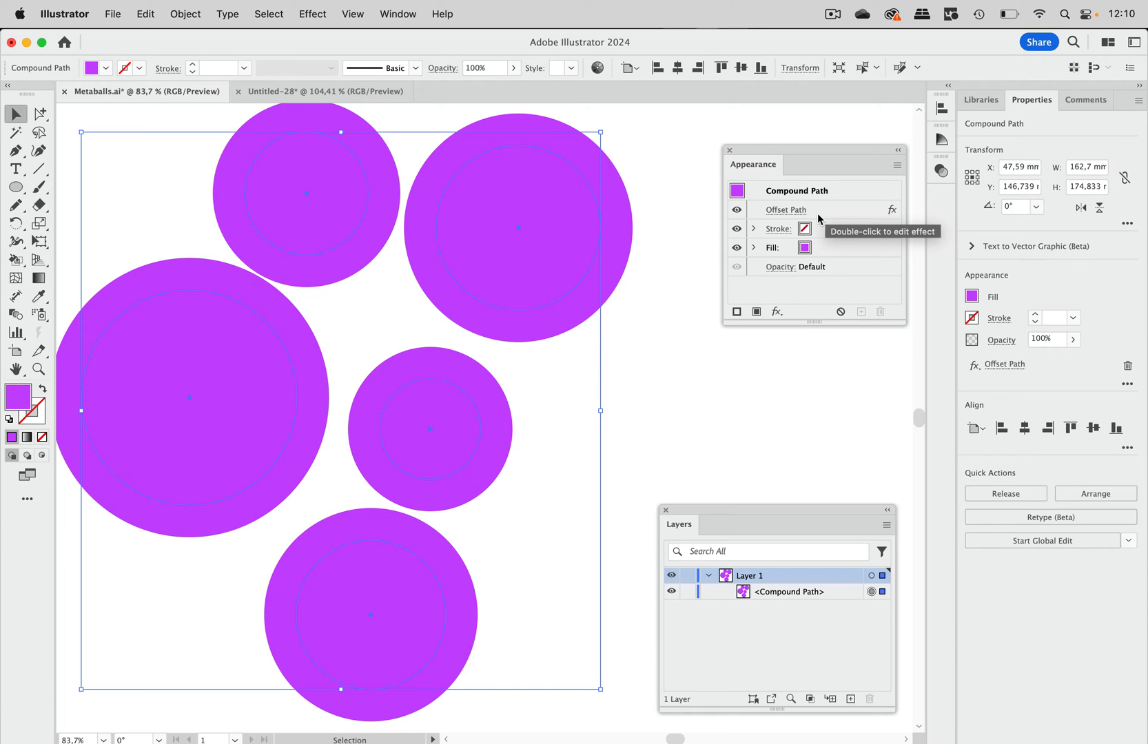
mouse_move(688, 139)
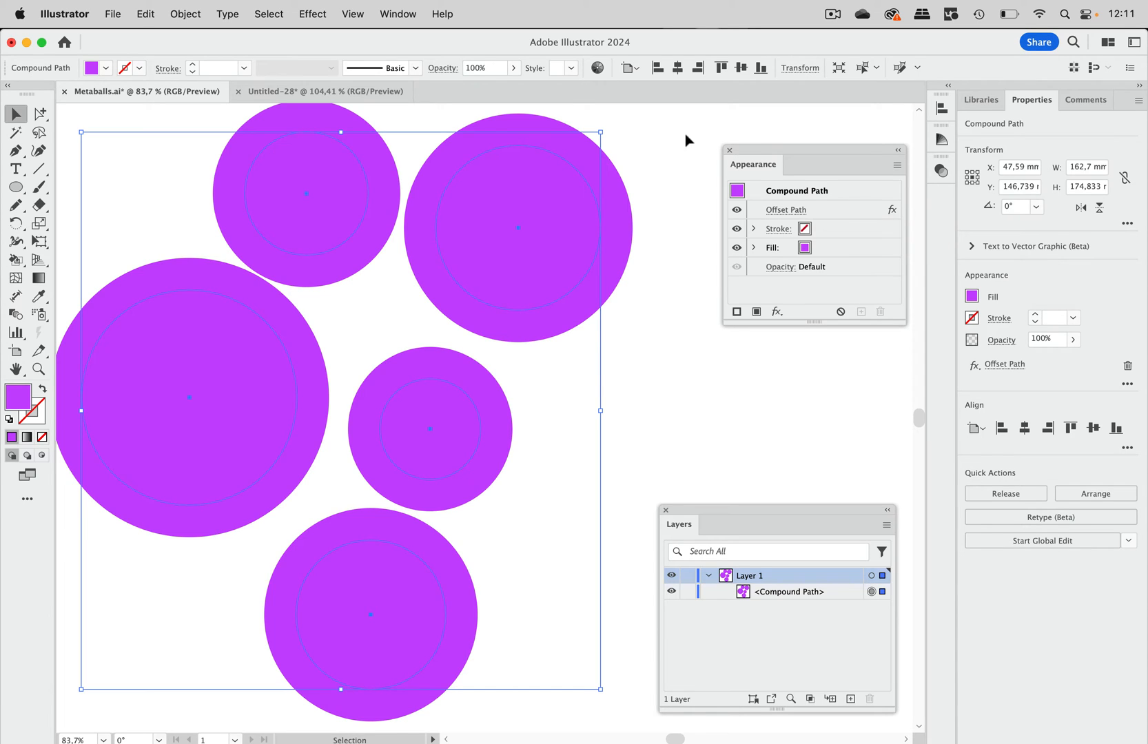
mouse_move(327, 20)
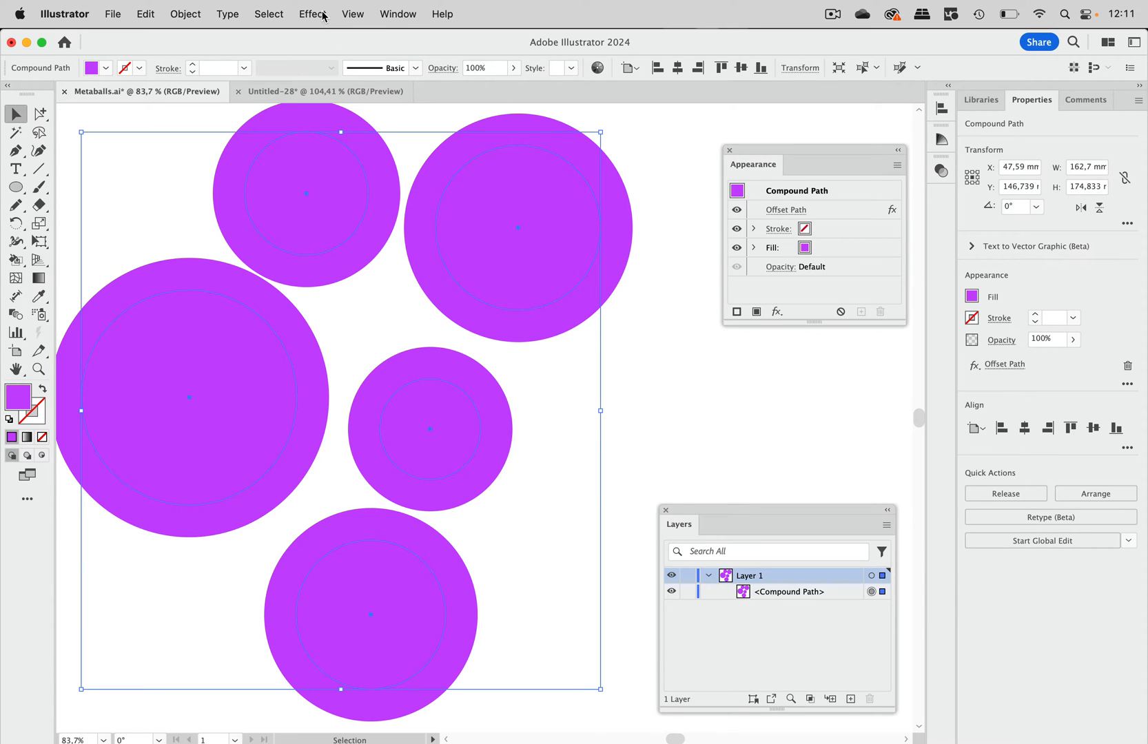
- Stack a second Offset Path effect of -10 mm with Round joins
click(313, 13)
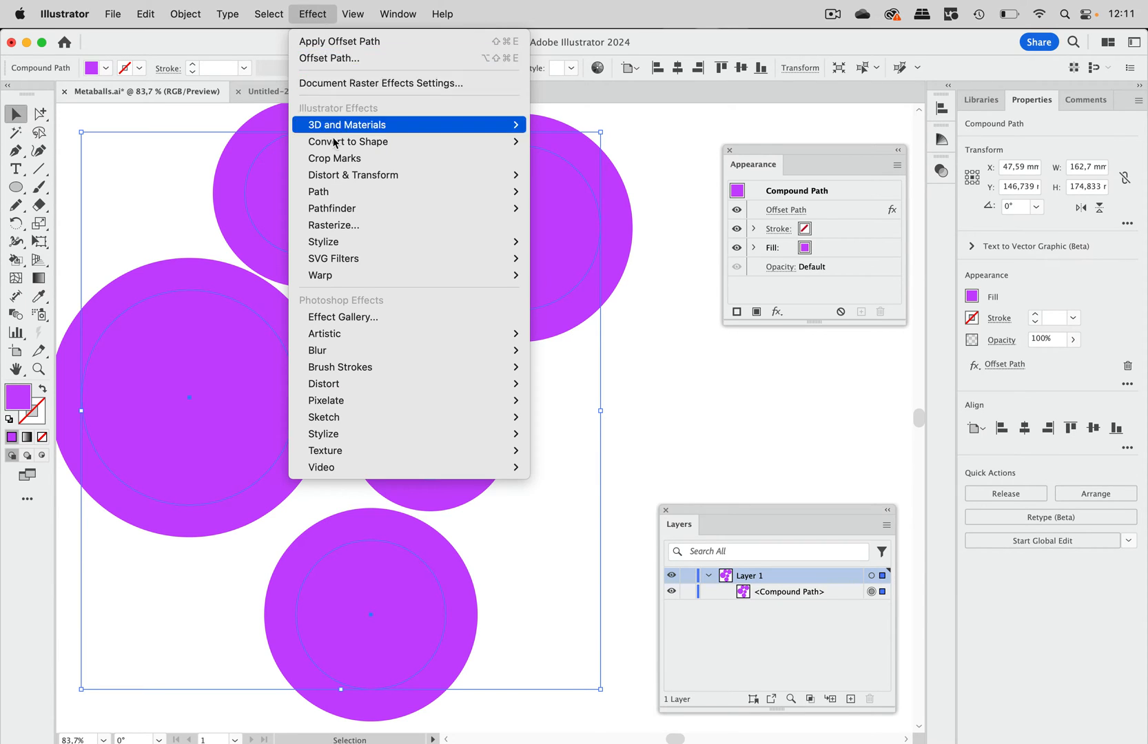
mouse_move(318, 192)
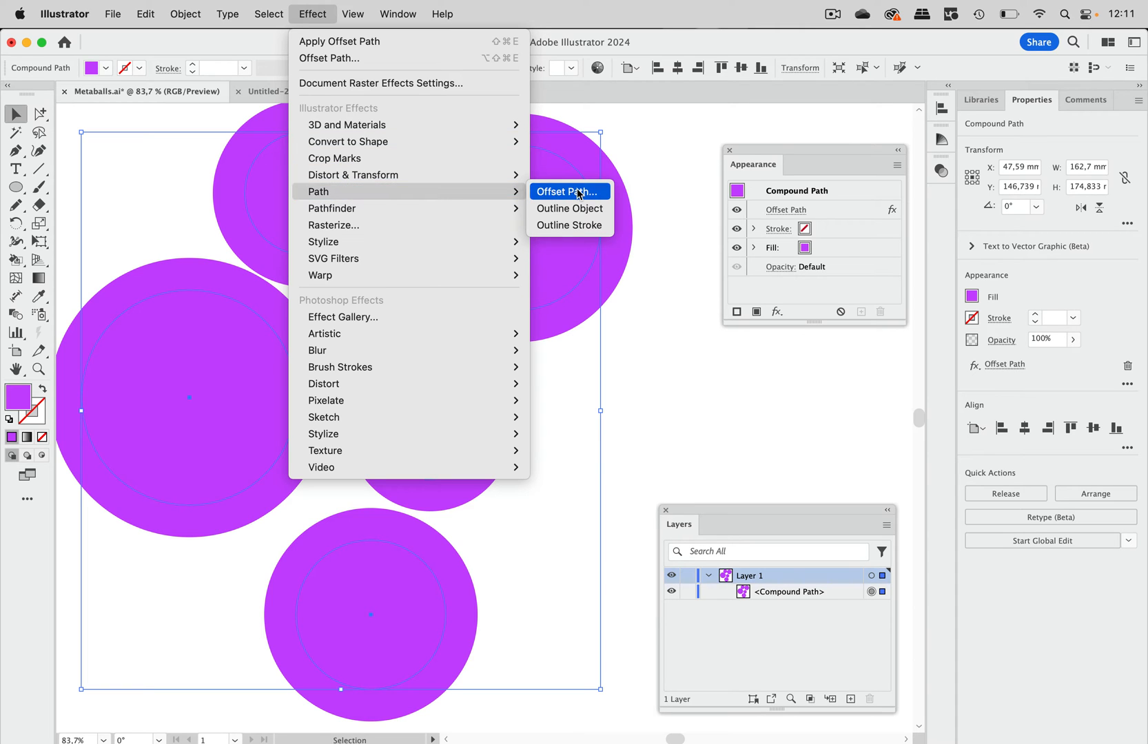
click(569, 191)
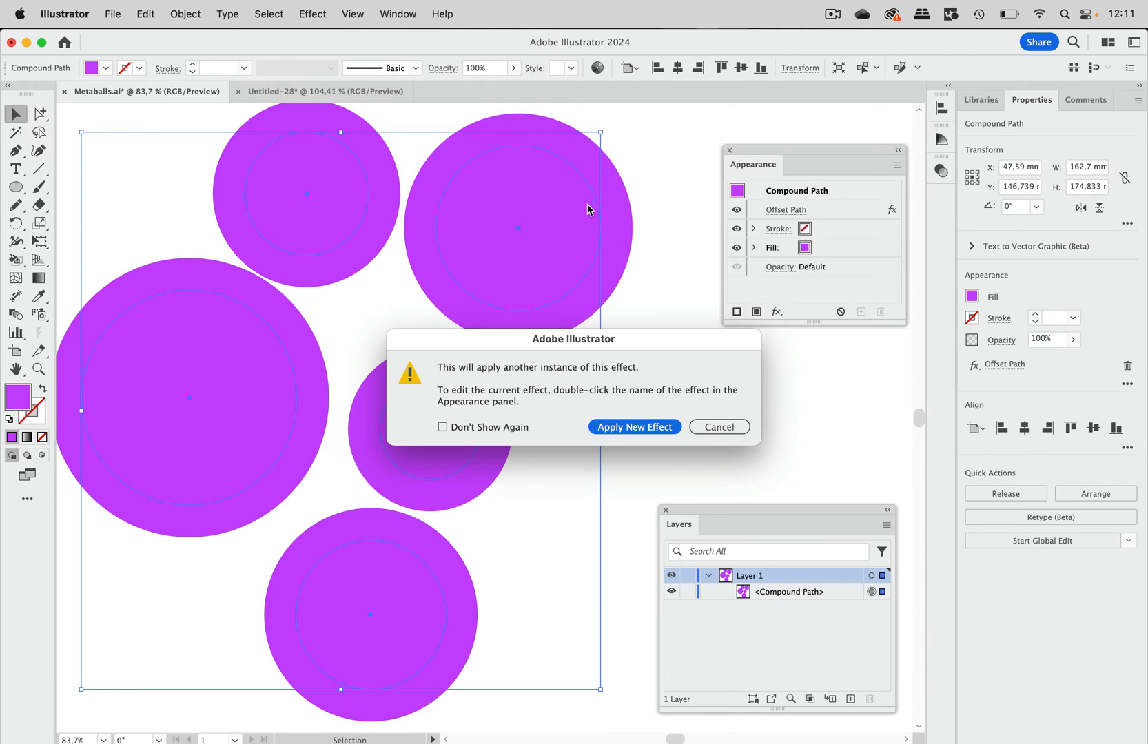
mouse_move(614, 258)
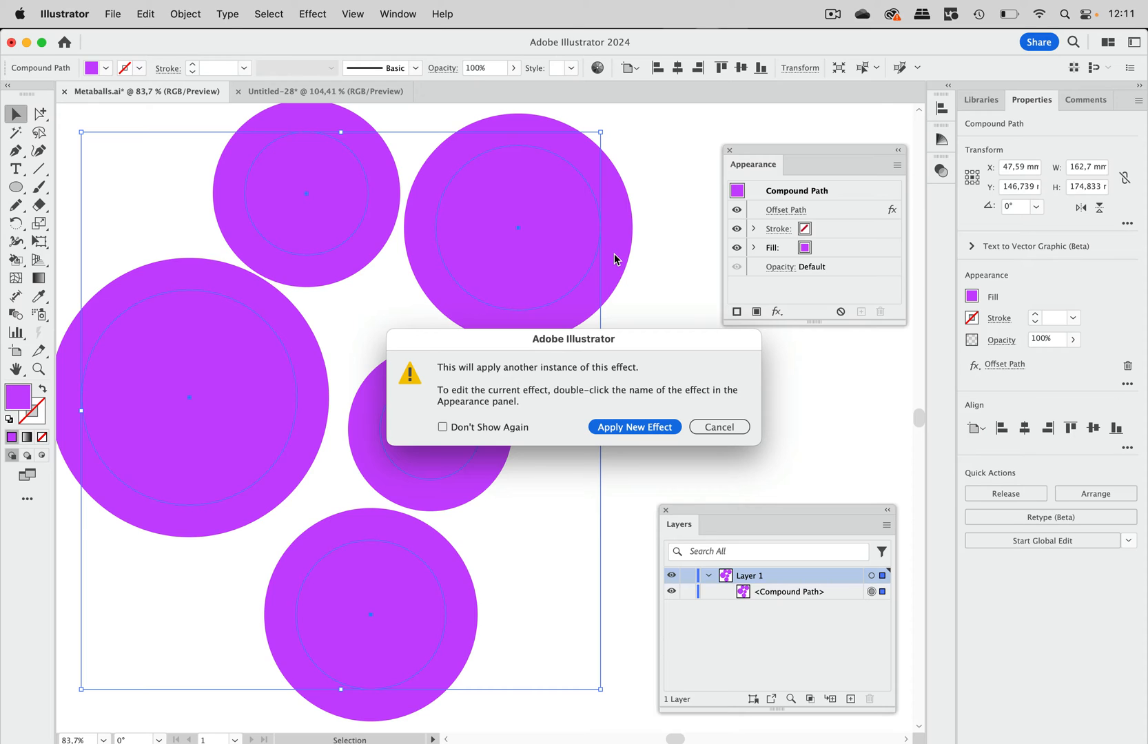
mouse_move(628, 358)
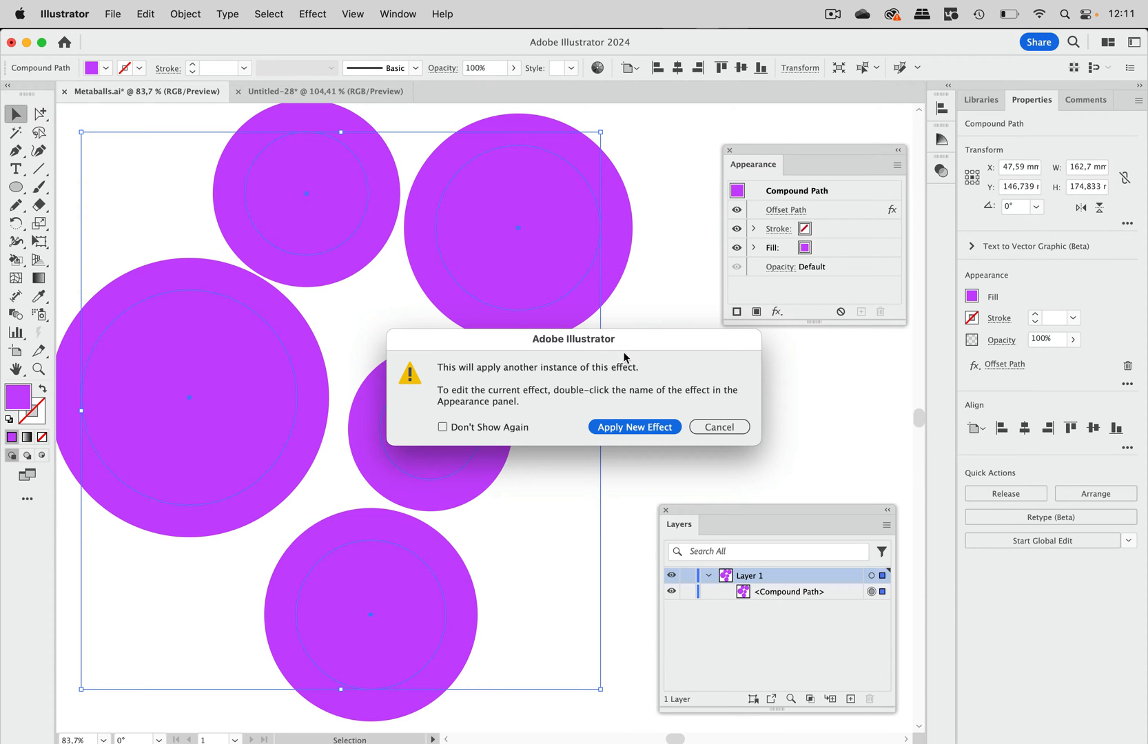
mouse_move(452, 438)
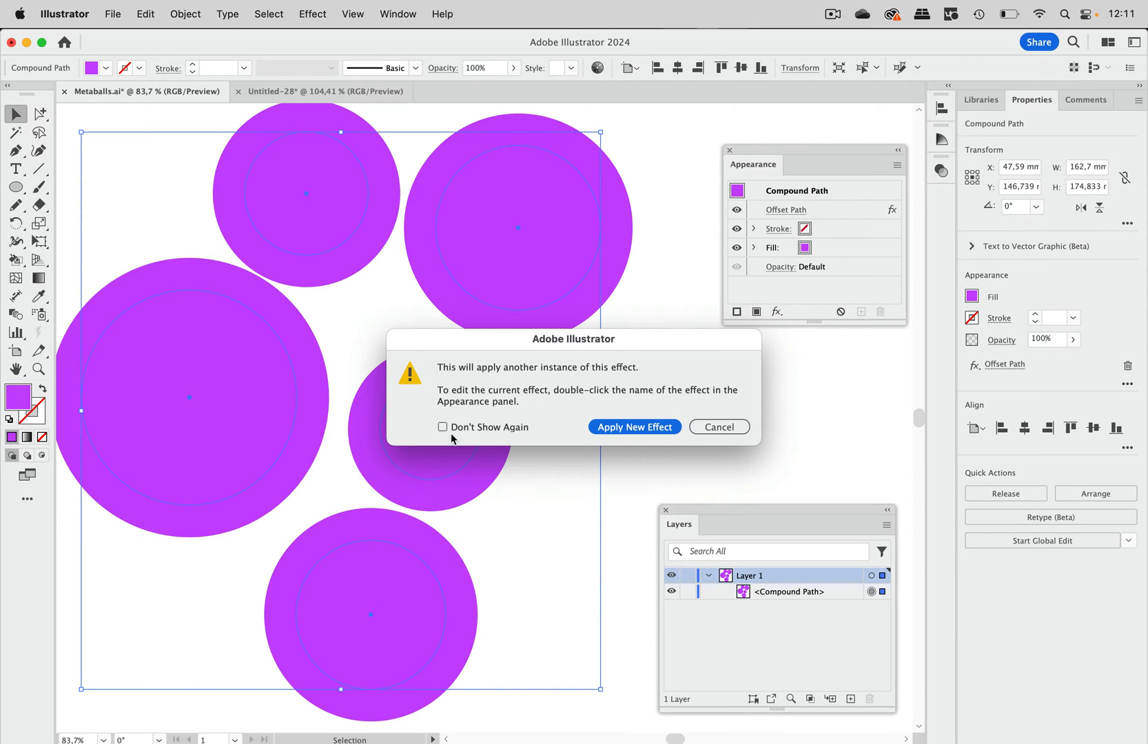
mouse_move(516, 429)
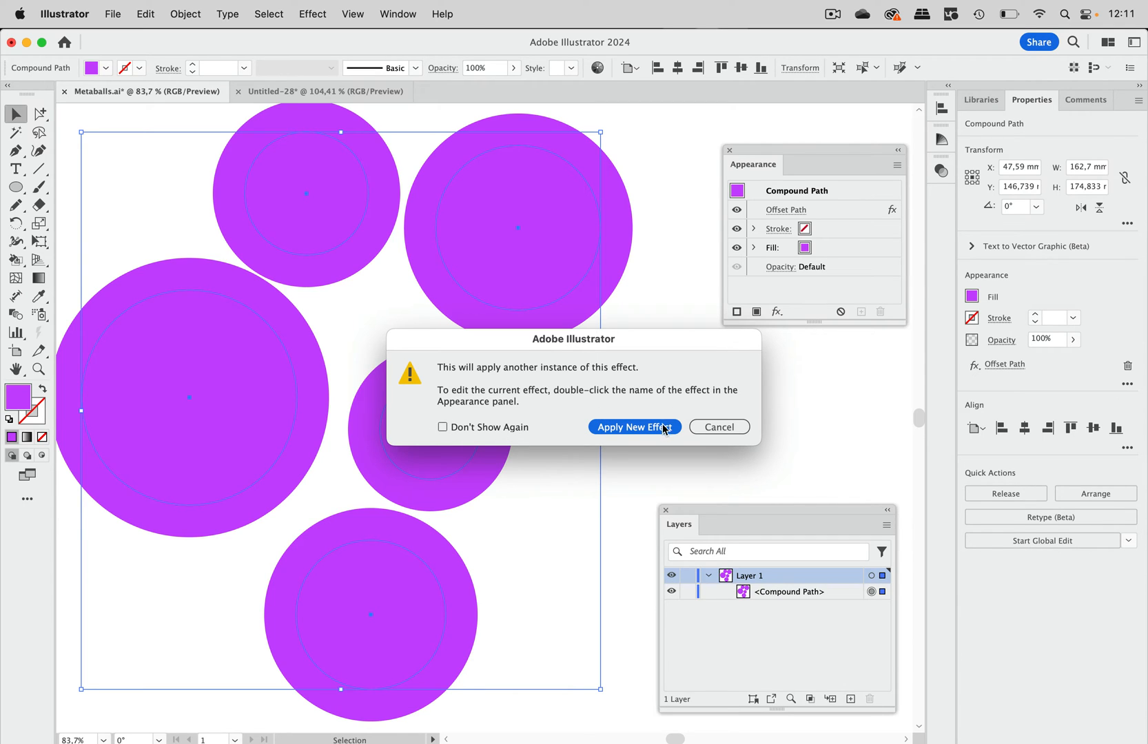
click(634, 428)
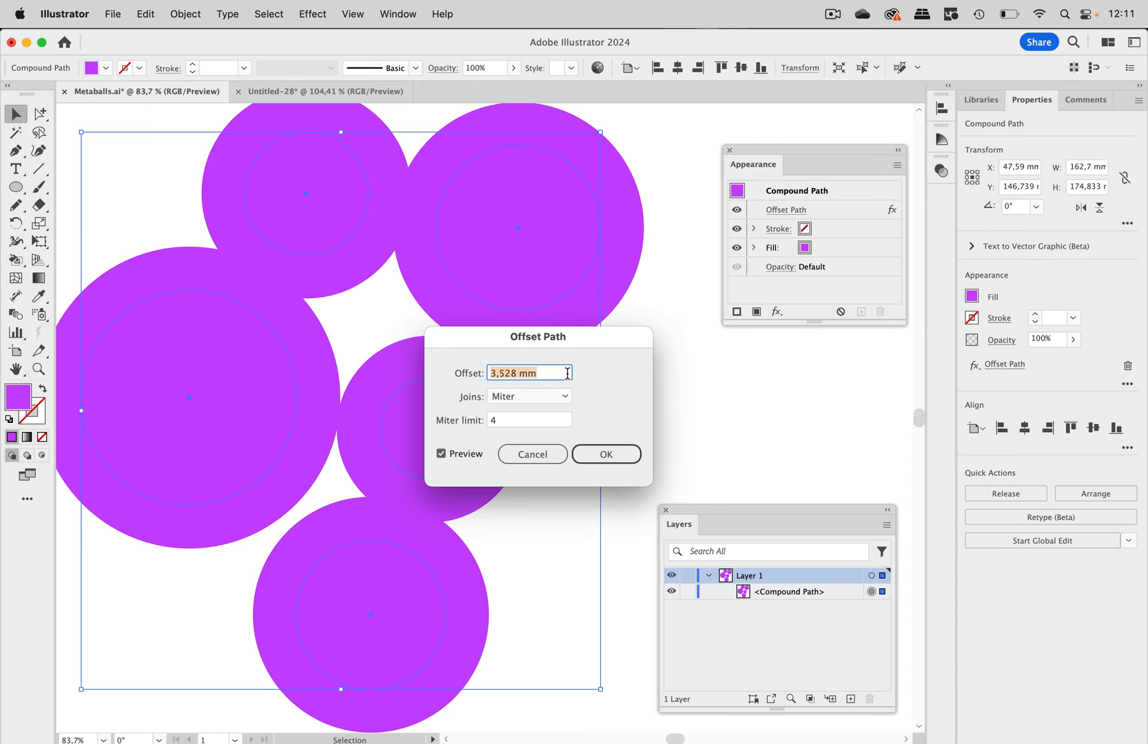
text(-10)
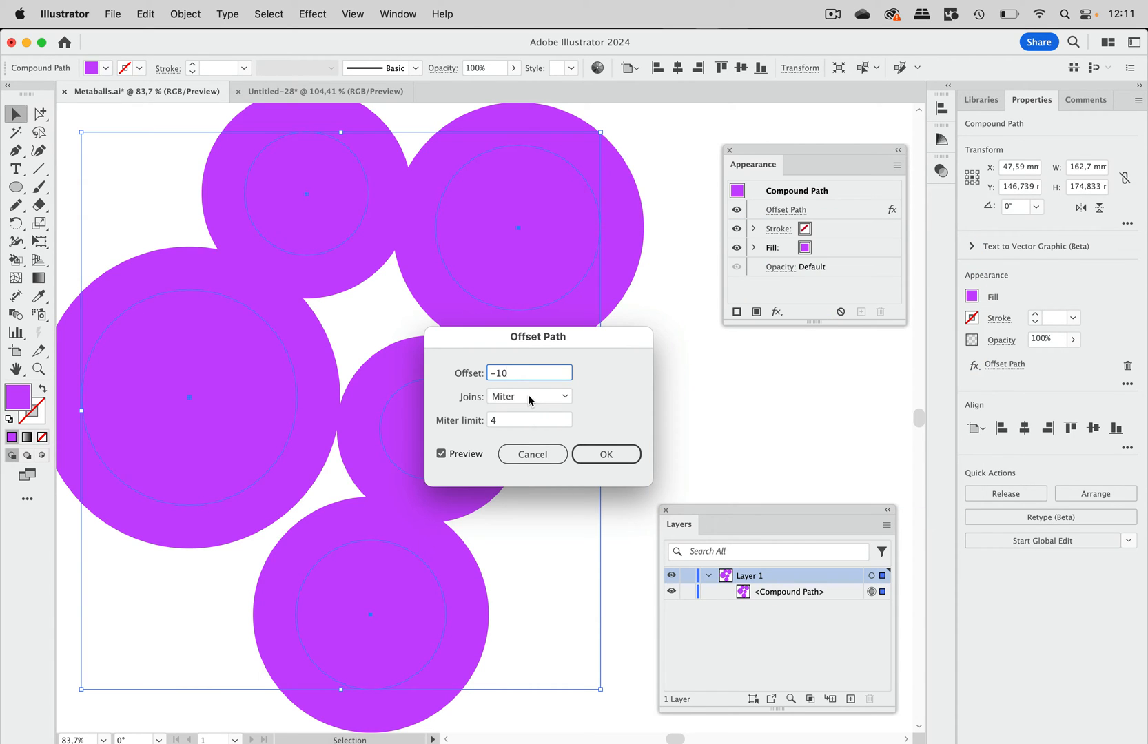
click(529, 396)
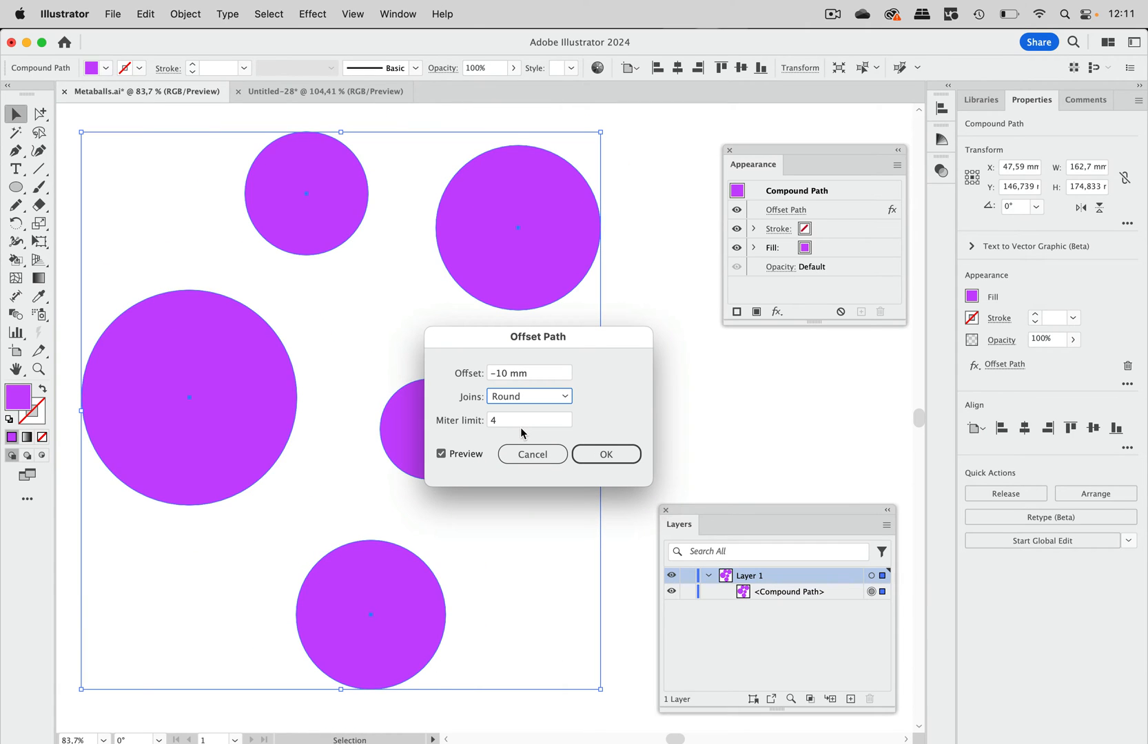
mouse_move(555, 421)
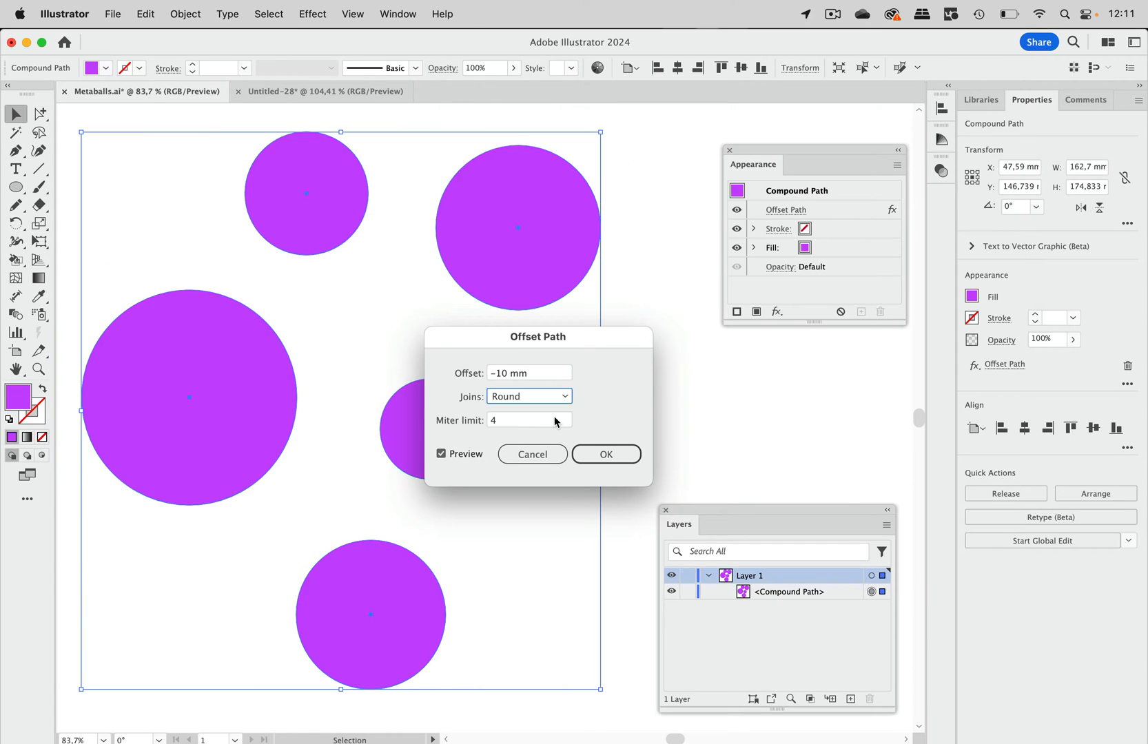
click(606, 454)
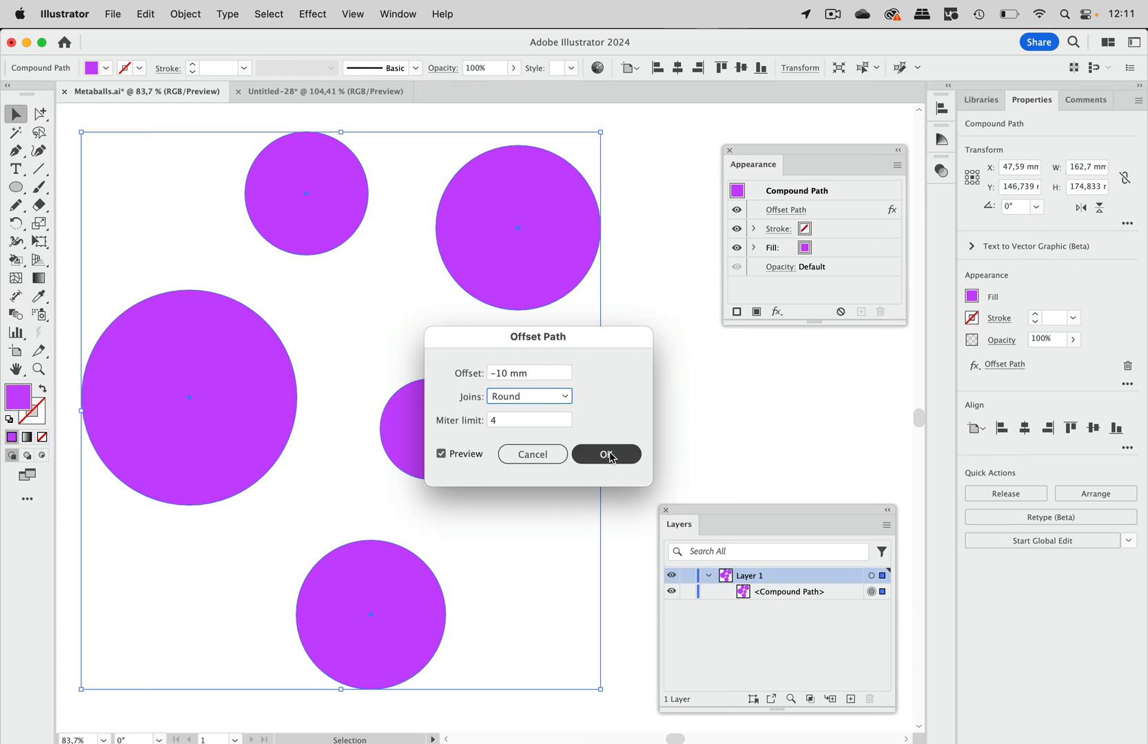
click(606, 455)
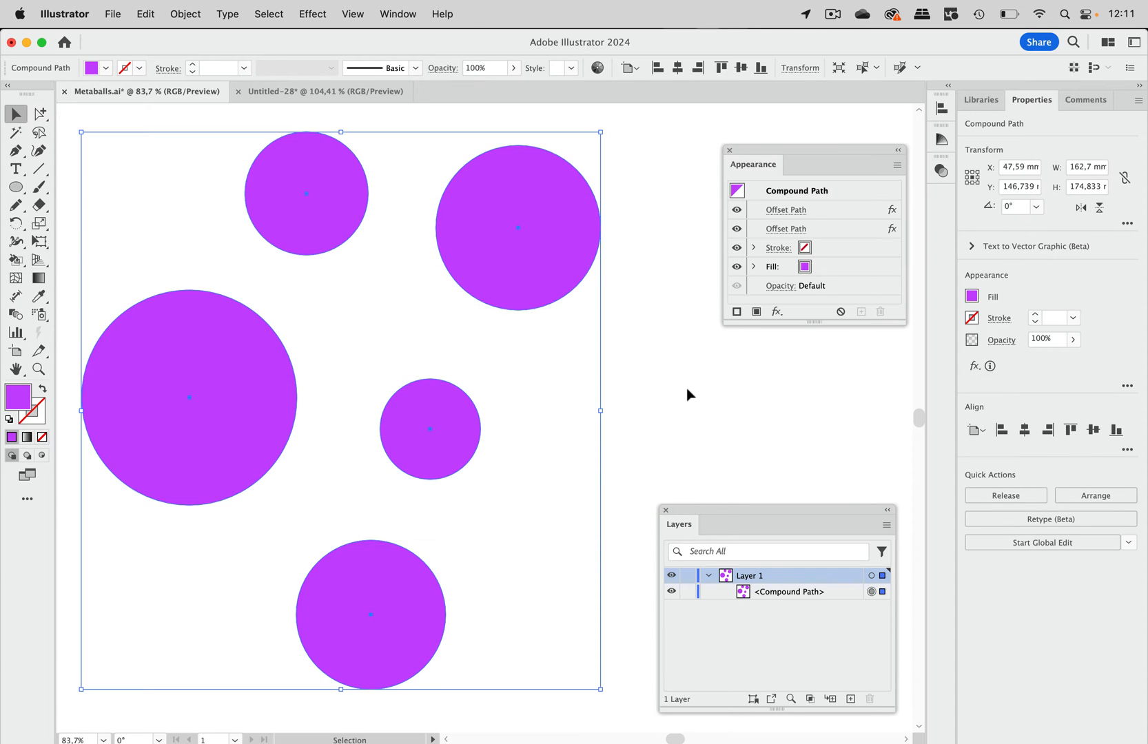
- Deselect, isolate the compound path, and drag the upper-right circle onto its neighbours
click(688, 395)
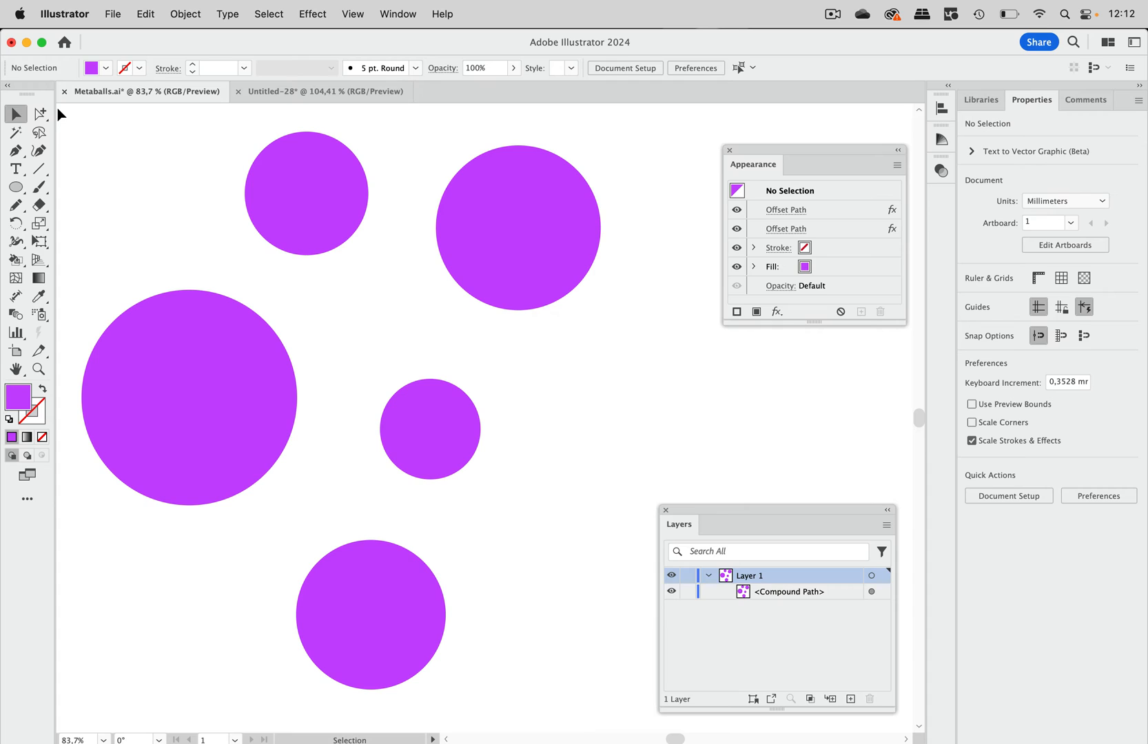
mouse_move(342, 144)
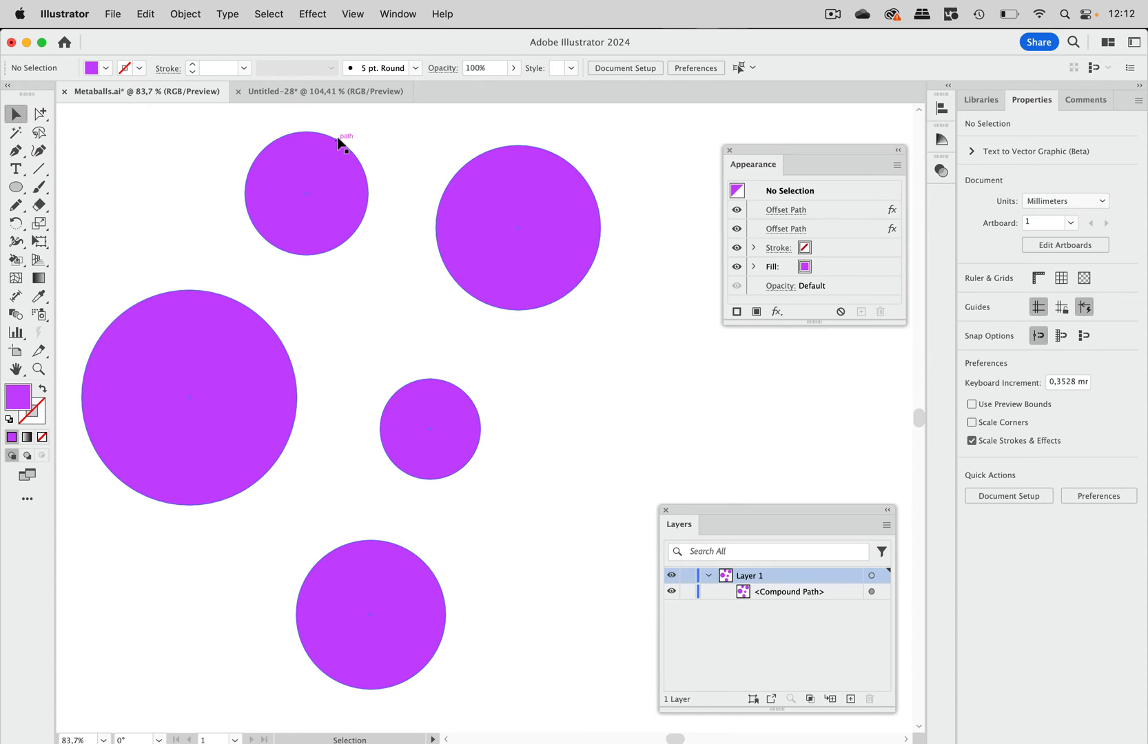
double_click(306, 193)
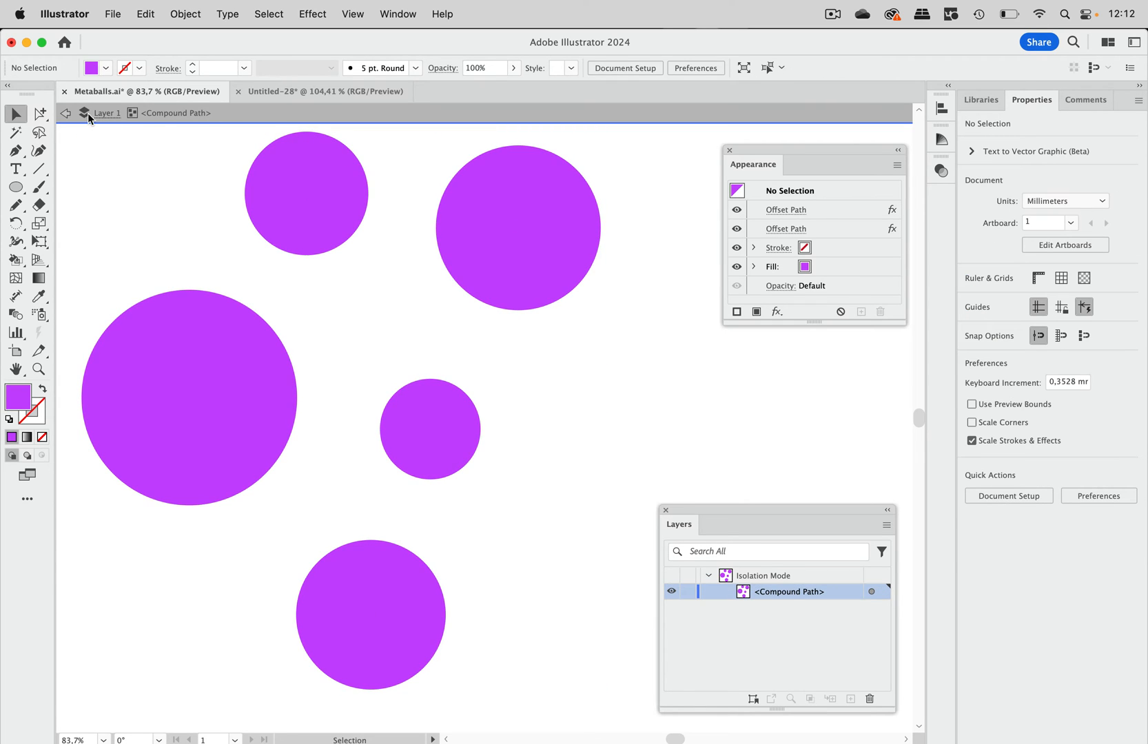
mouse_move(344, 123)
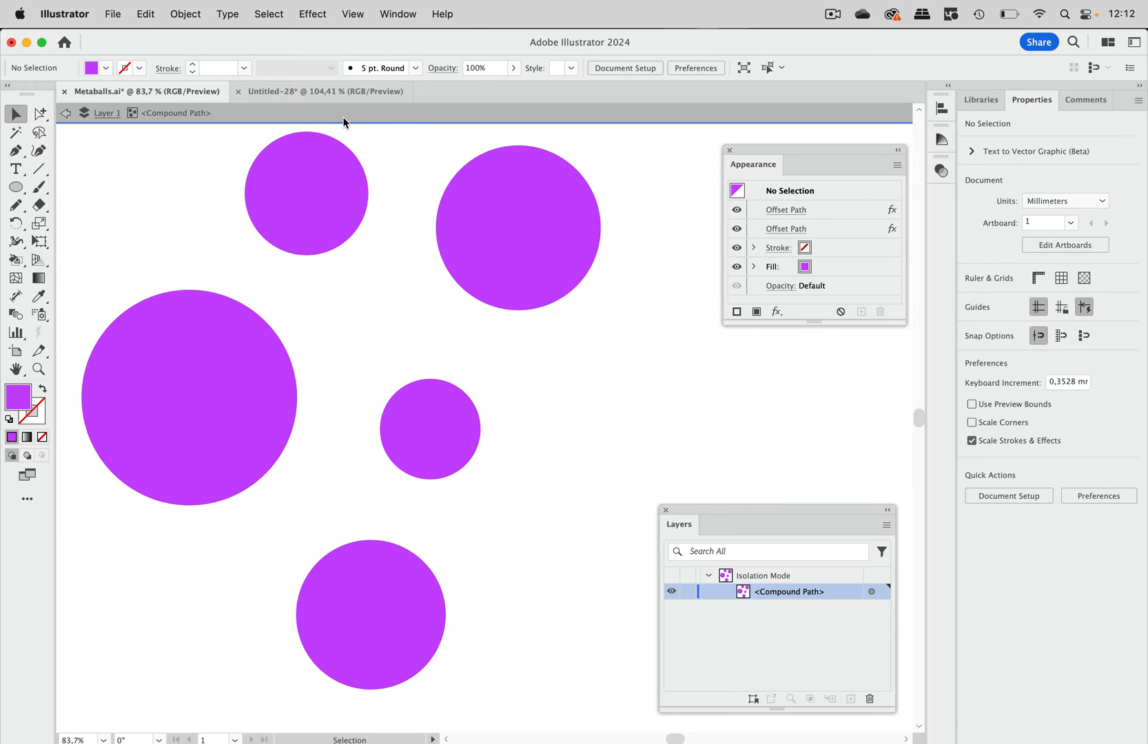
mouse_move(473, 134)
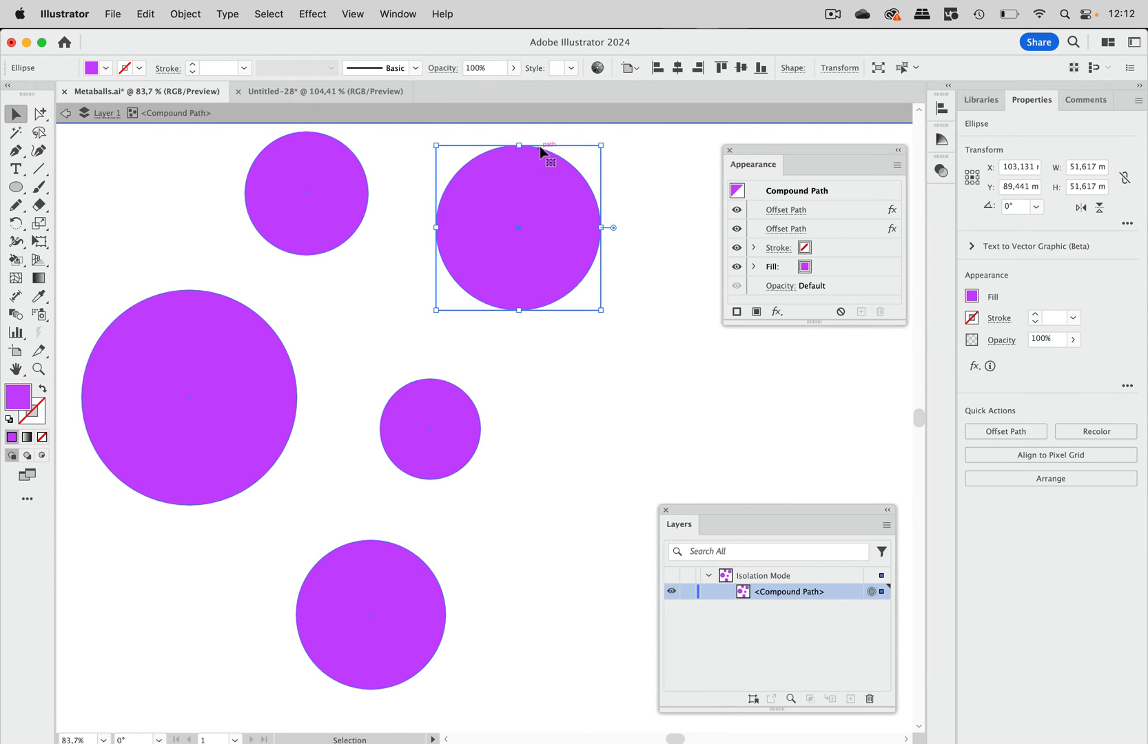
drag(518, 228, 447, 256)
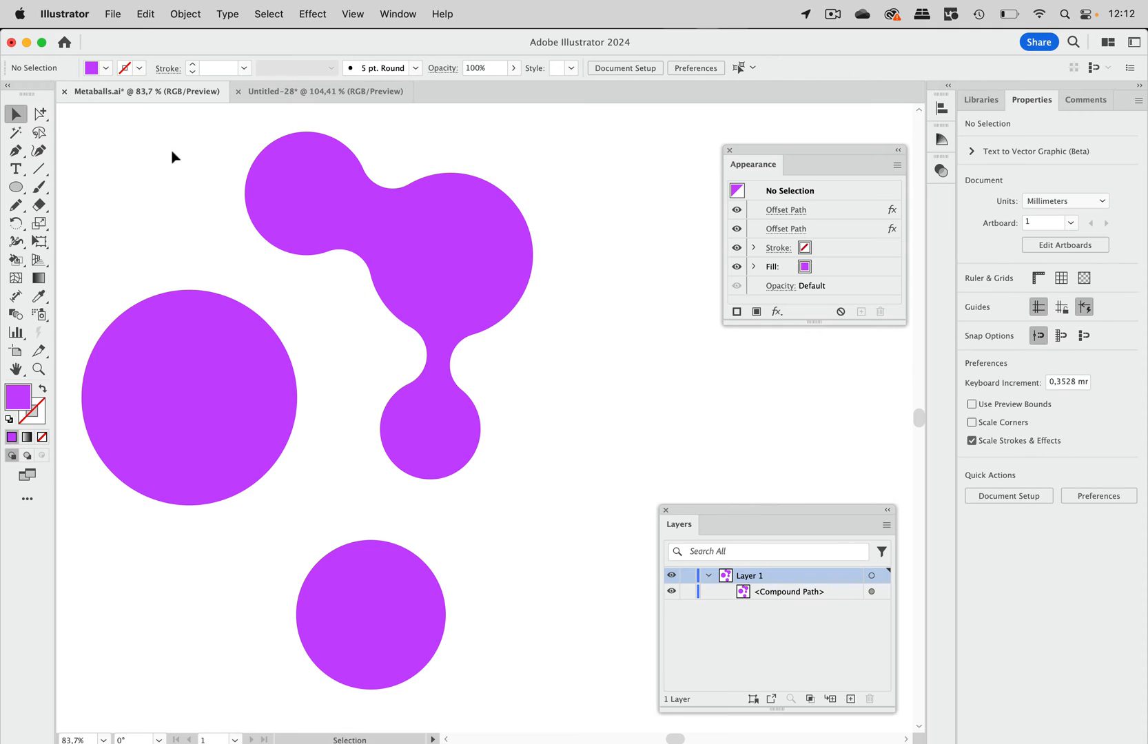
- With the Group Selection tool, reposition the upper-right circle until a central hole forms
click(37, 114)
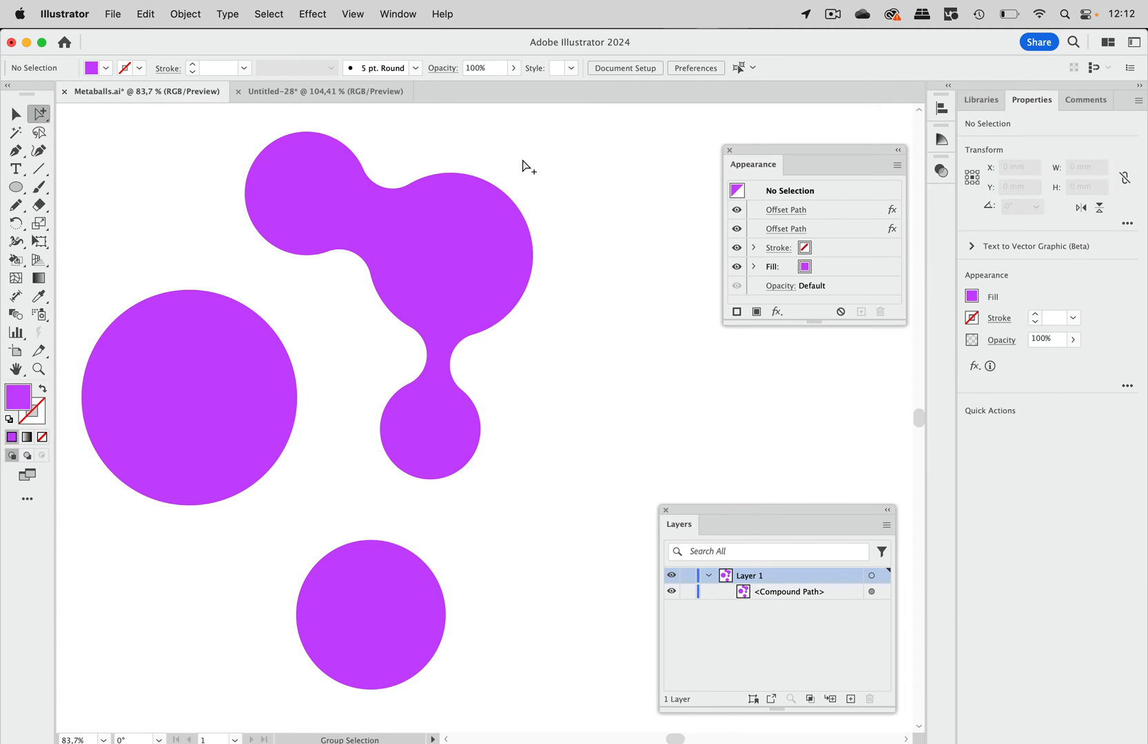
mouse_move(536, 163)
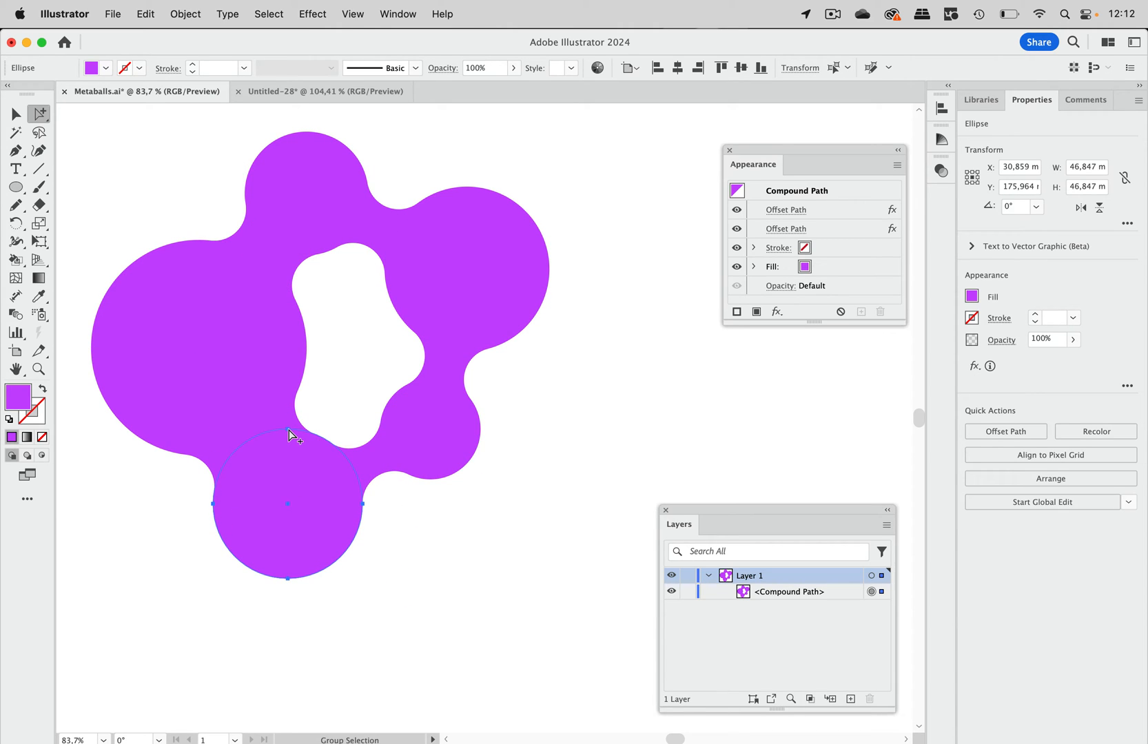
mouse_move(537, 234)
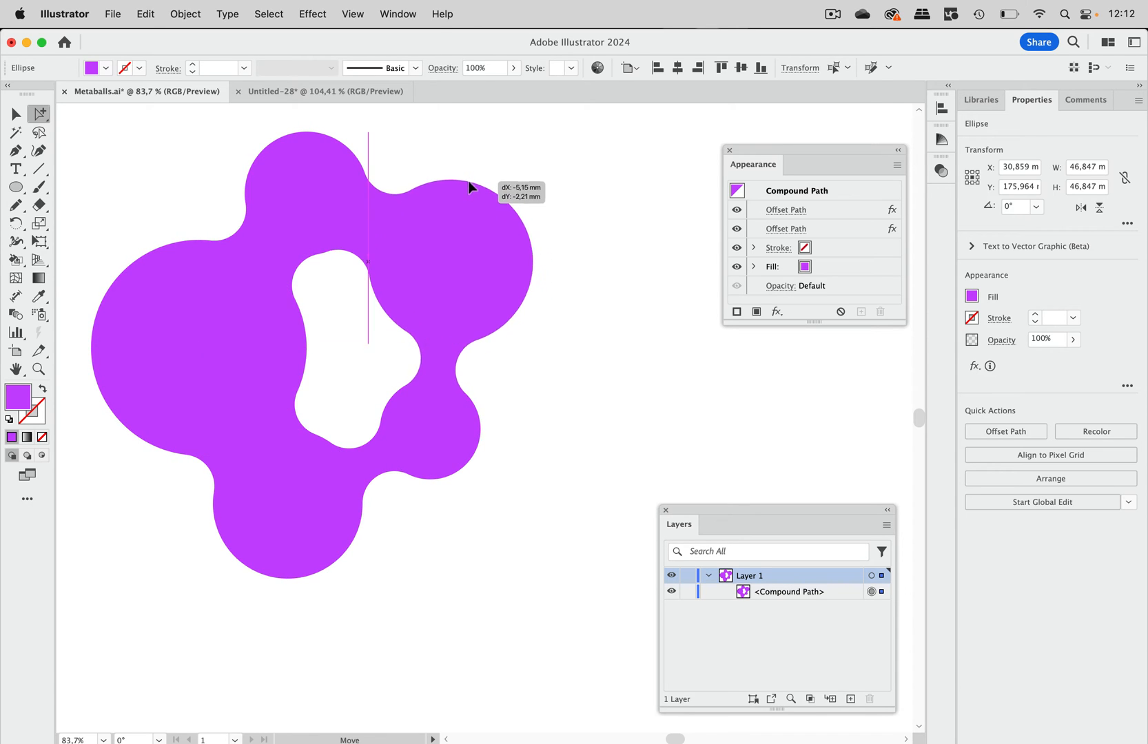
drag(470, 188, 390, 152)
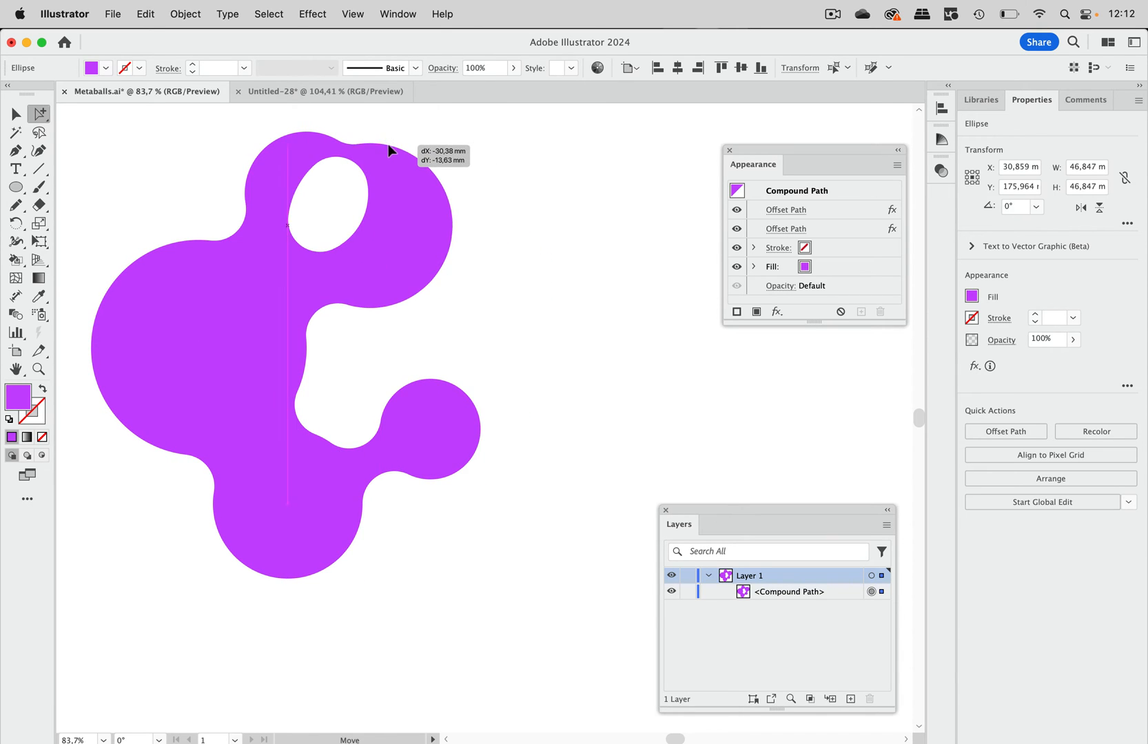
drag(390, 150, 384, 149)
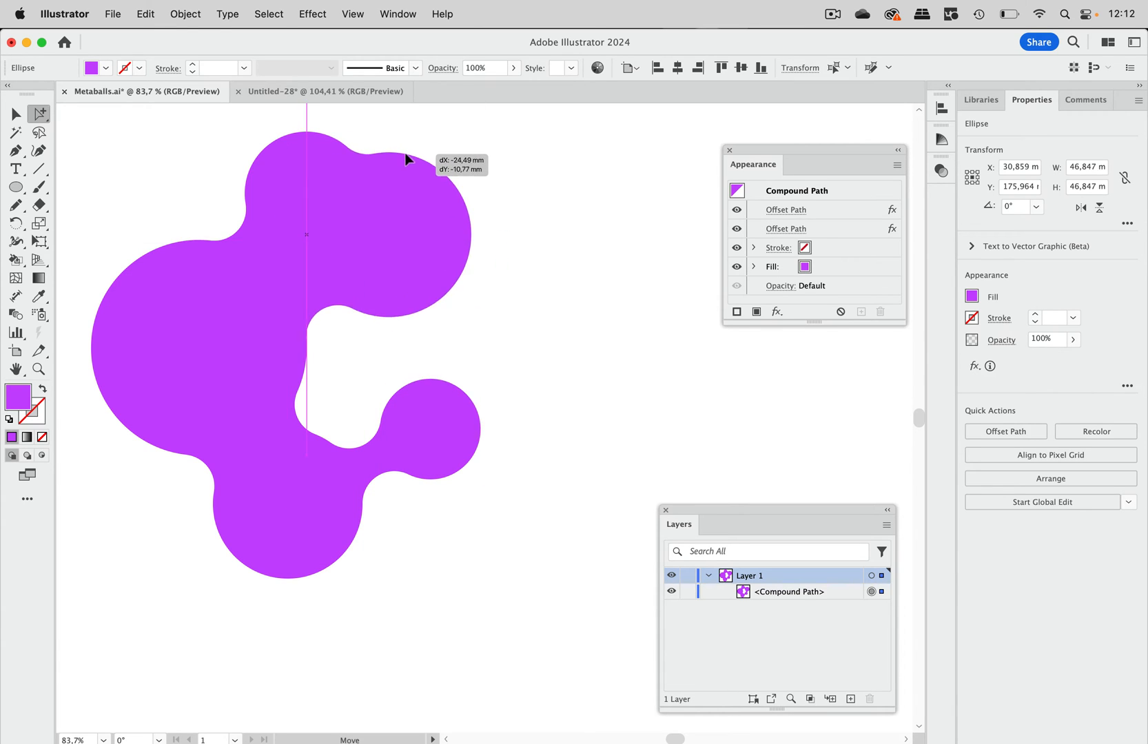
drag(409, 160, 432, 171)
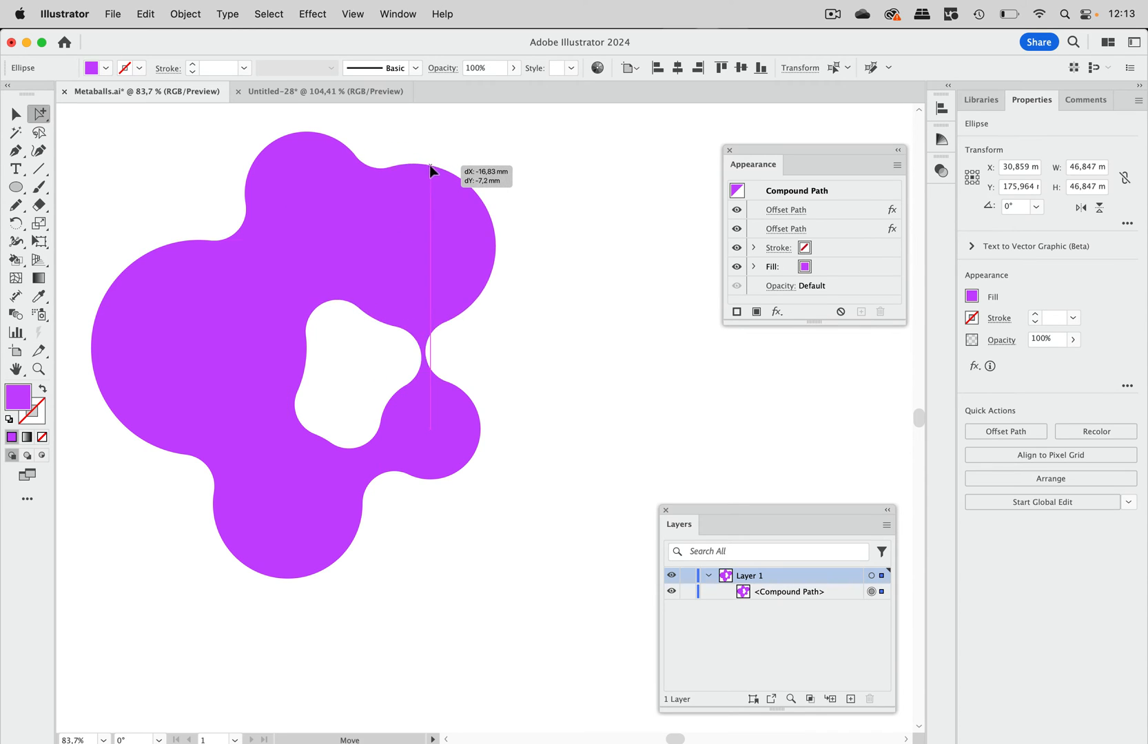
drag(430, 172, 454, 194)
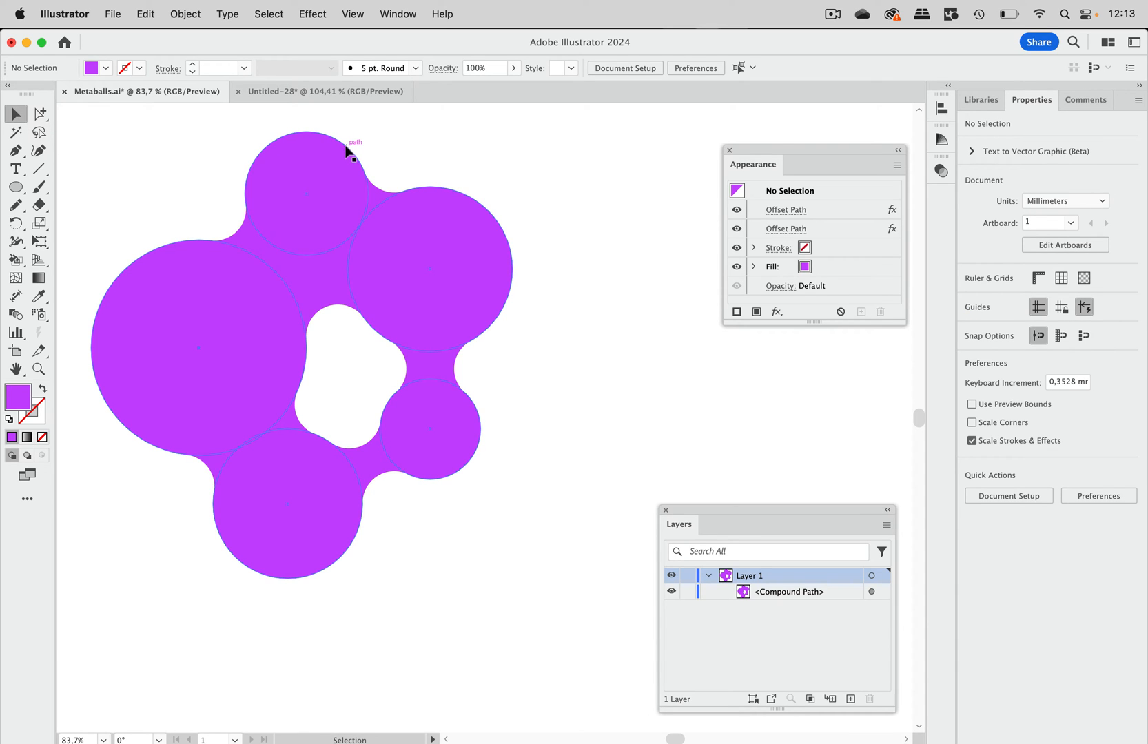
- Draw a new circle inside the compound path and place it at the blob's lower right
double_click(303, 195)
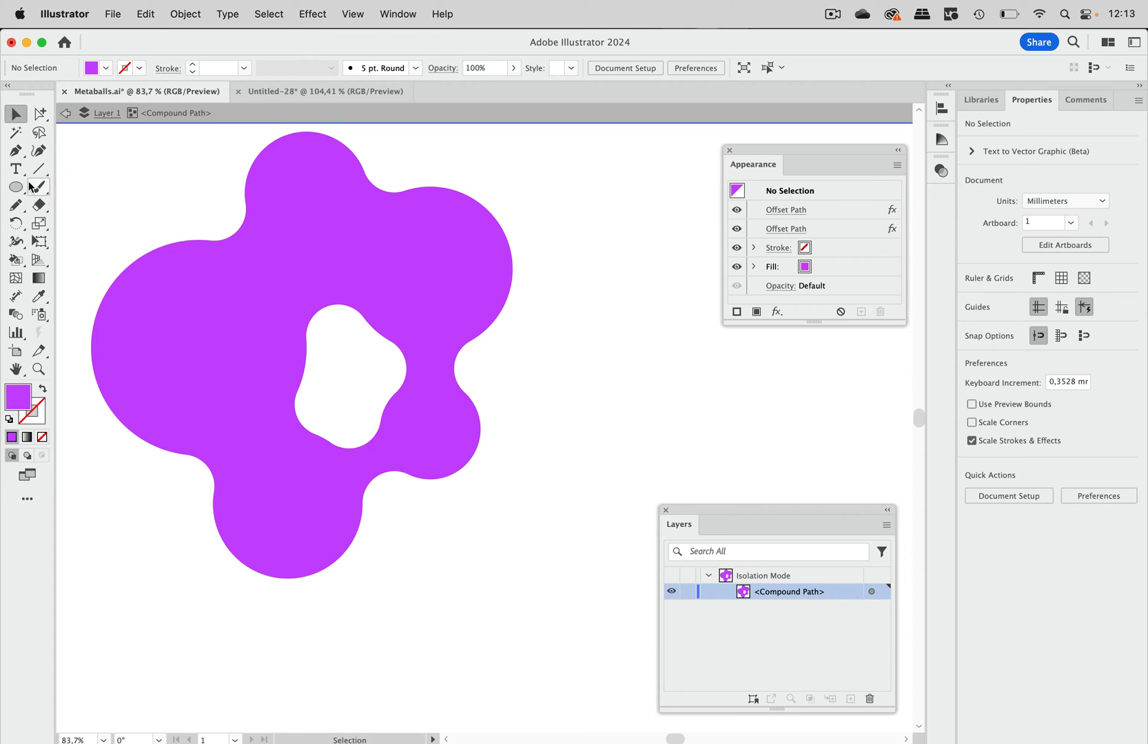
click(16, 187)
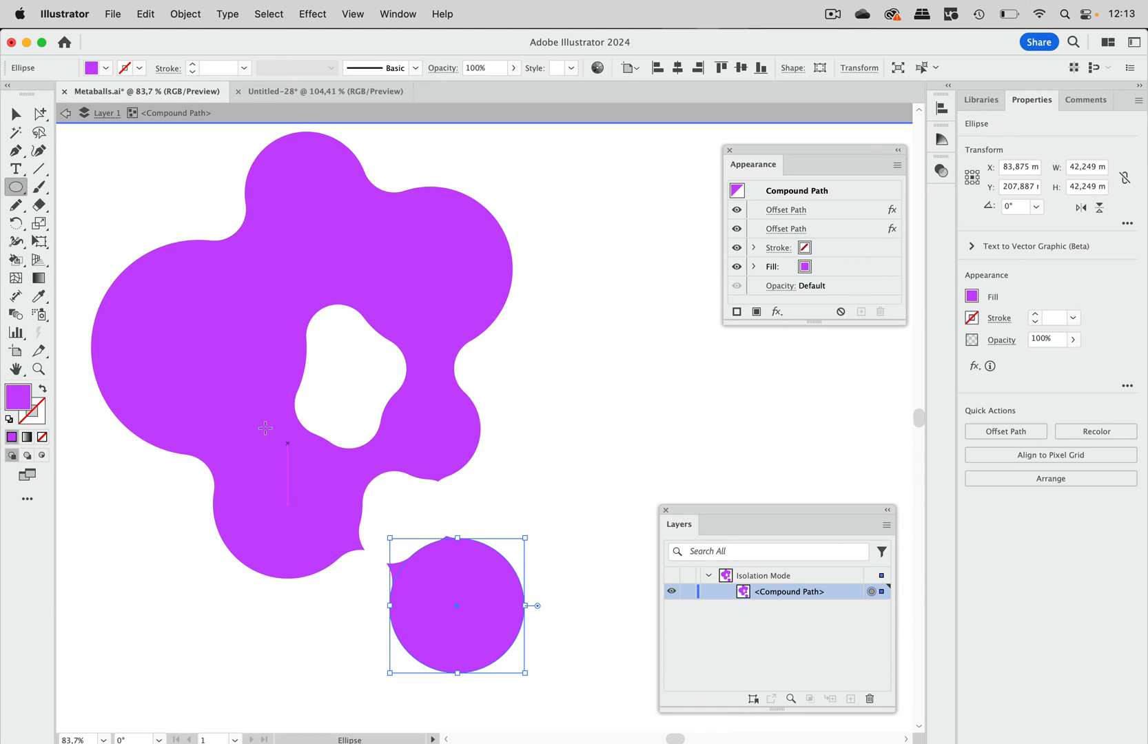
click(16, 114)
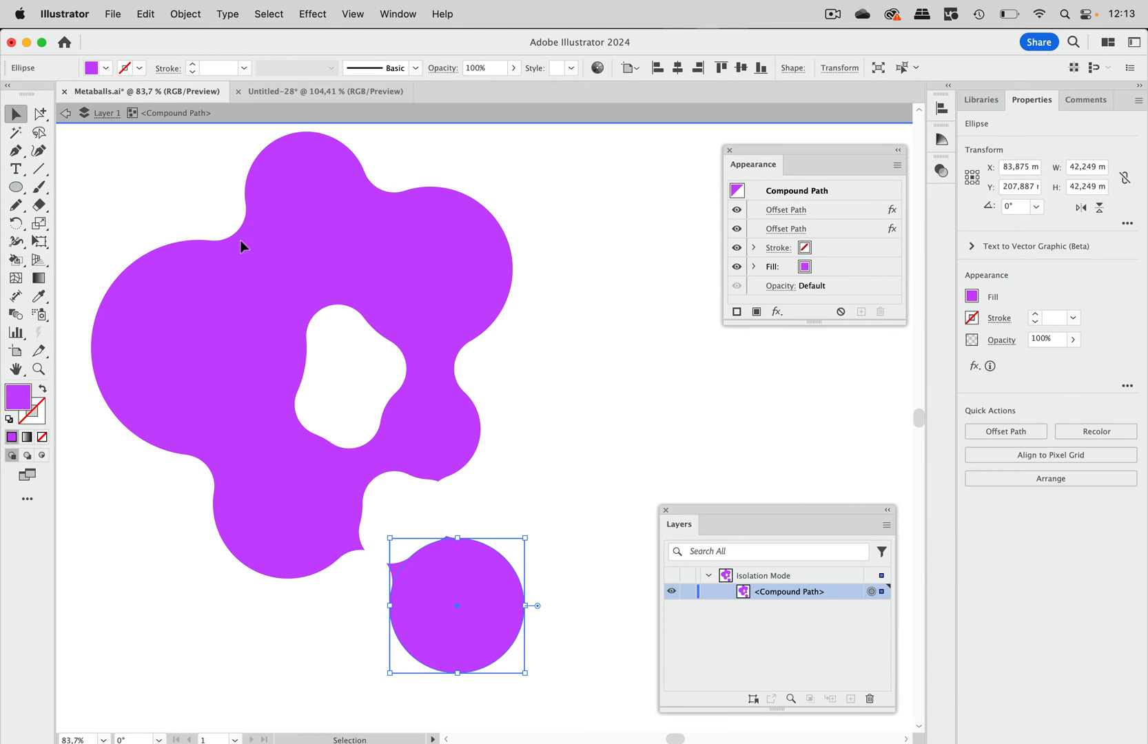
drag(458, 604, 384, 532)
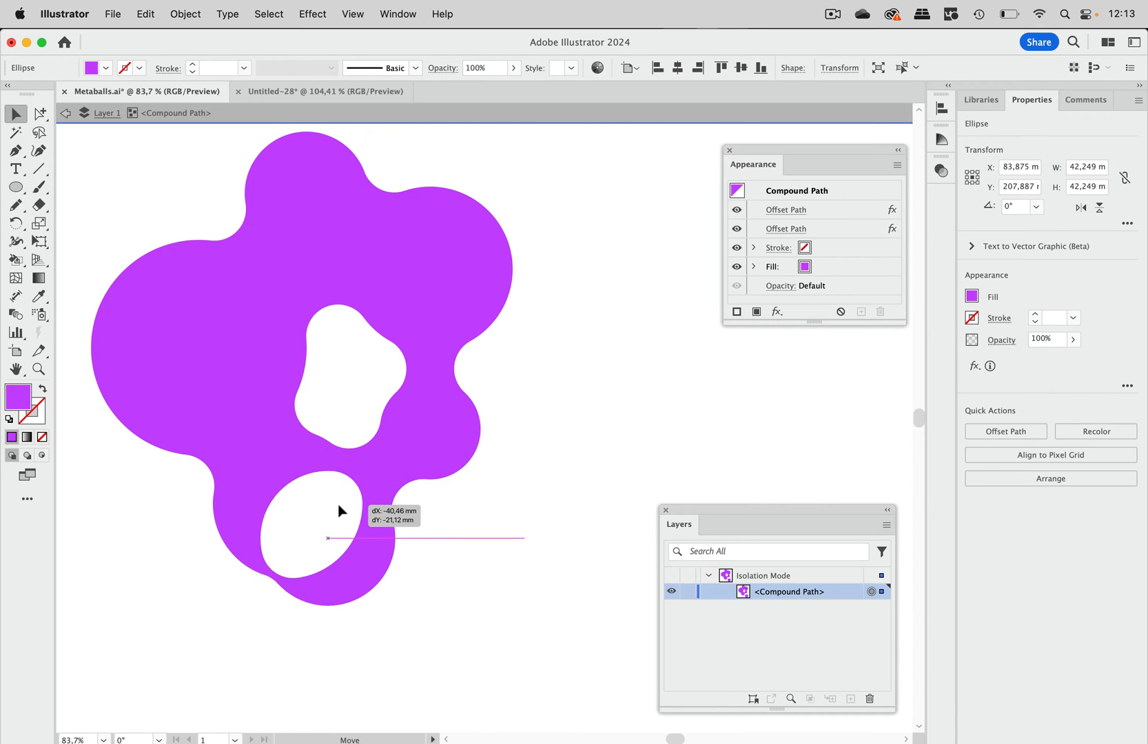
drag(340, 511, 446, 516)
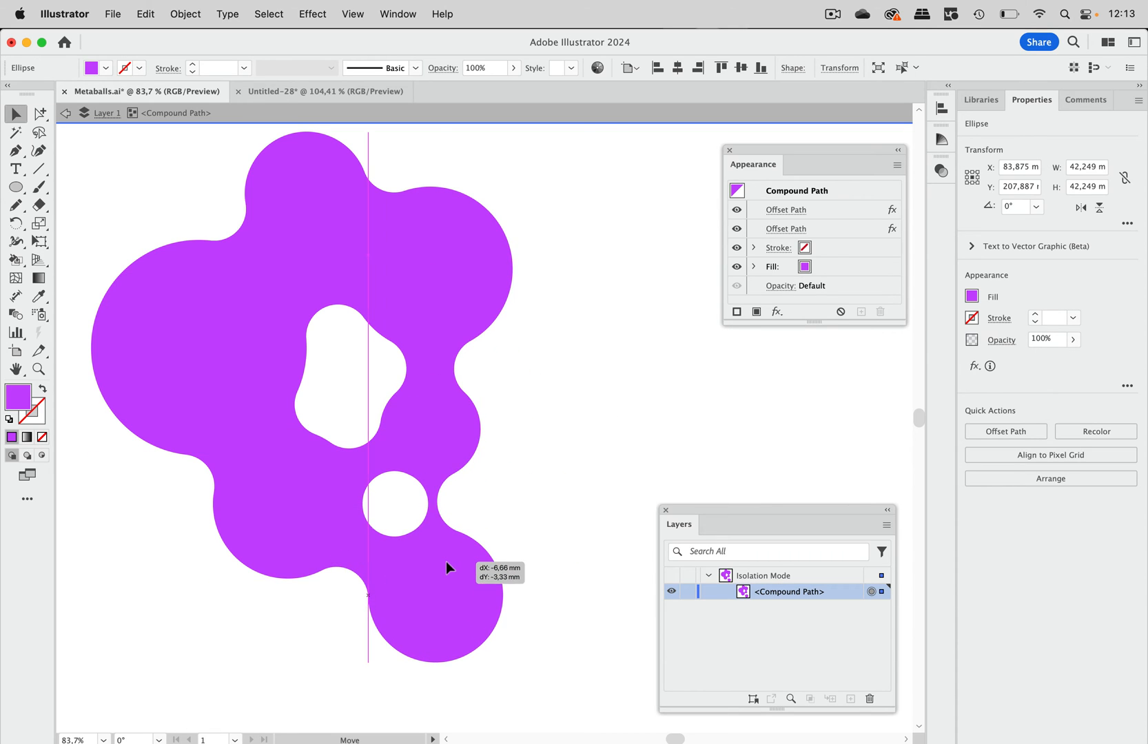
drag(447, 570, 436, 594)
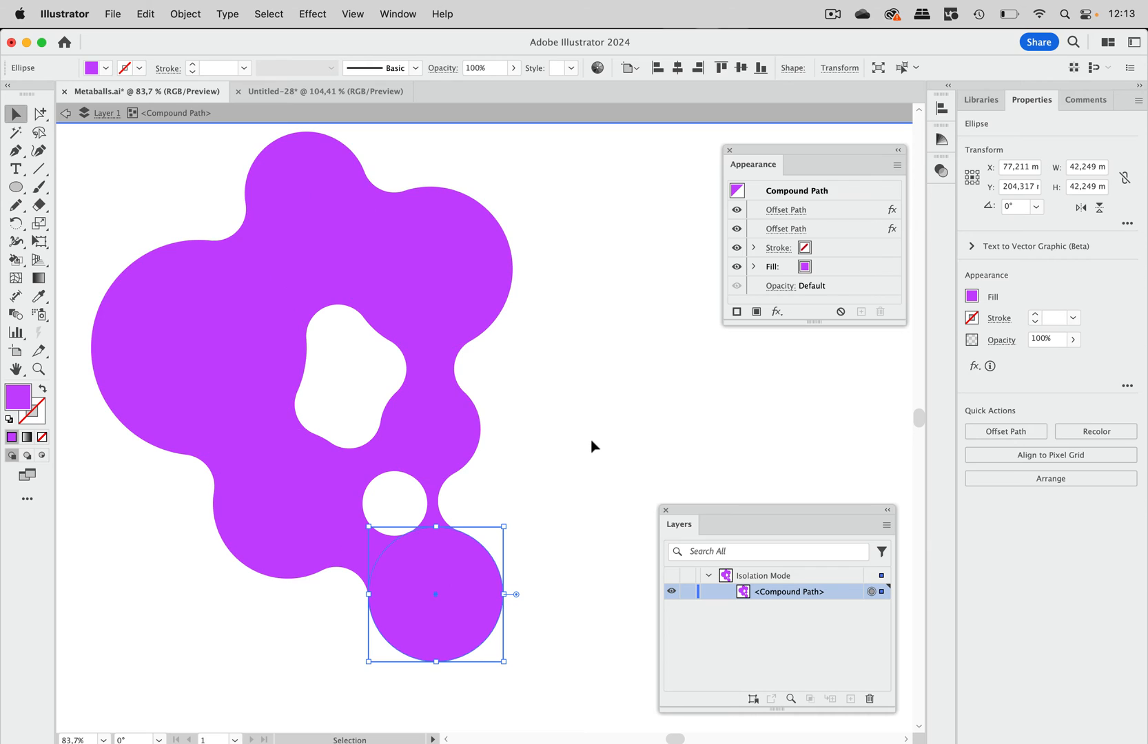
click(594, 446)
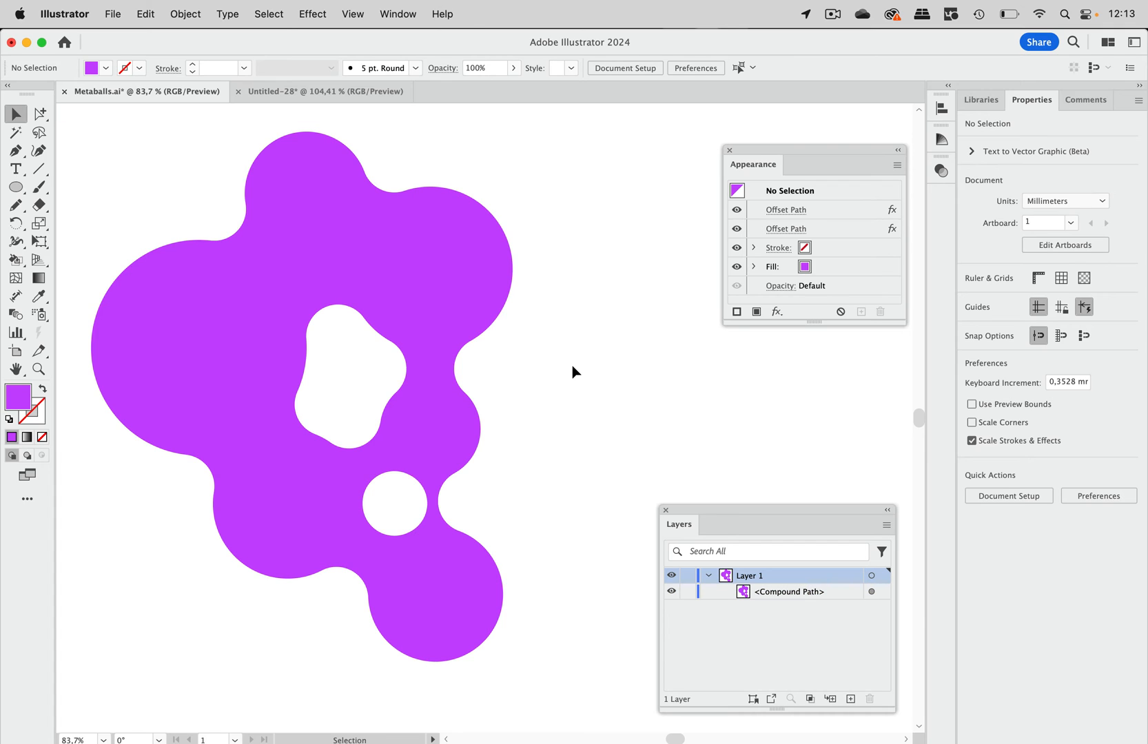
mouse_move(617, 248)
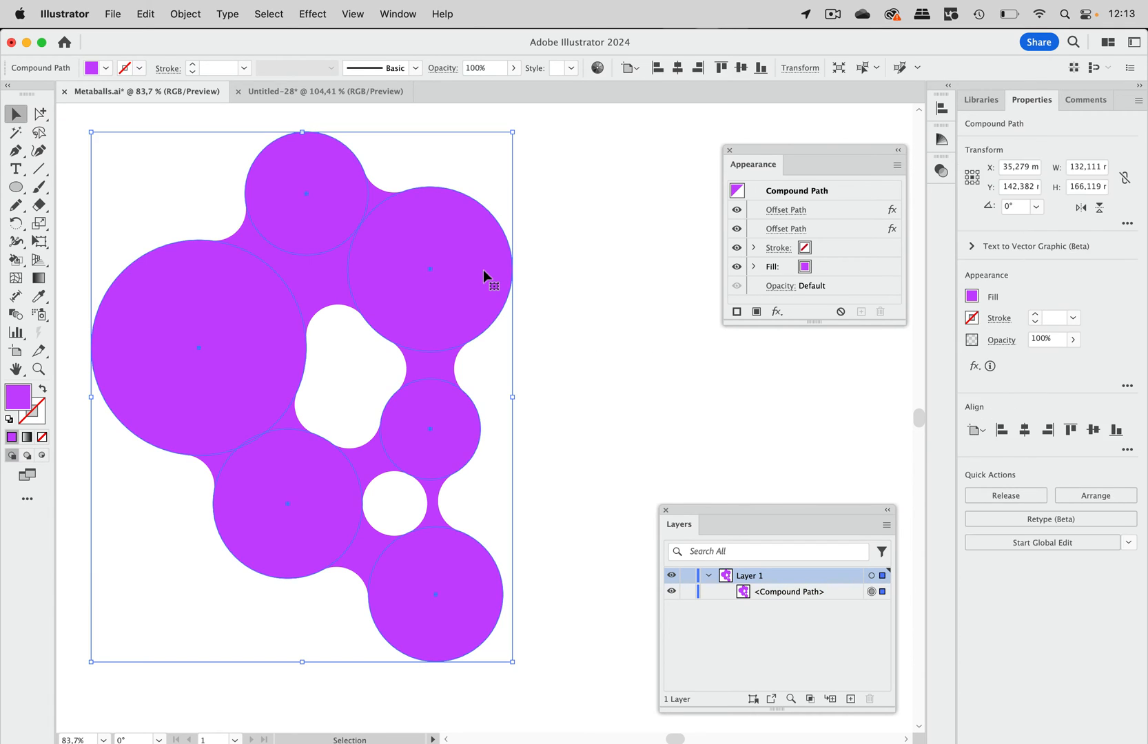
mouse_move(267, 31)
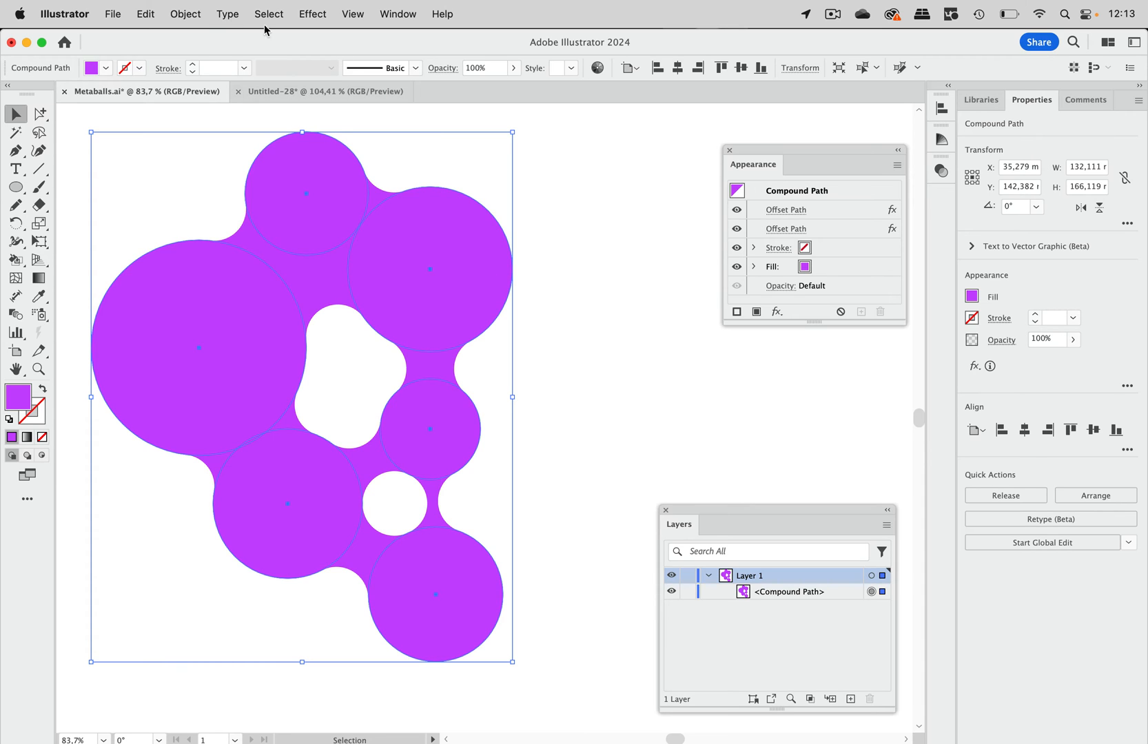
- Use Object > Compound Path > Release to split the blob into six ellipses
click(186, 14)
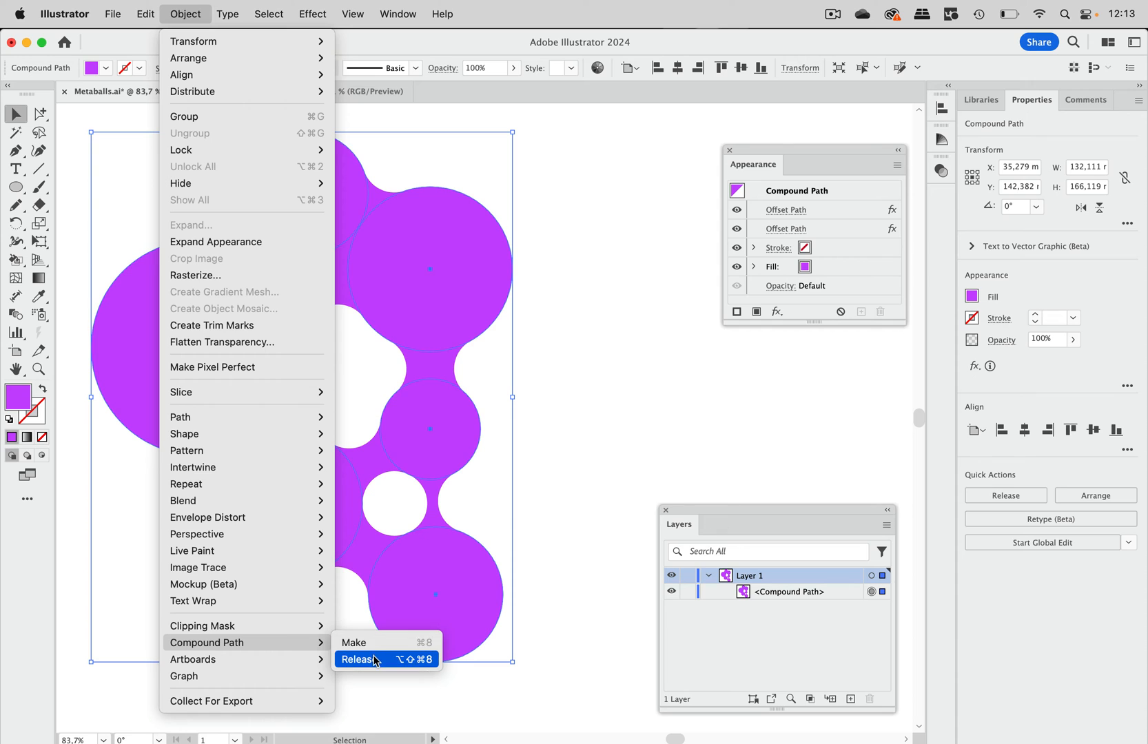
click(359, 659)
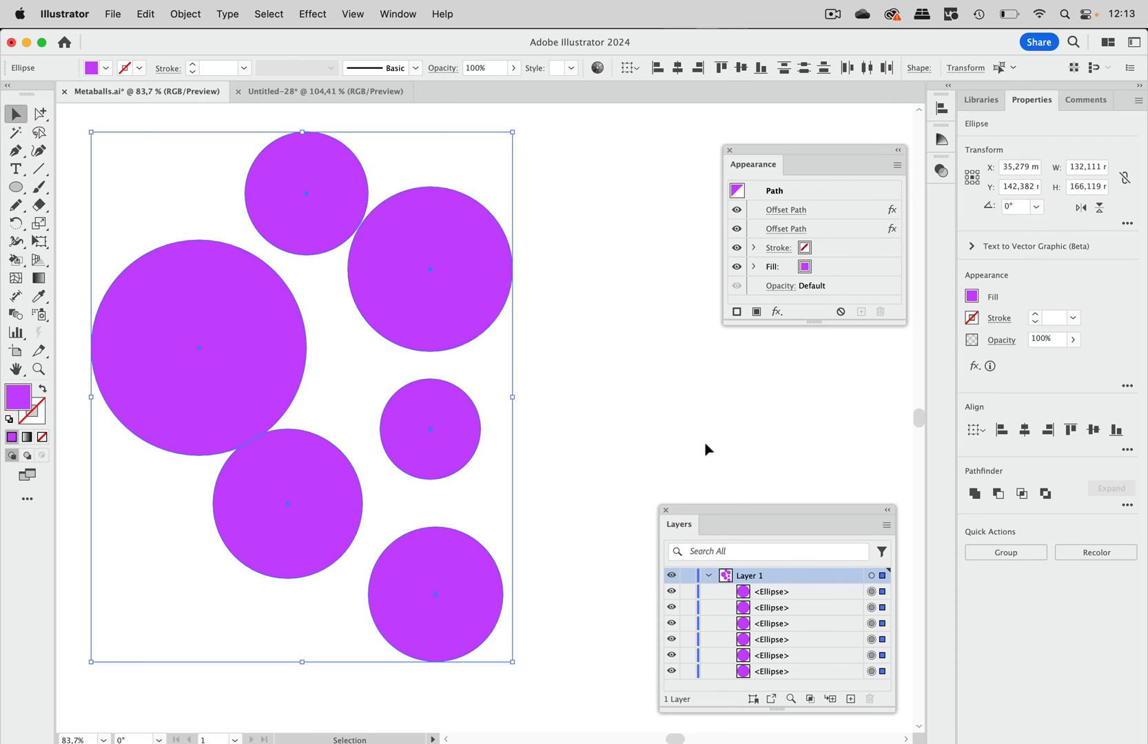
- Move the Layers panel aside and Clear Appearance to remove both Offset Path effects
drag(776, 520, 600, 363)
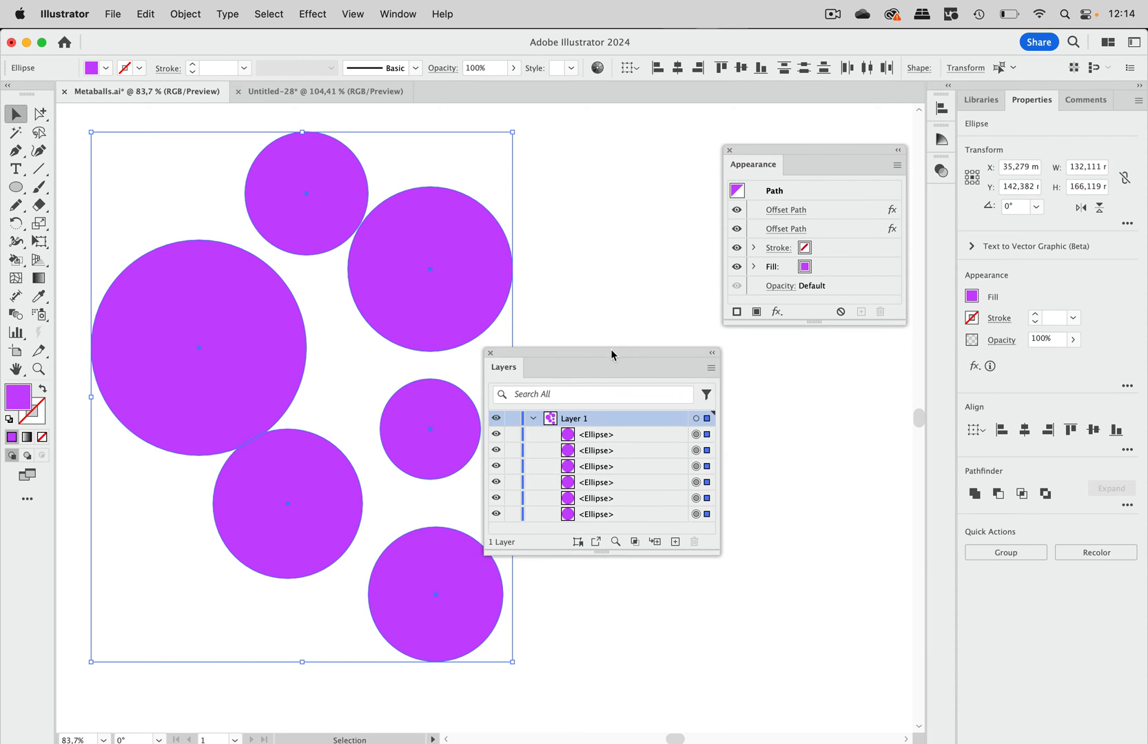
mouse_move(675, 337)
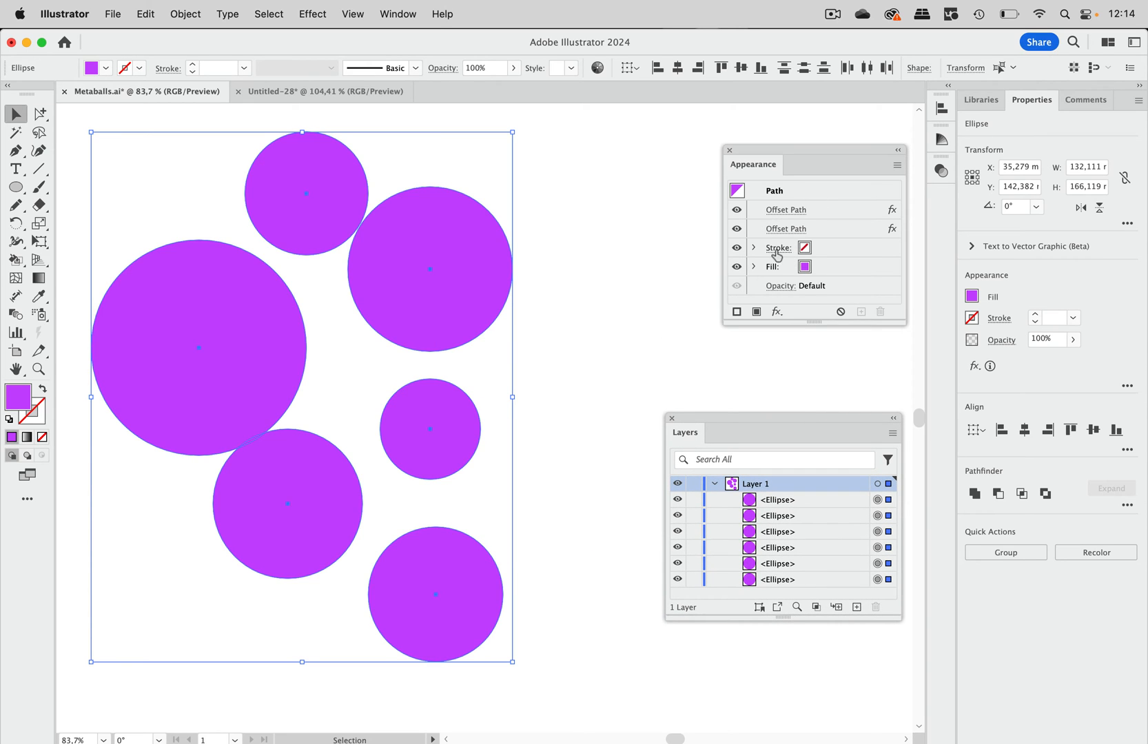
mouse_move(954, 182)
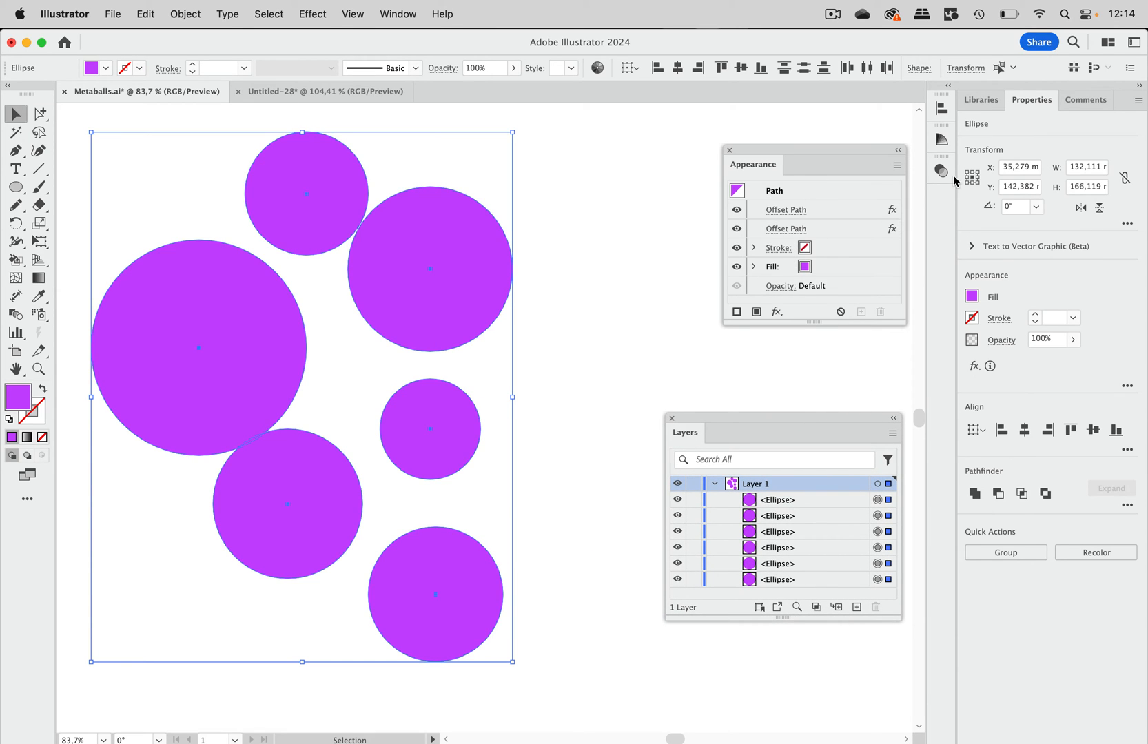
mouse_move(856, 208)
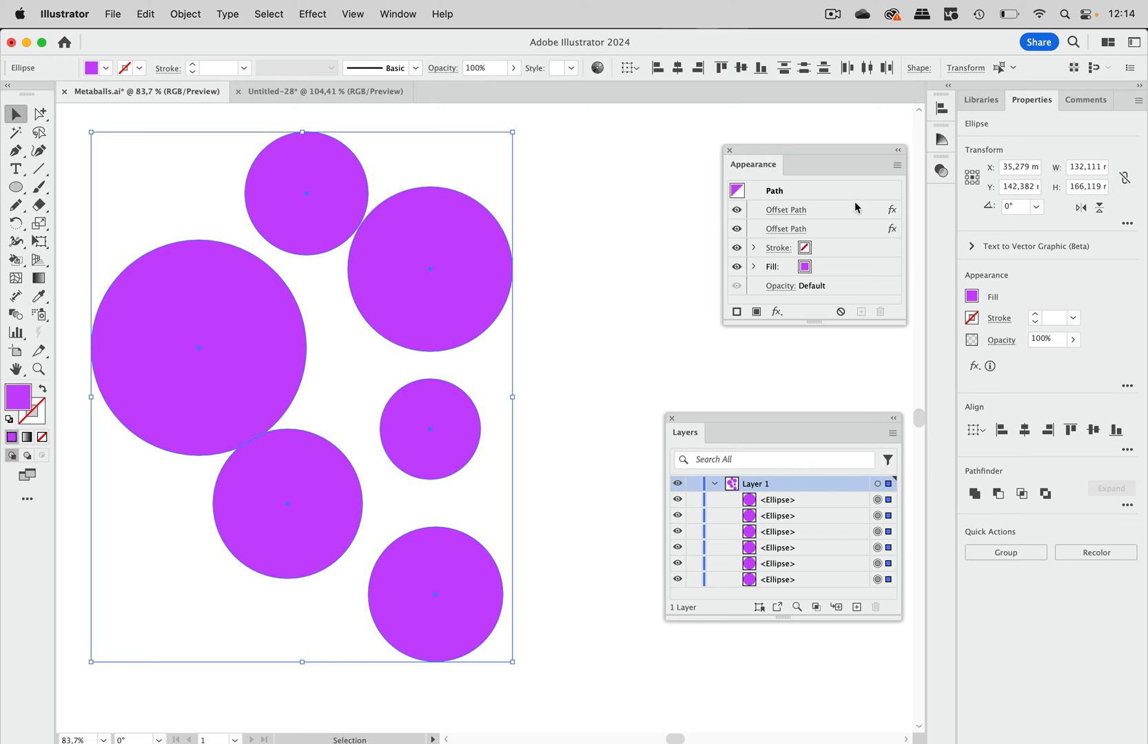
click(785, 209)
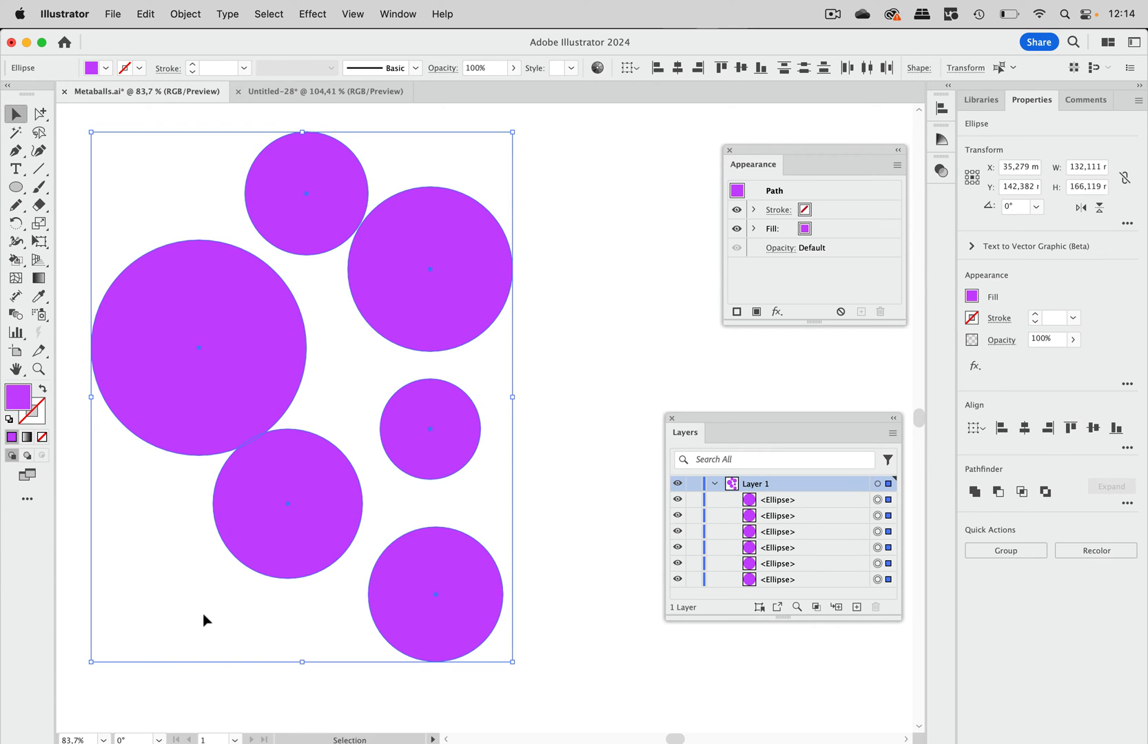
mouse_move(389, 523)
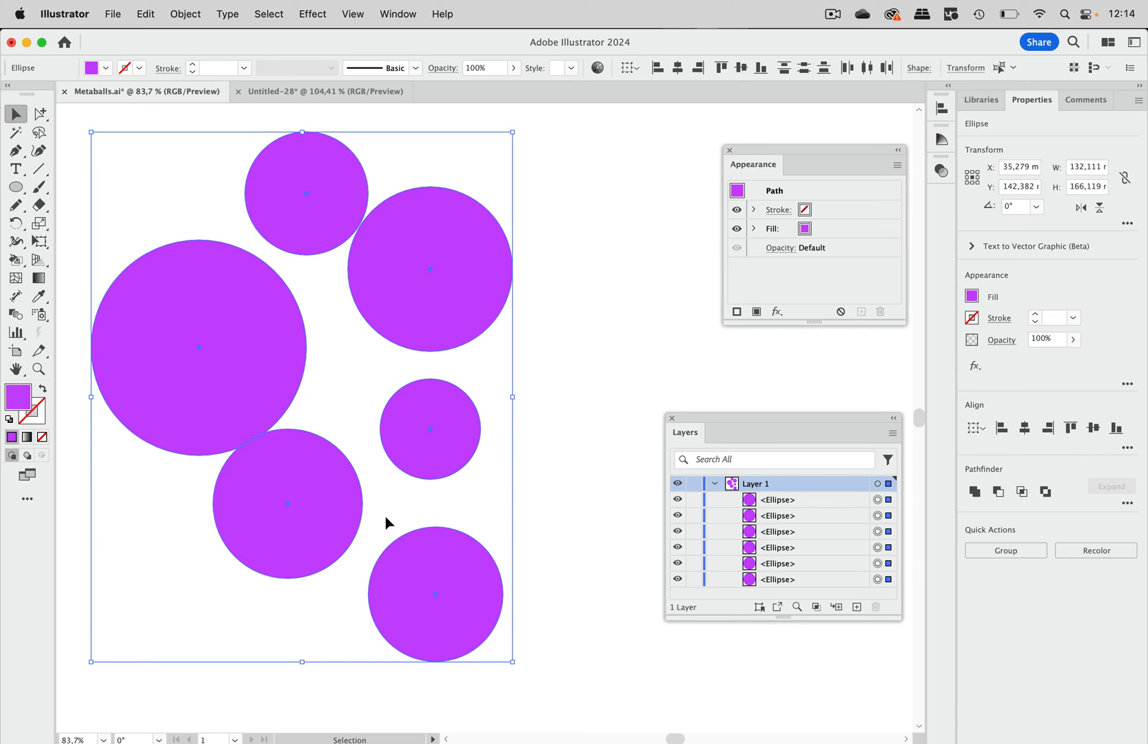
mouse_move(576, 170)
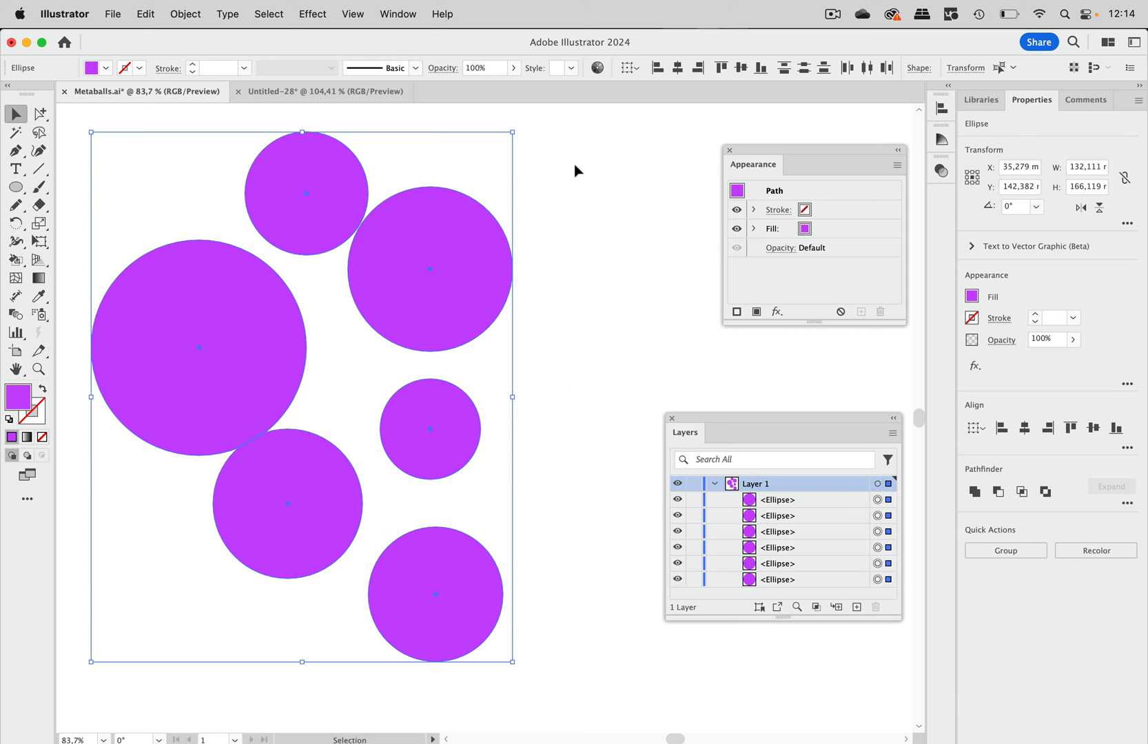
- Alt-click Unite in Pathfinder and expand the Compound Shape row showing six ellipses
click(398, 14)
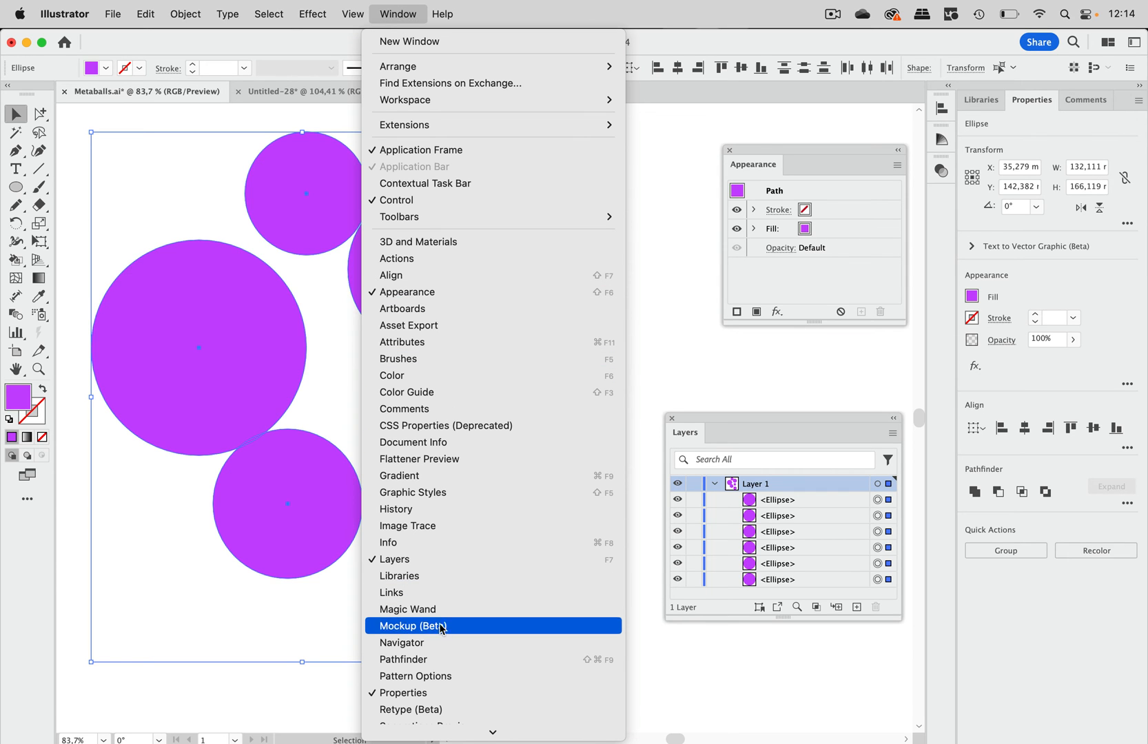
click(402, 659)
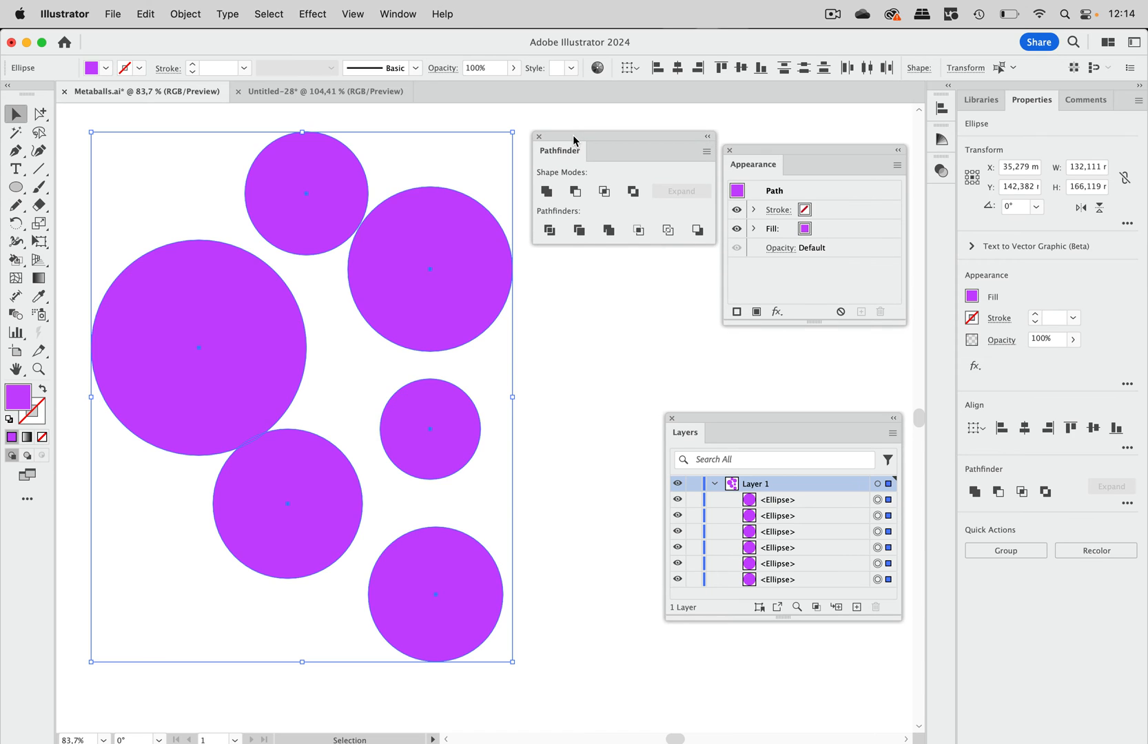
mouse_move(543, 211)
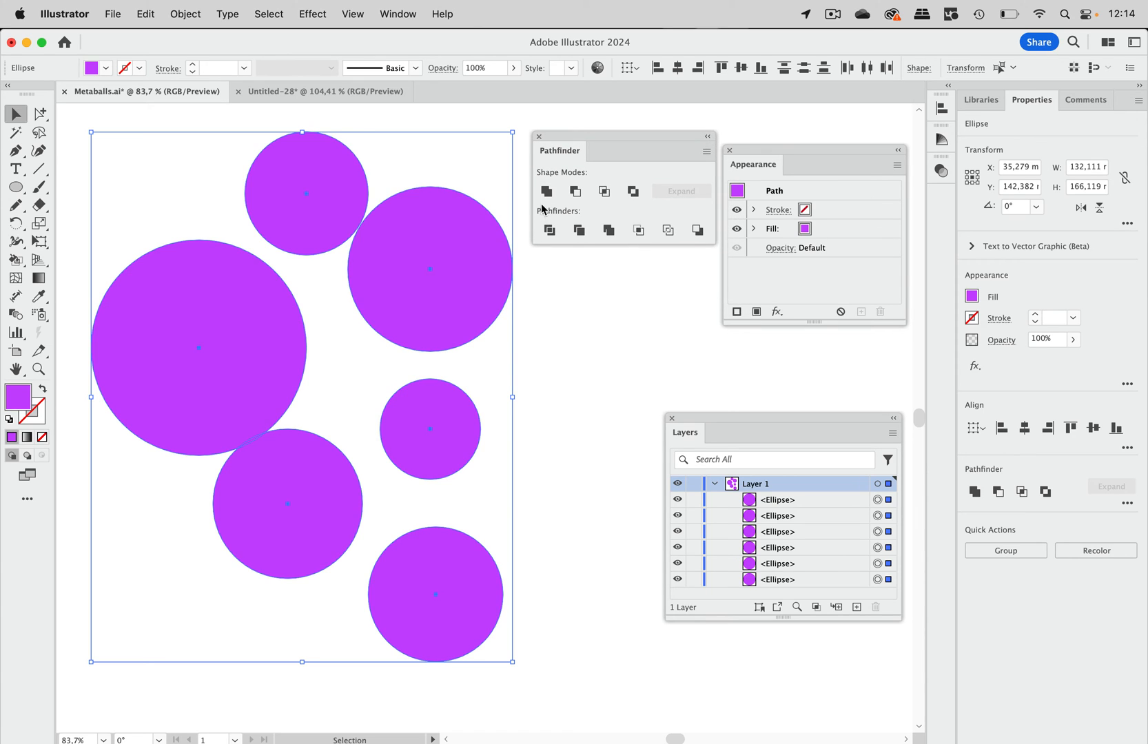
mouse_move(547, 191)
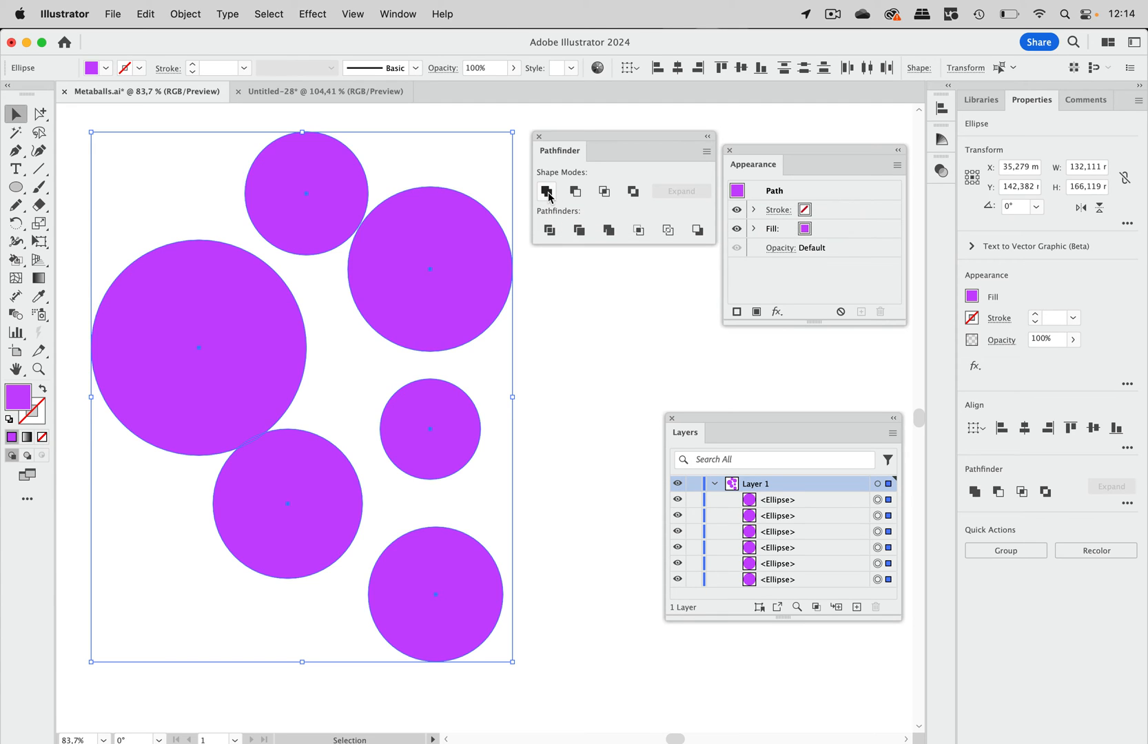
click(547, 191)
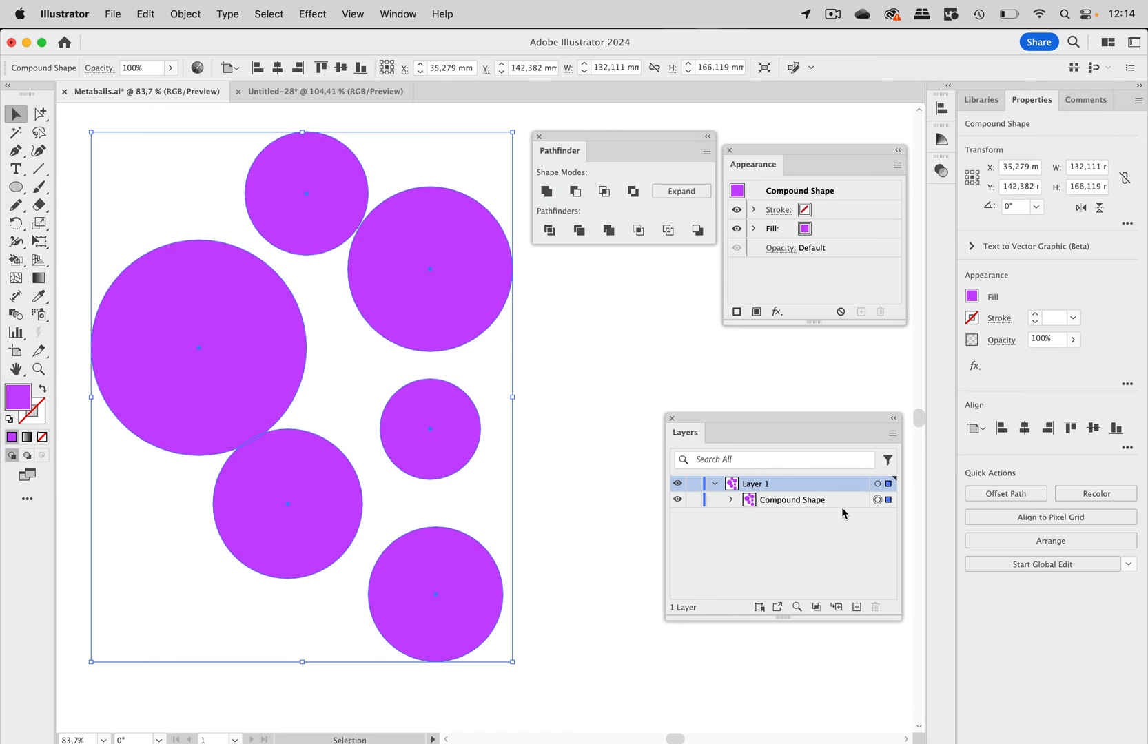
mouse_move(734, 504)
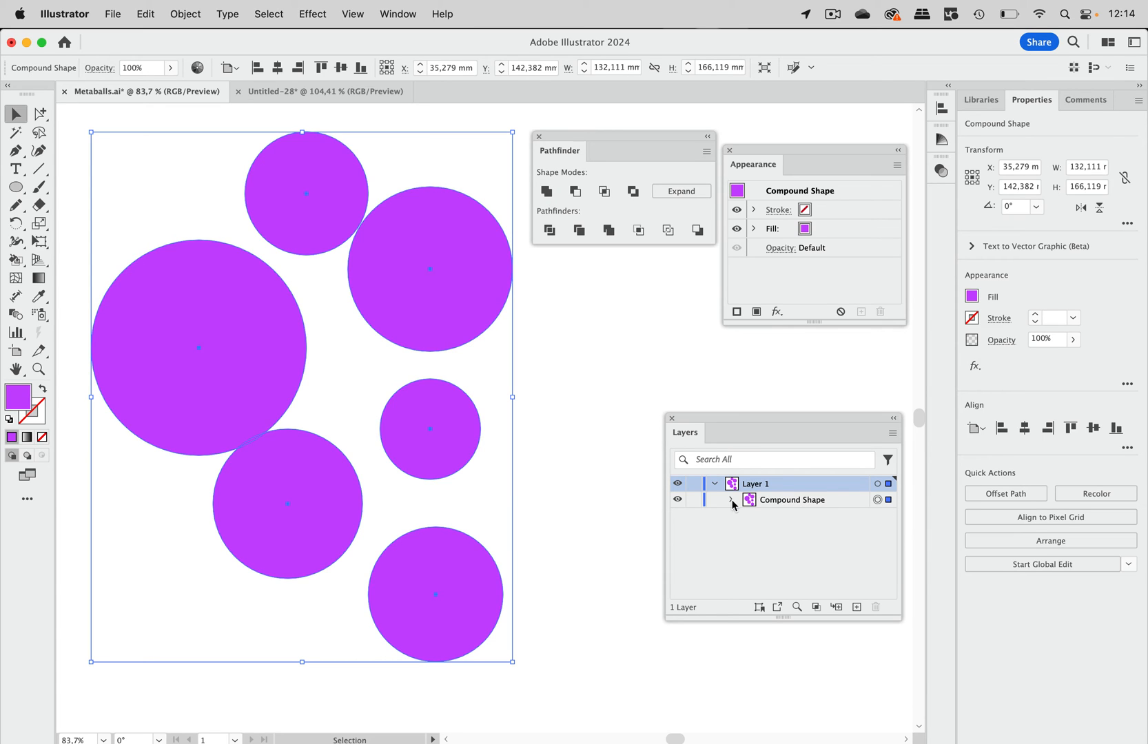
click(729, 500)
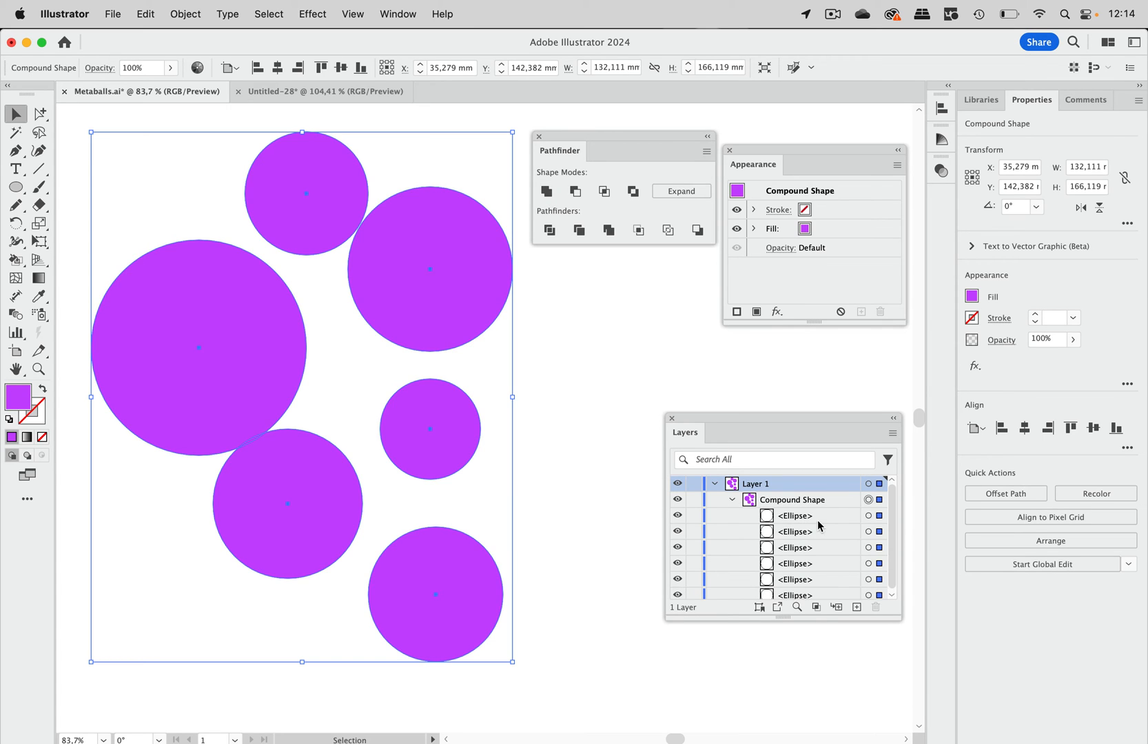
mouse_move(597, 218)
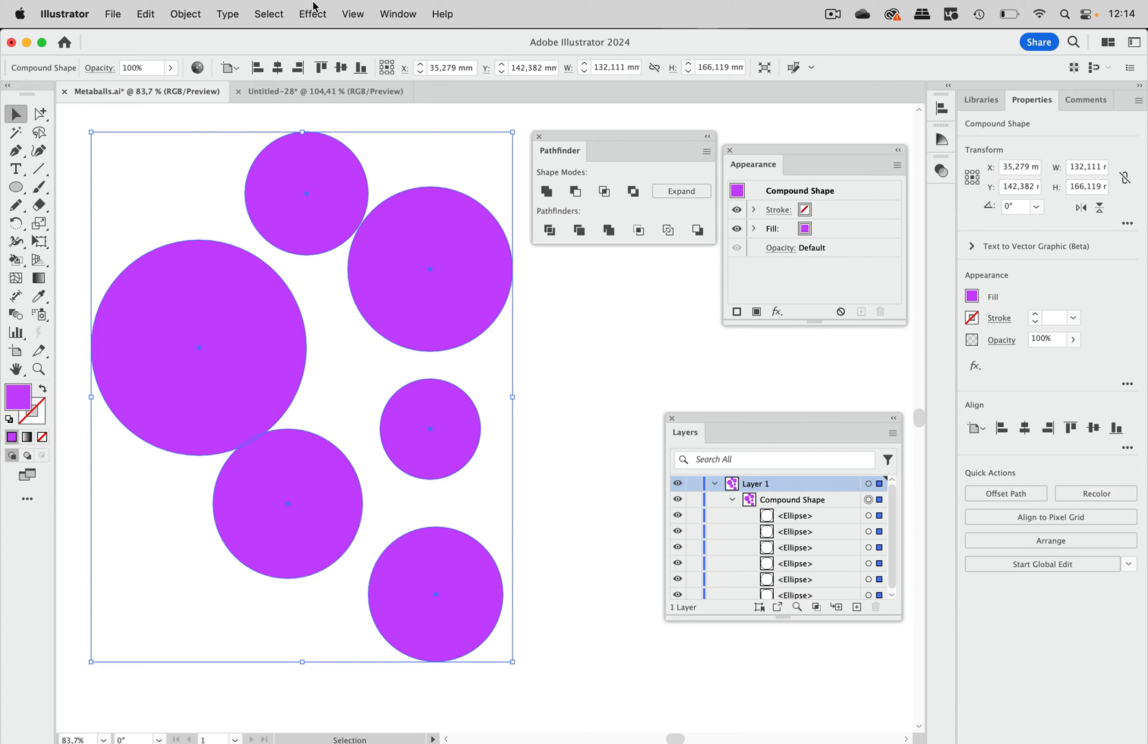
- Apply a 10 mm Offset Path effect to the compound shape
click(312, 13)
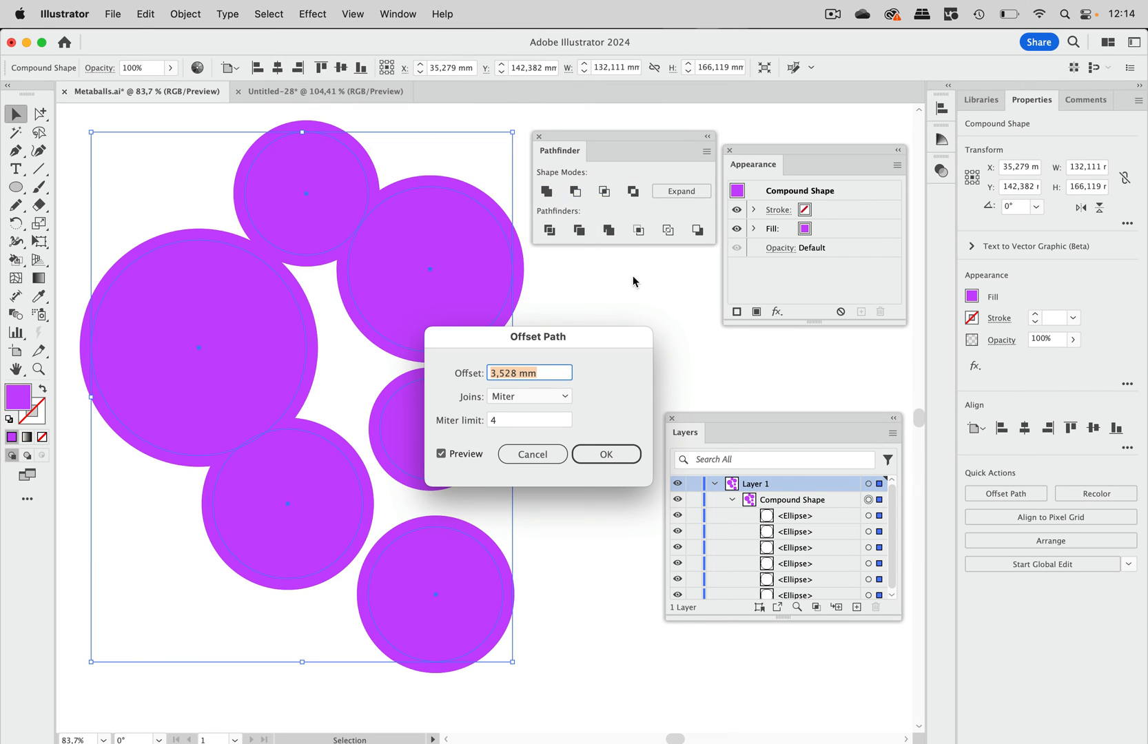
text(10)
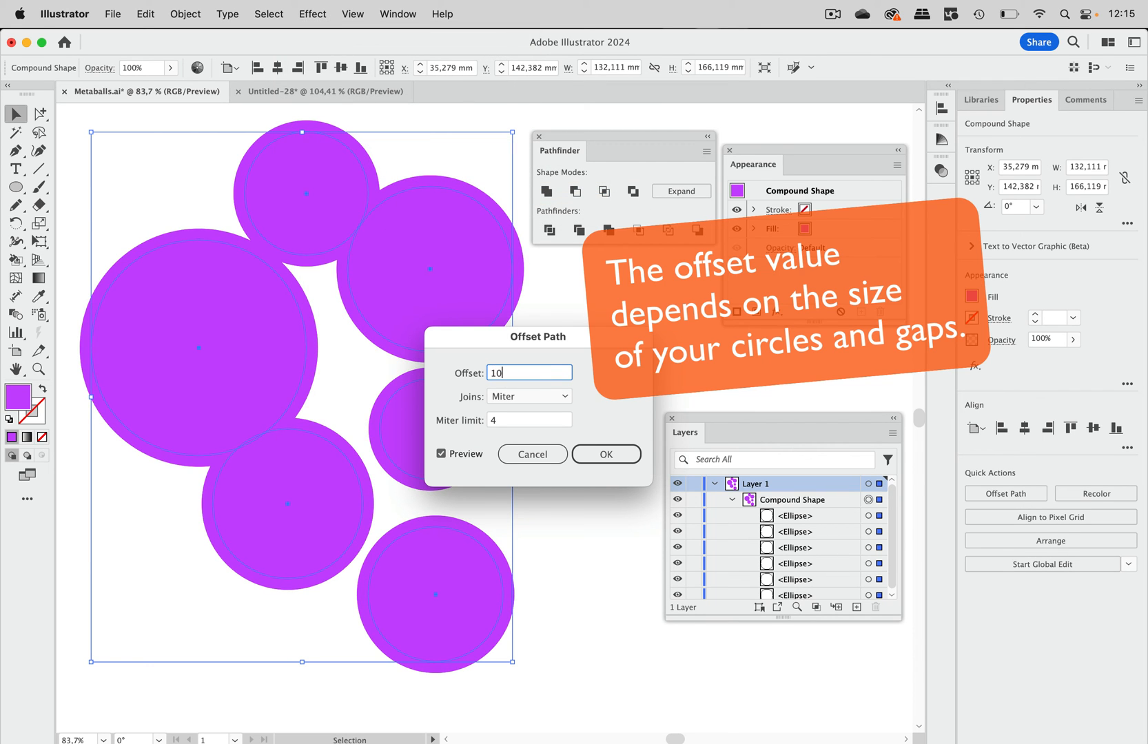
click(605, 454)
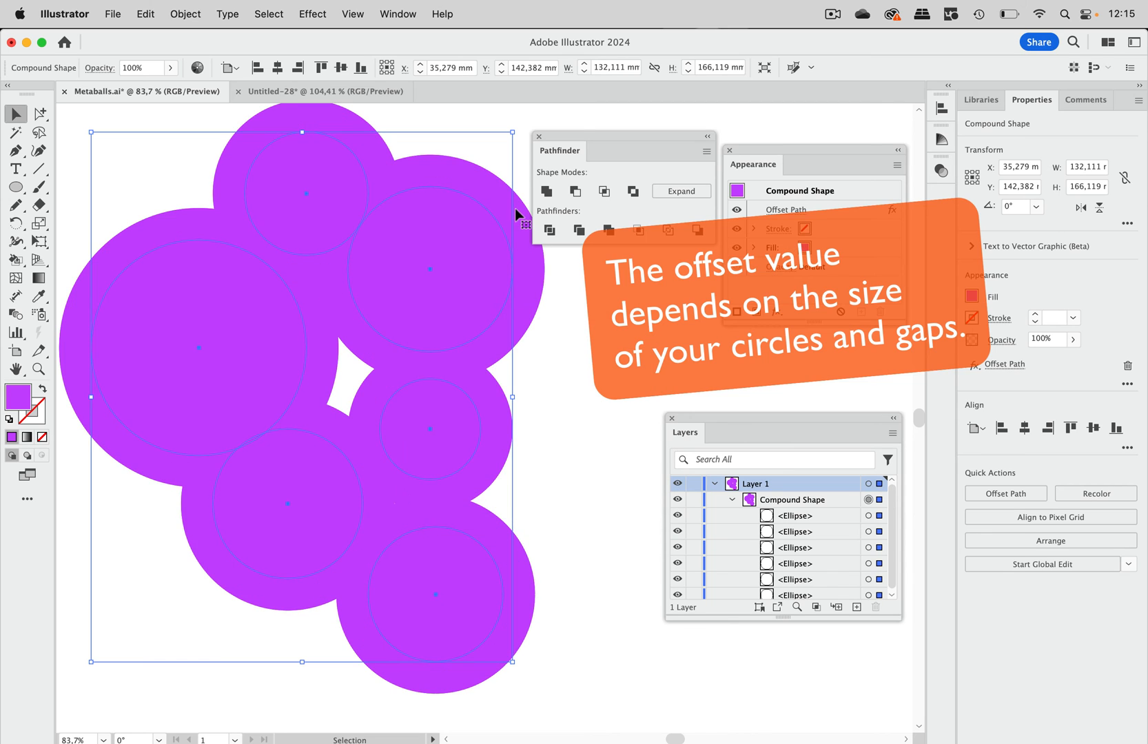
- Add a second Offset Path effect of −10 mm with round joins
click(312, 13)
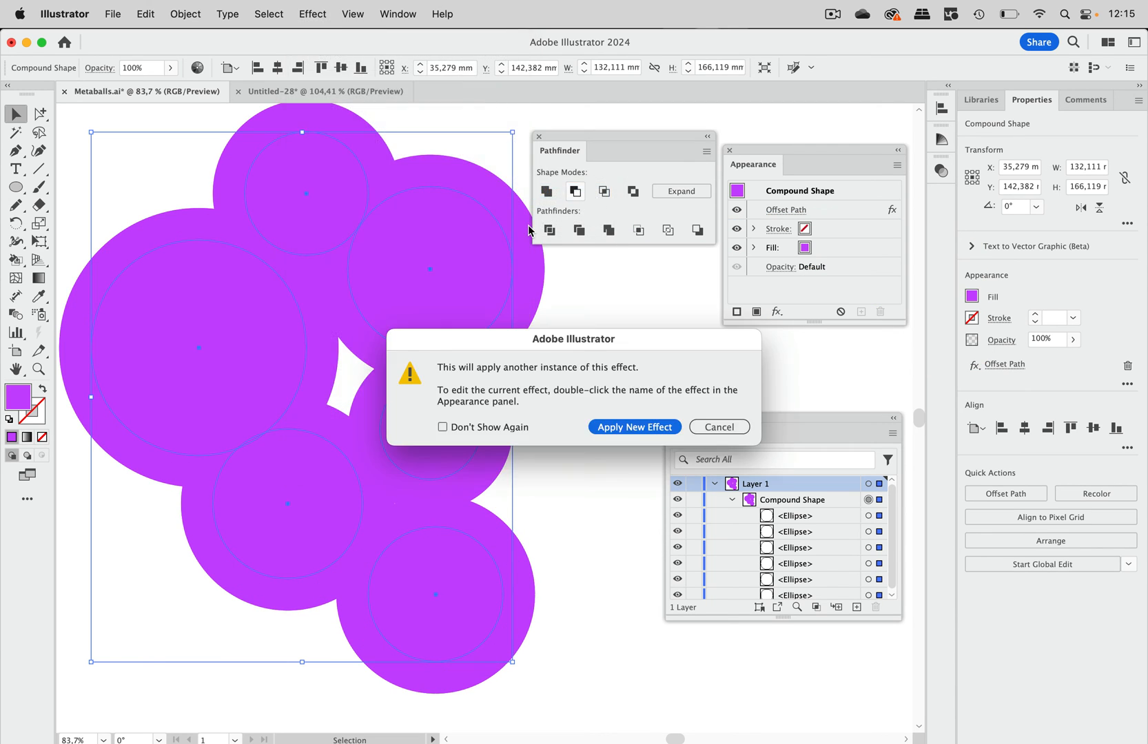
click(633, 428)
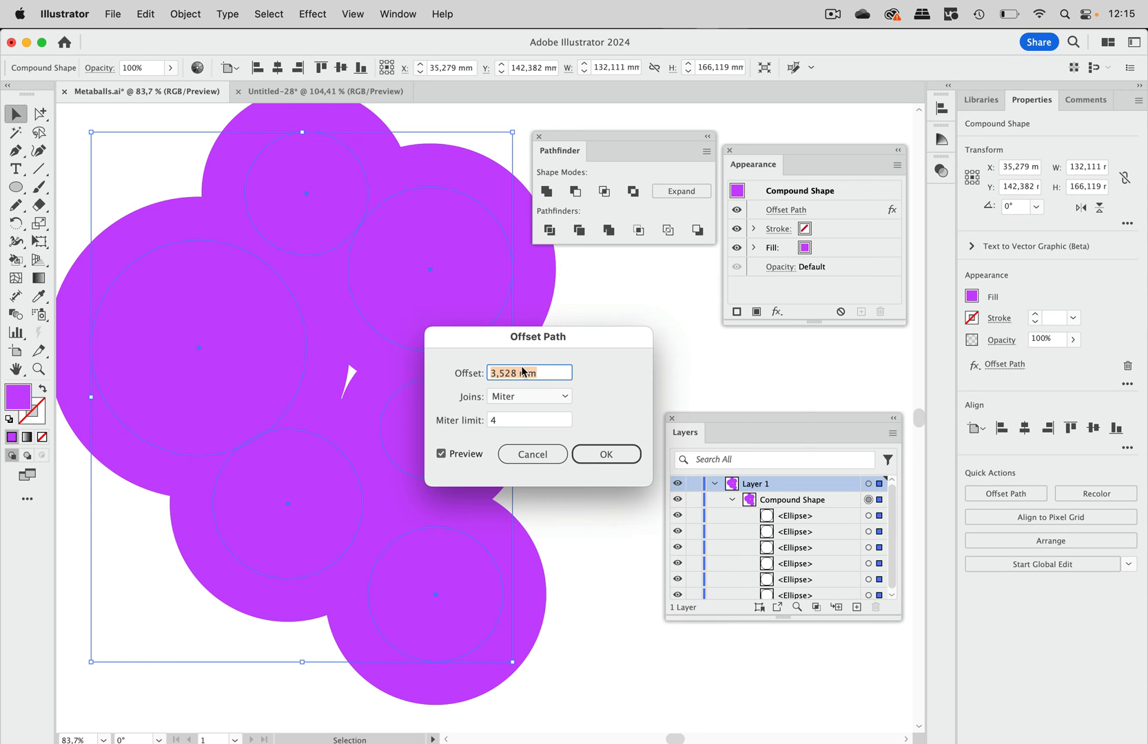
text(-10)
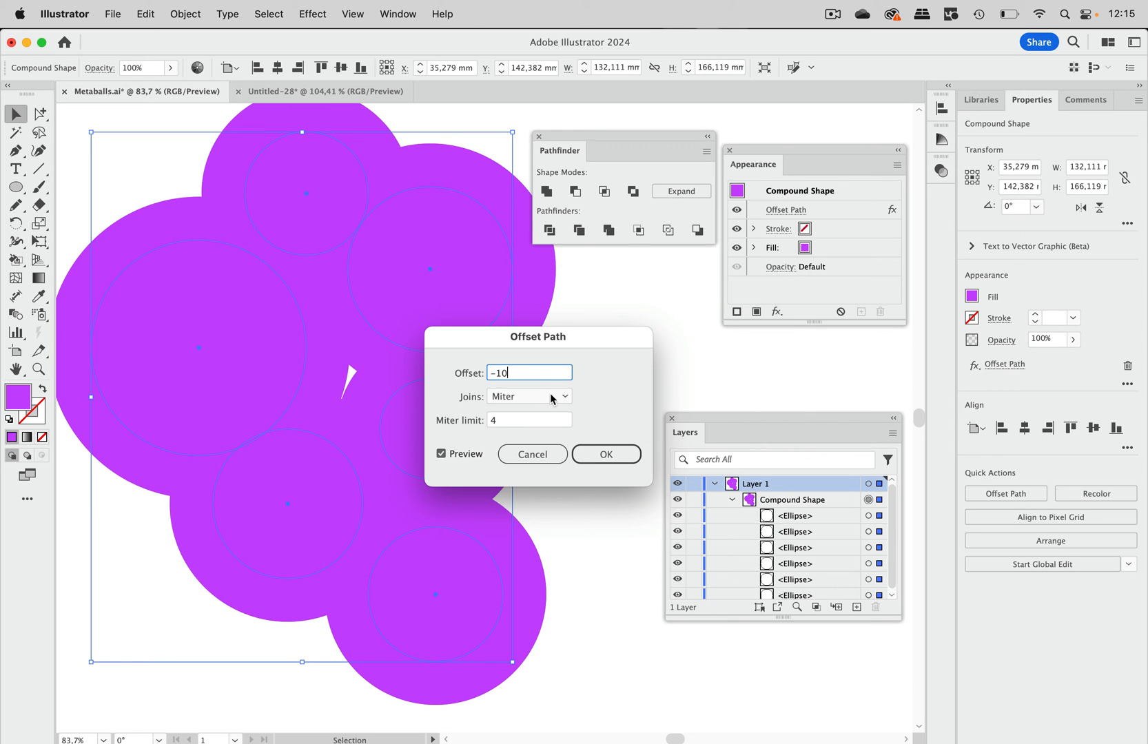
click(528, 397)
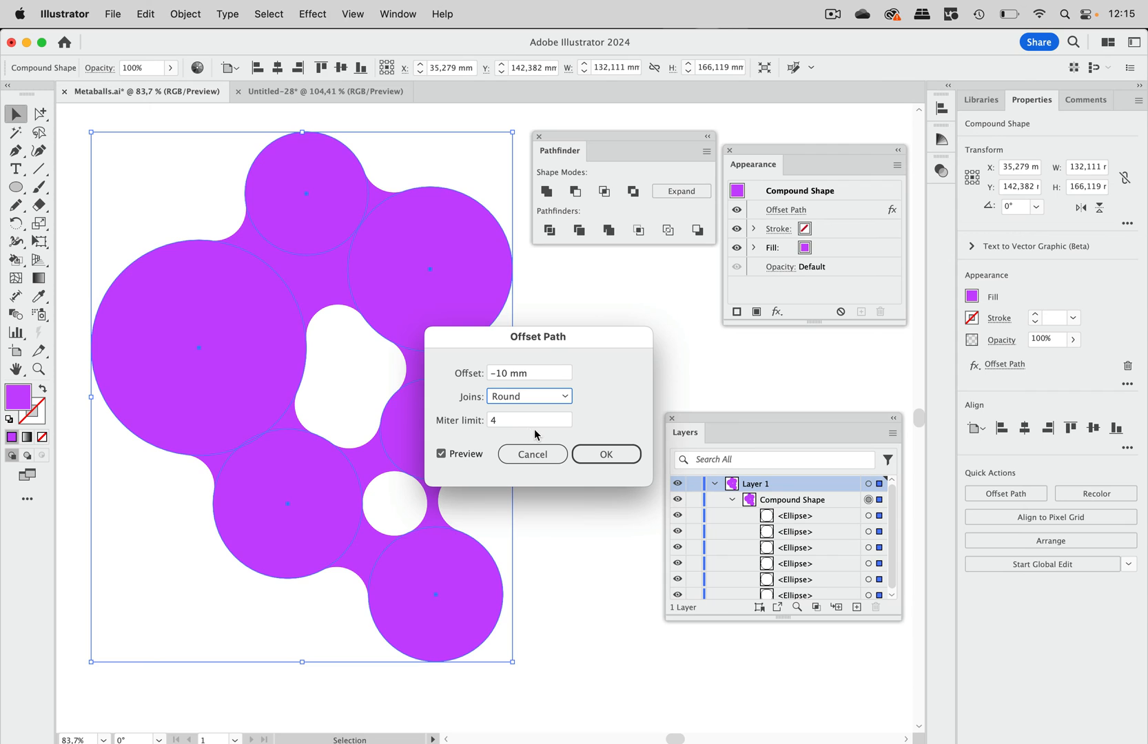
click(605, 454)
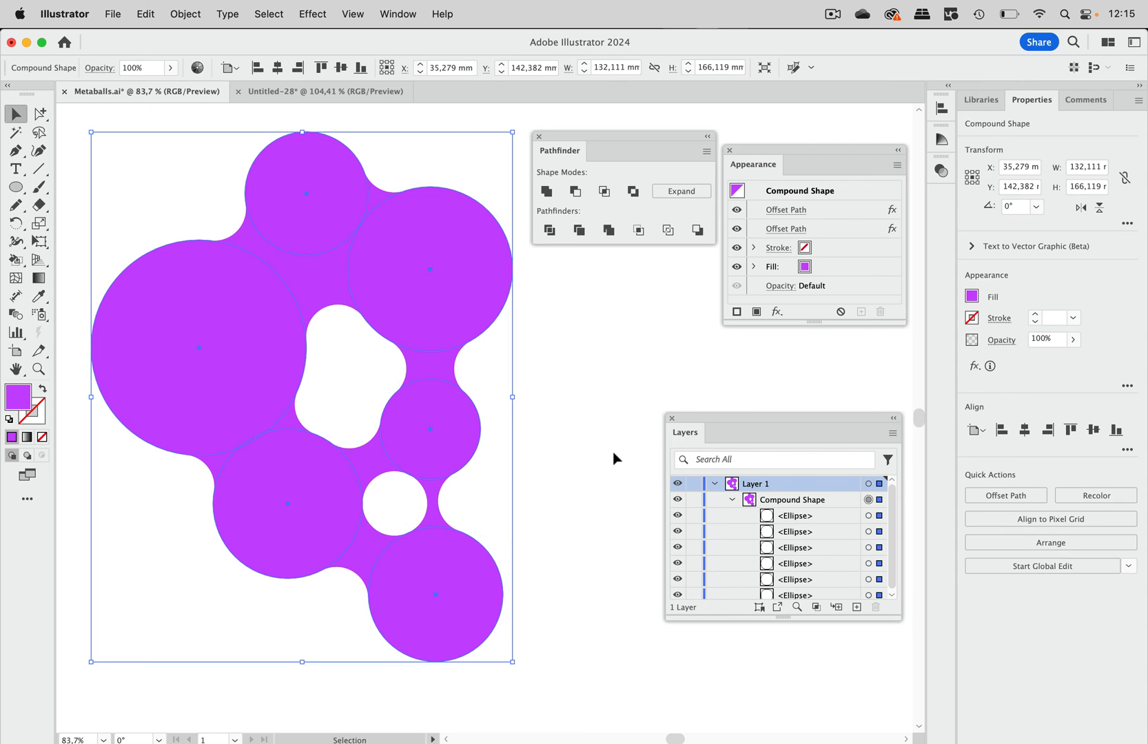
mouse_move(226, 544)
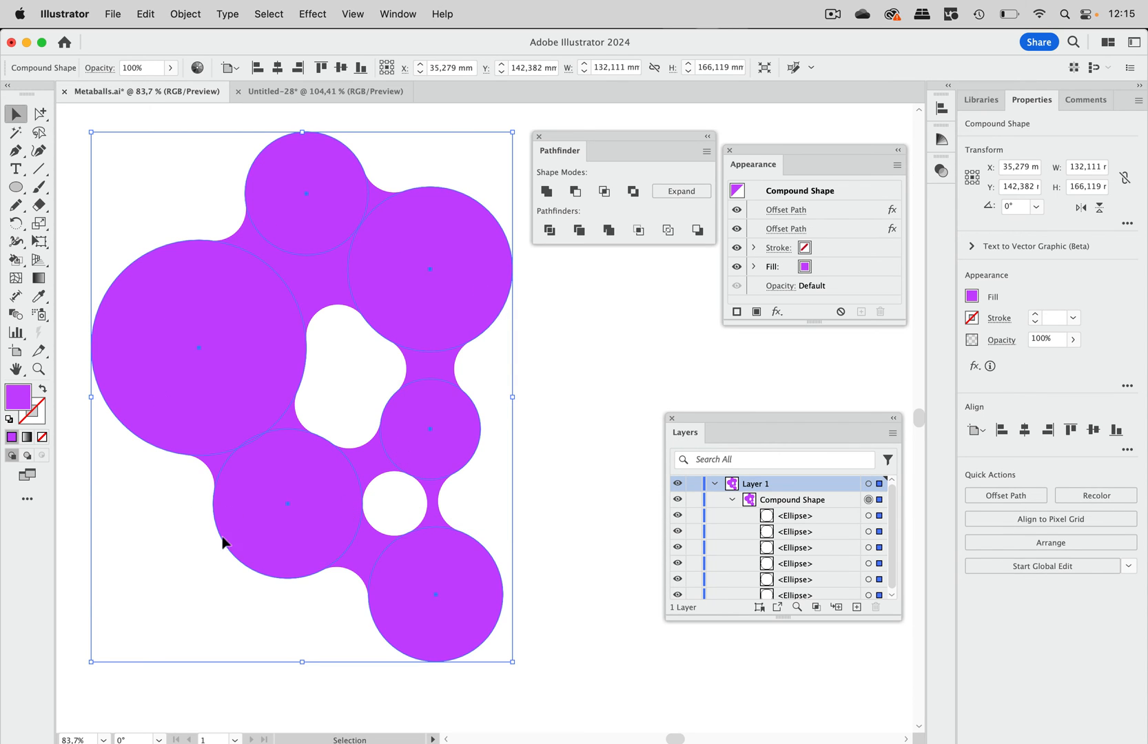
mouse_move(407, 275)
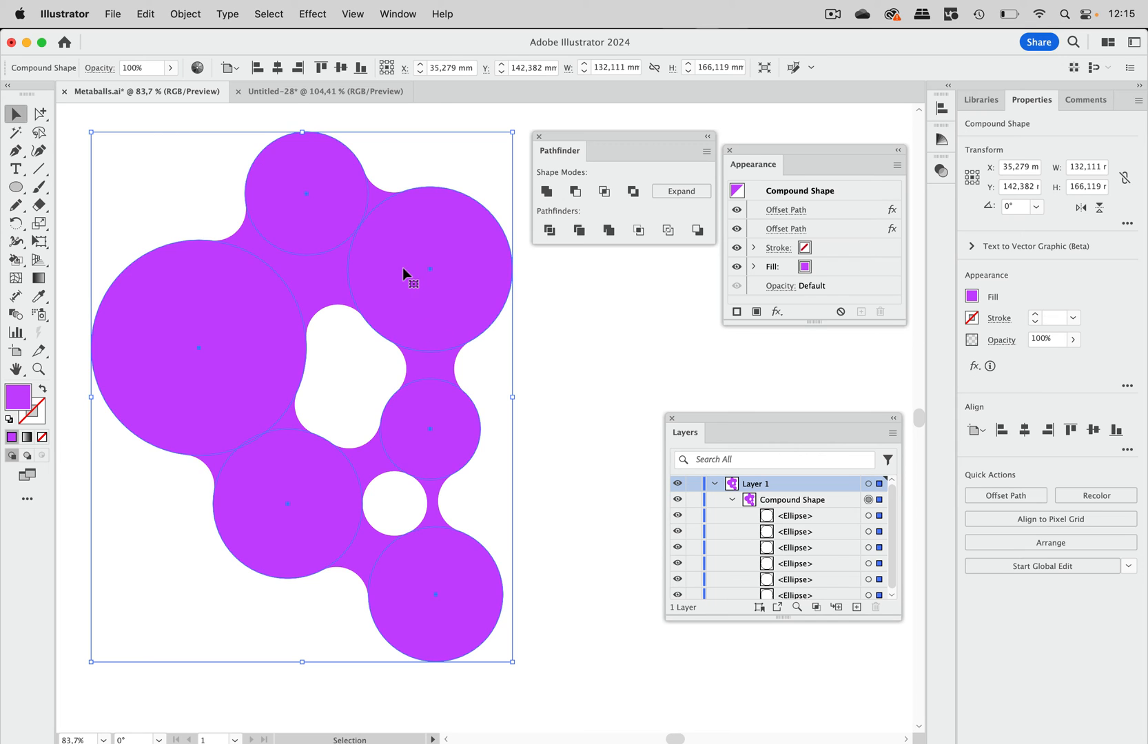
- Deselect the blob and drag the upper-right circle slightly down
click(562, 299)
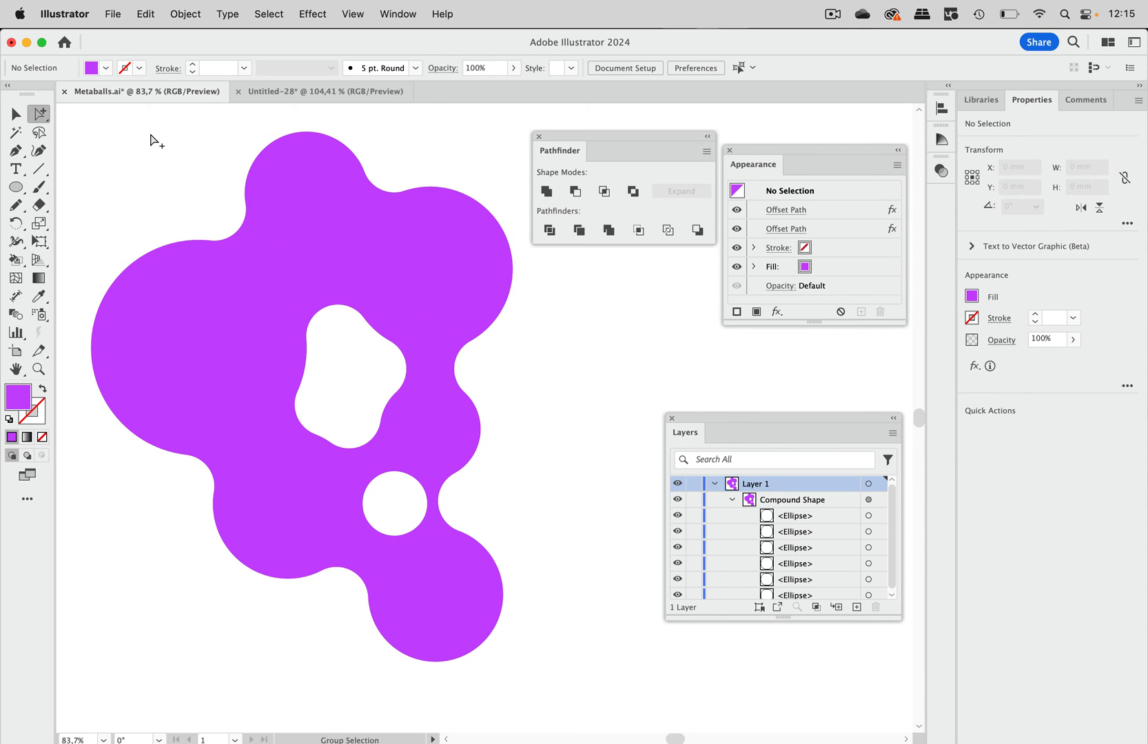
mouse_move(564, 304)
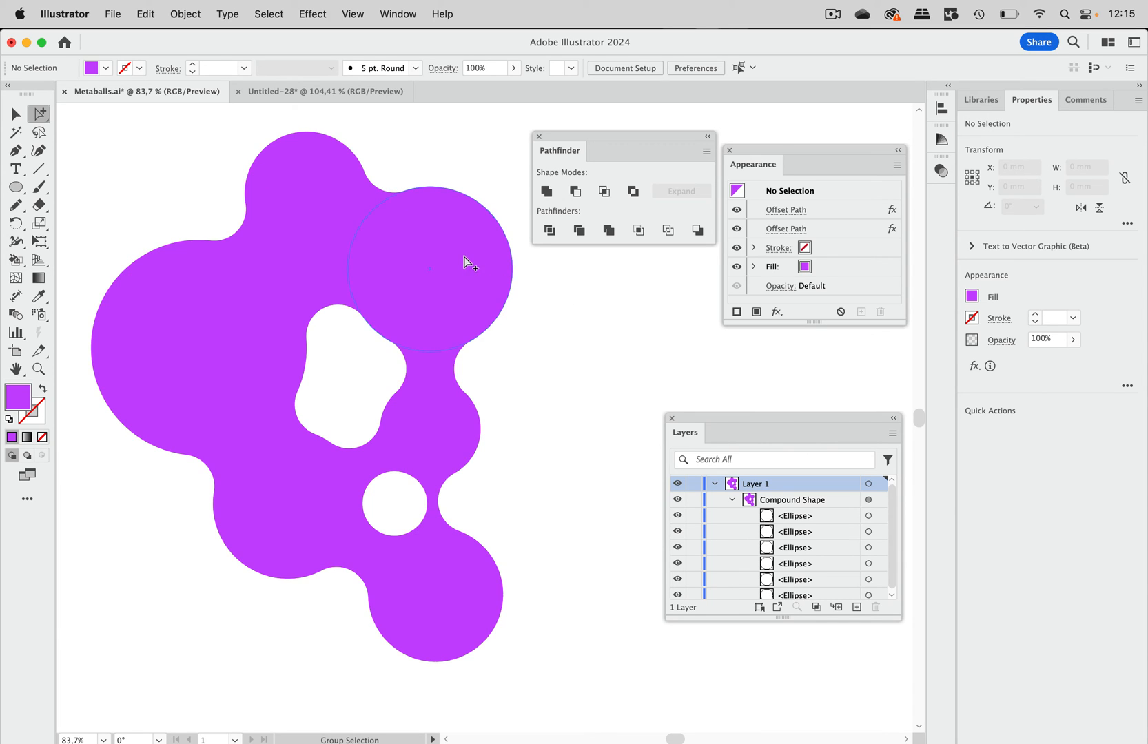
mouse_move(284, 145)
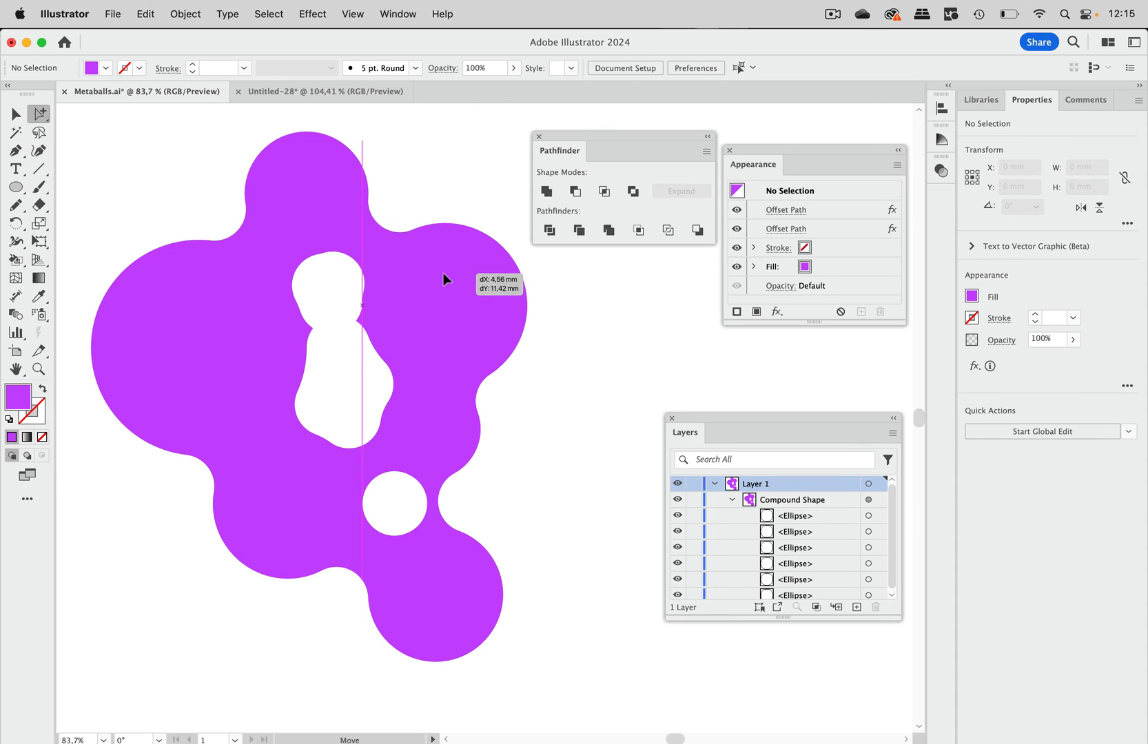
drag(396, 505, 286, 579)
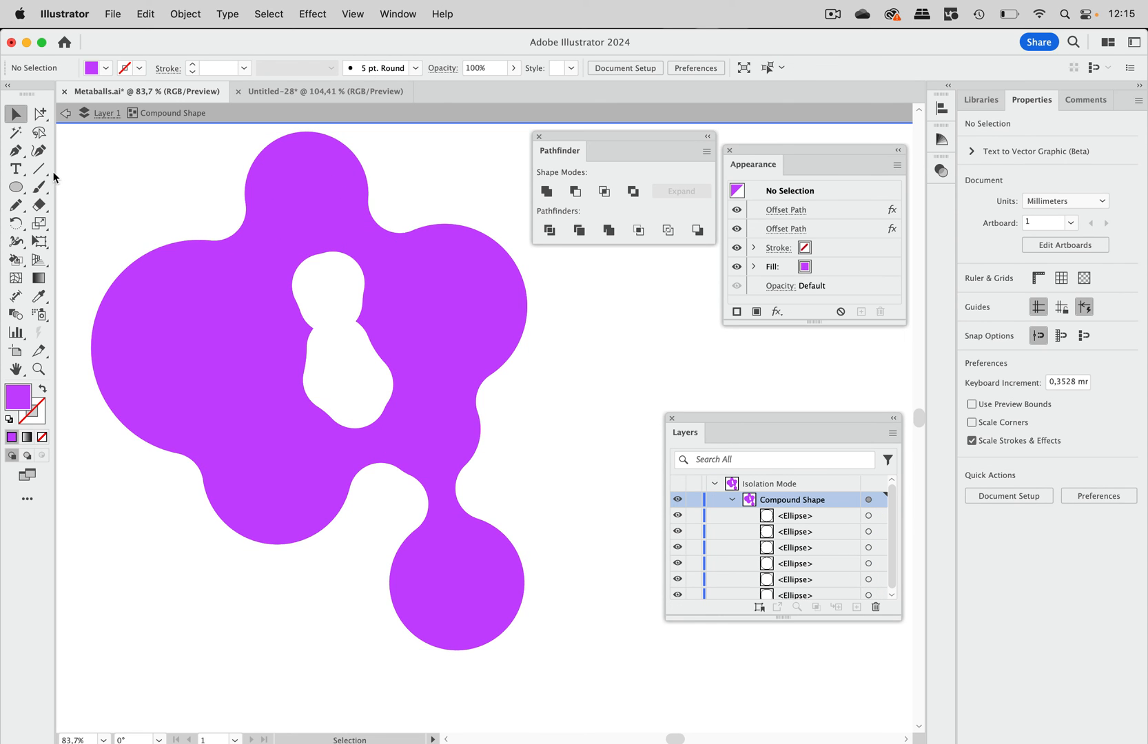
- Drag a circle inside the blob to its lower left to form a lobe
click(16, 187)
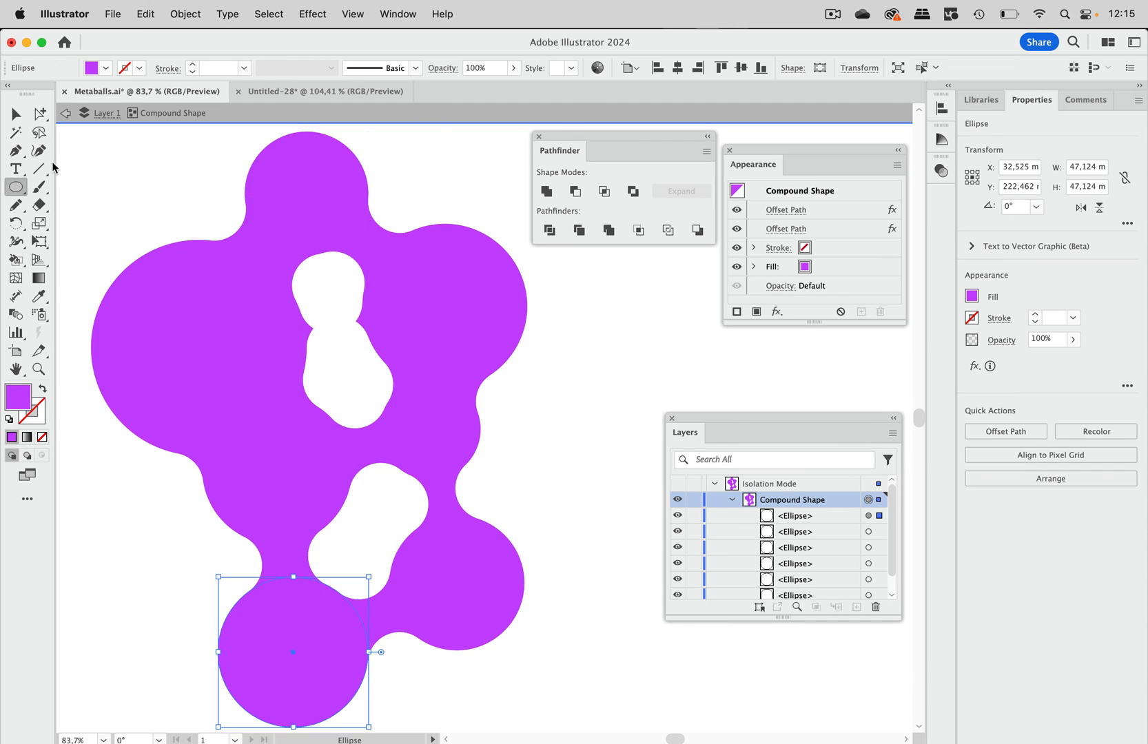
drag(294, 652, 308, 513)
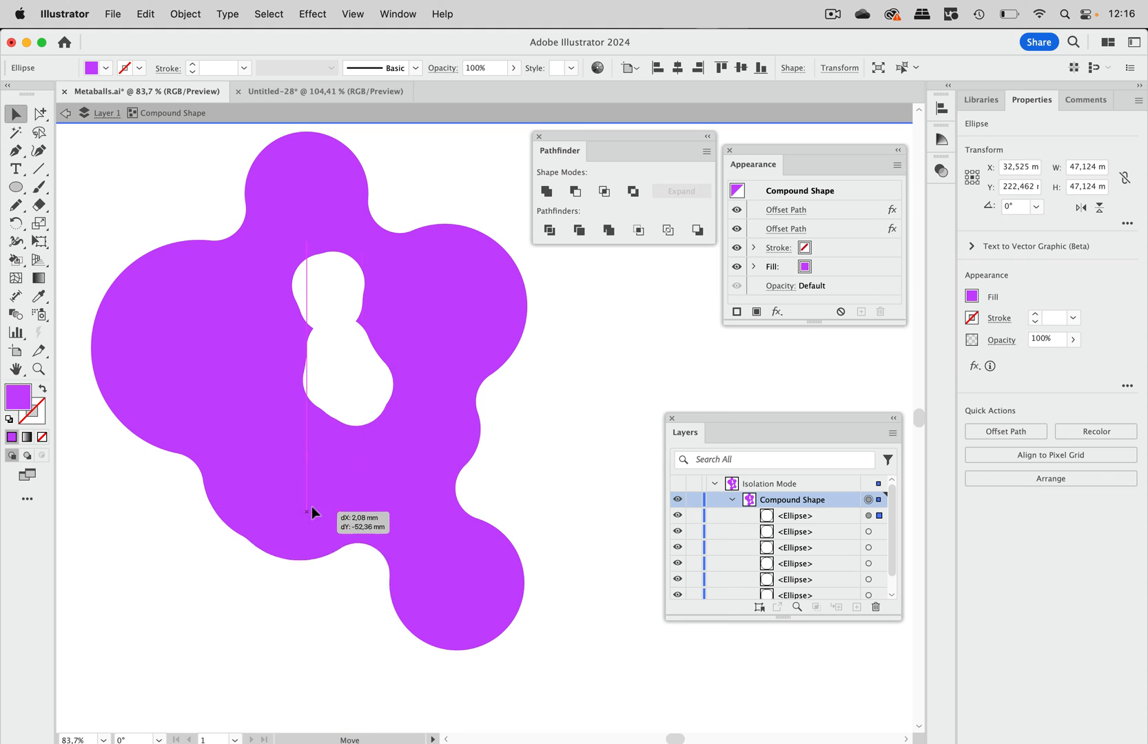
drag(311, 513, 380, 612)
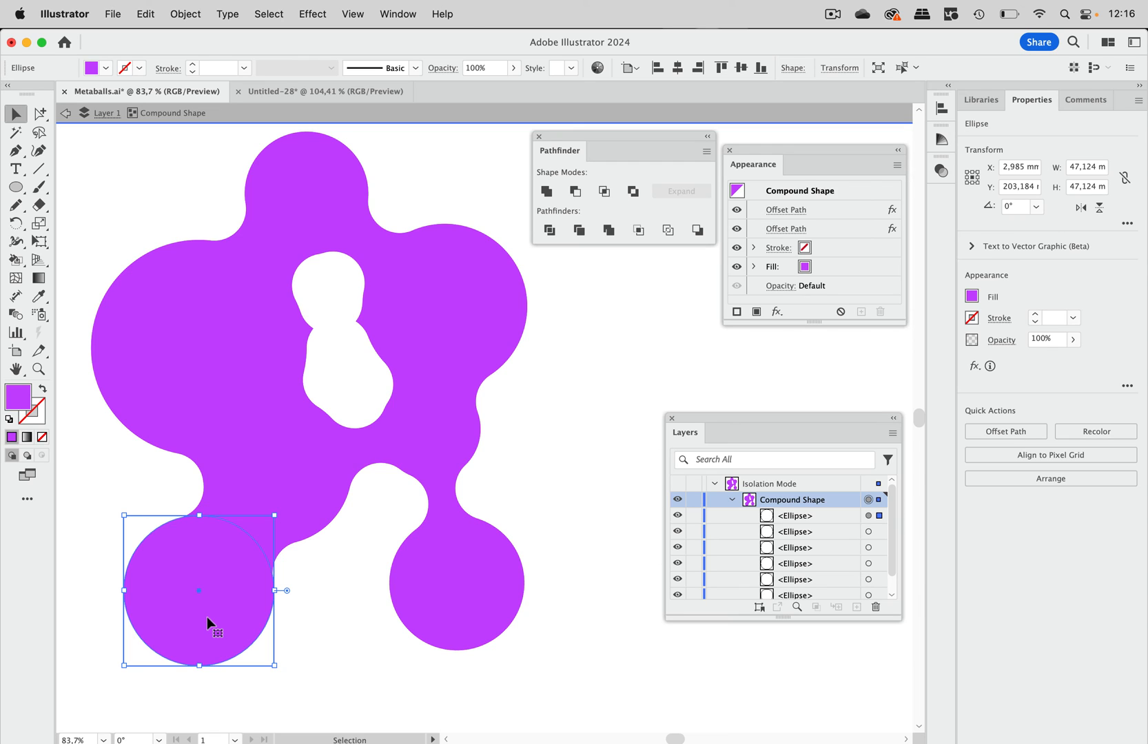
mouse_move(529, 423)
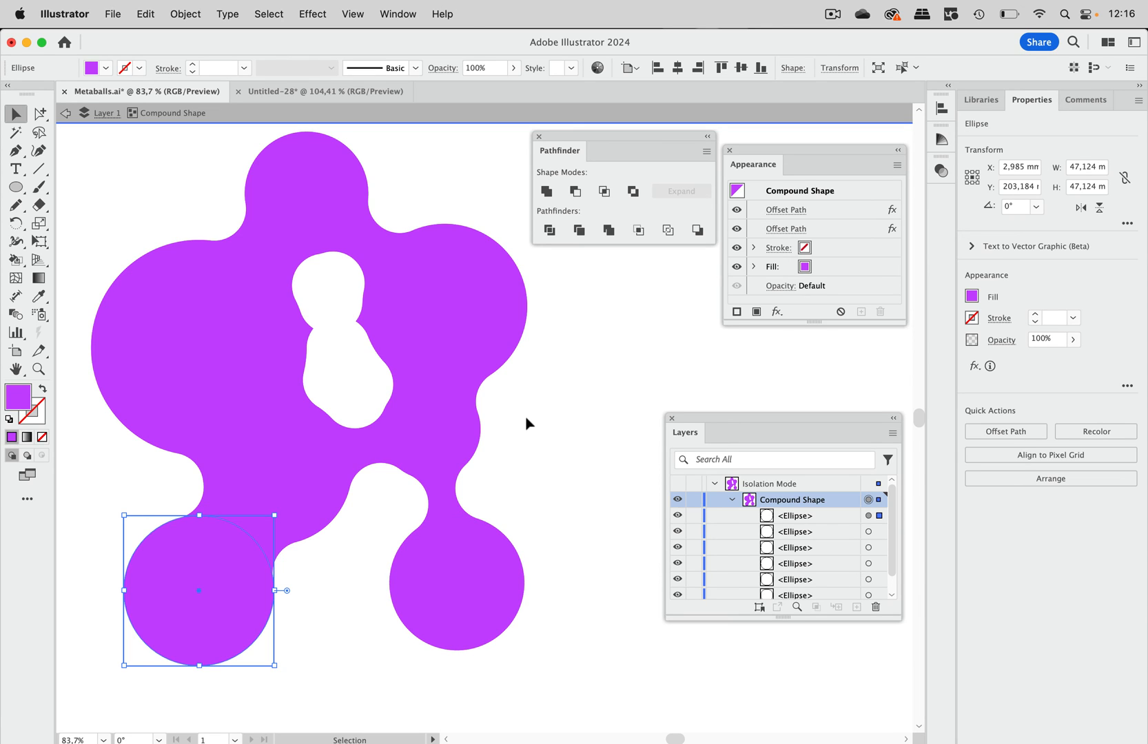
mouse_move(791, 421)
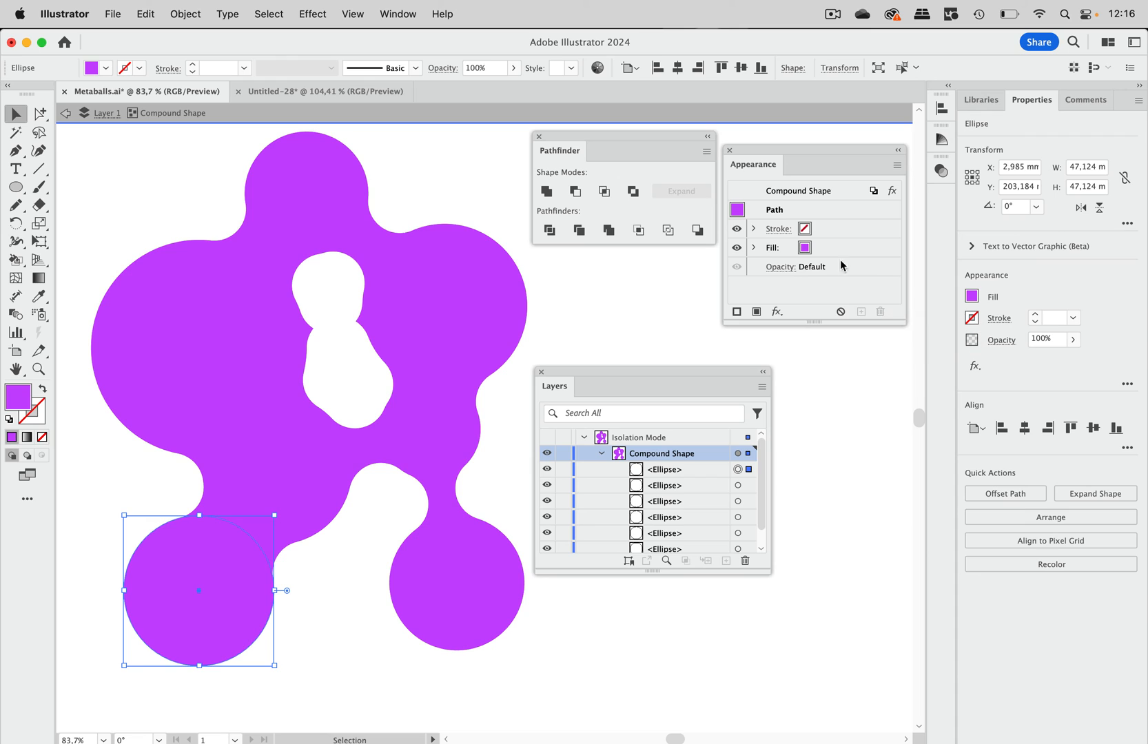
mouse_move(881, 185)
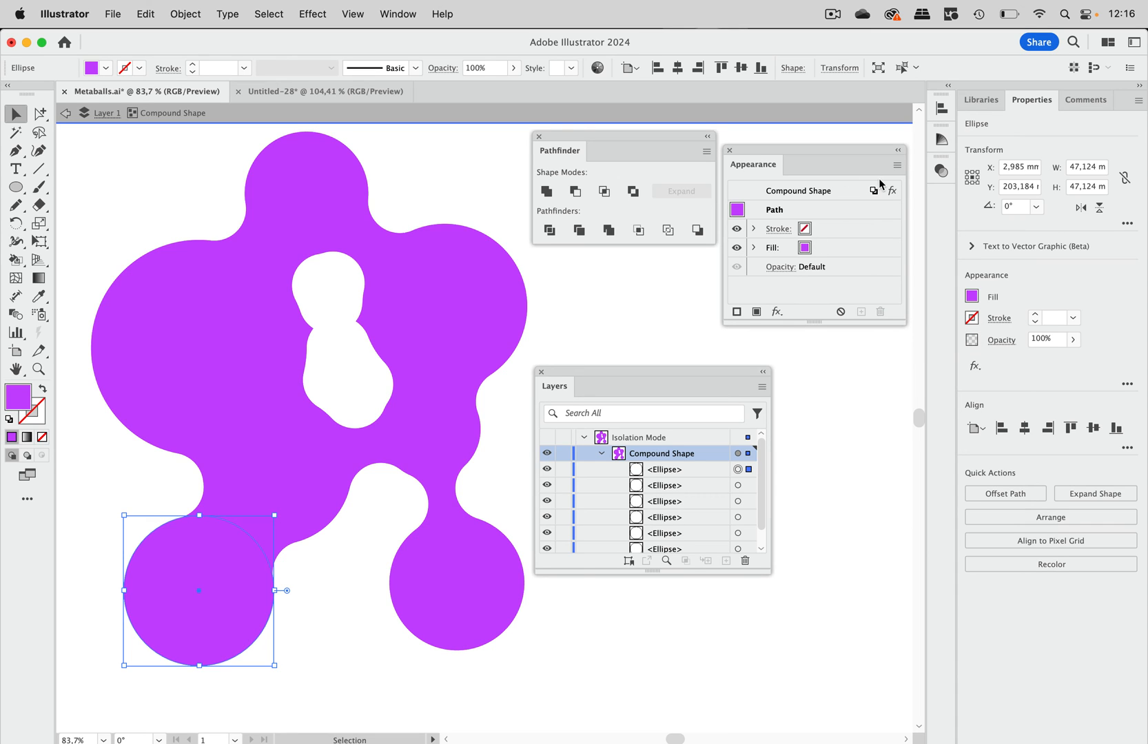
- Bring up the Appearance panel's options menu
click(898, 165)
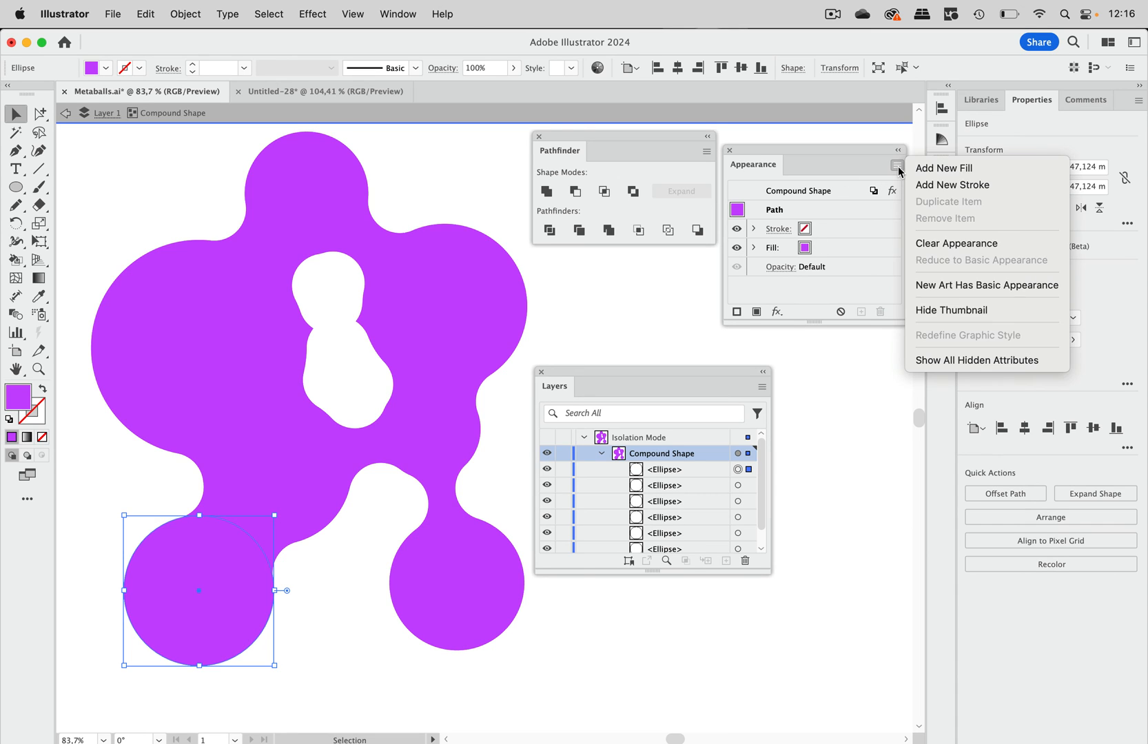
mouse_move(958, 285)
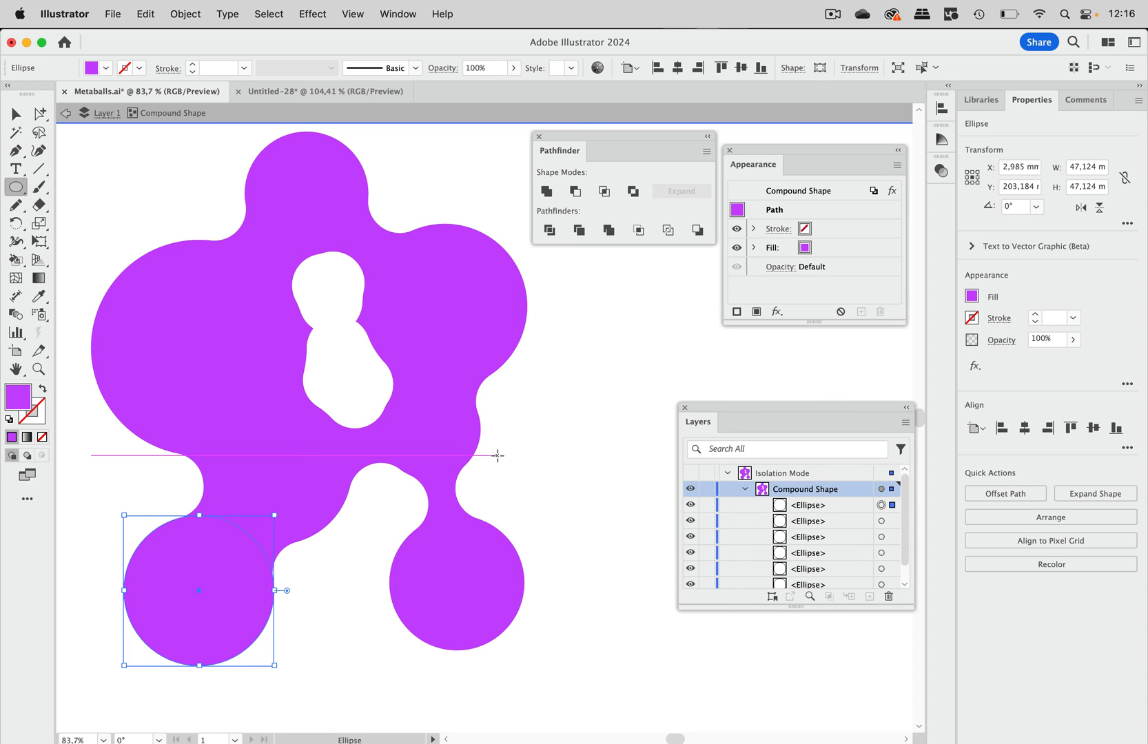
- Draw a smaller circle and push it against the blob's right side
drag(198, 591, 613, 519)
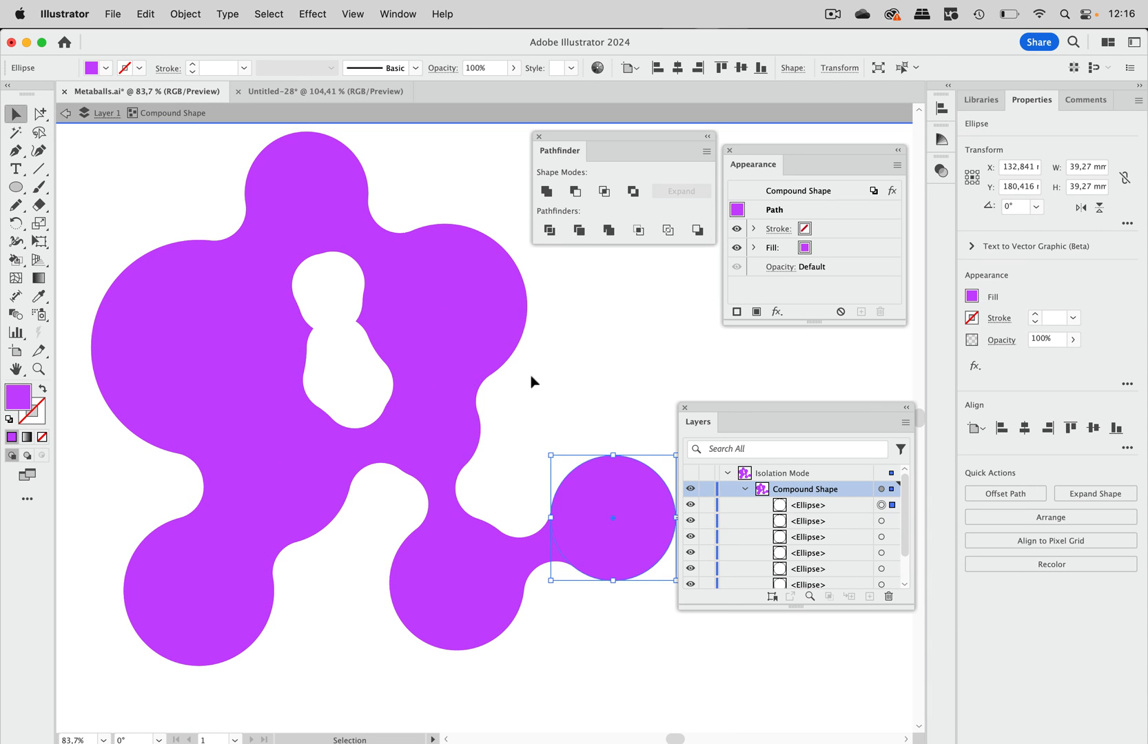
drag(612, 516, 340, 395)
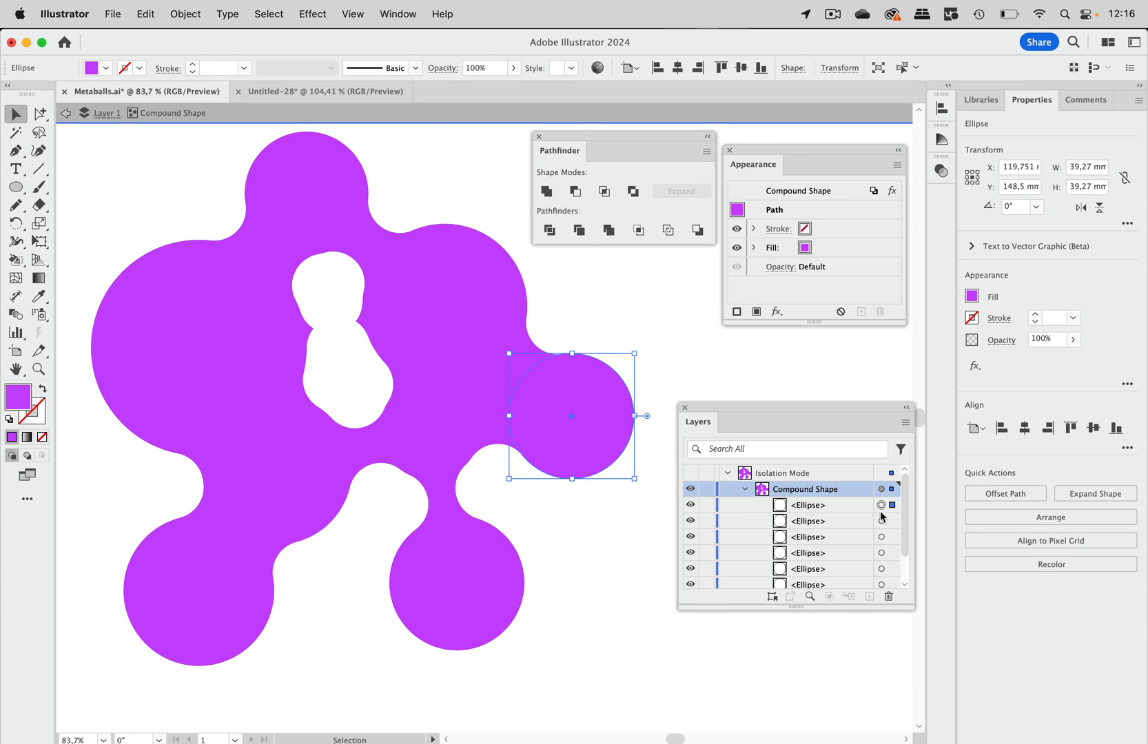
mouse_move(829, 510)
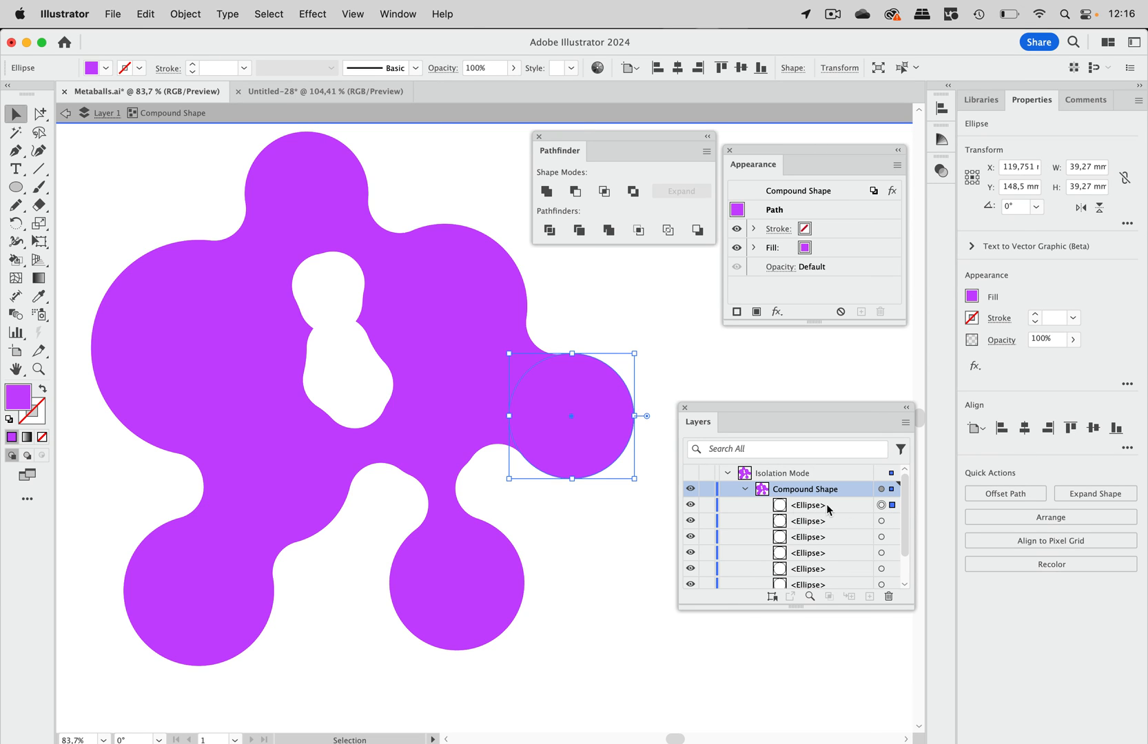
mouse_move(882, 508)
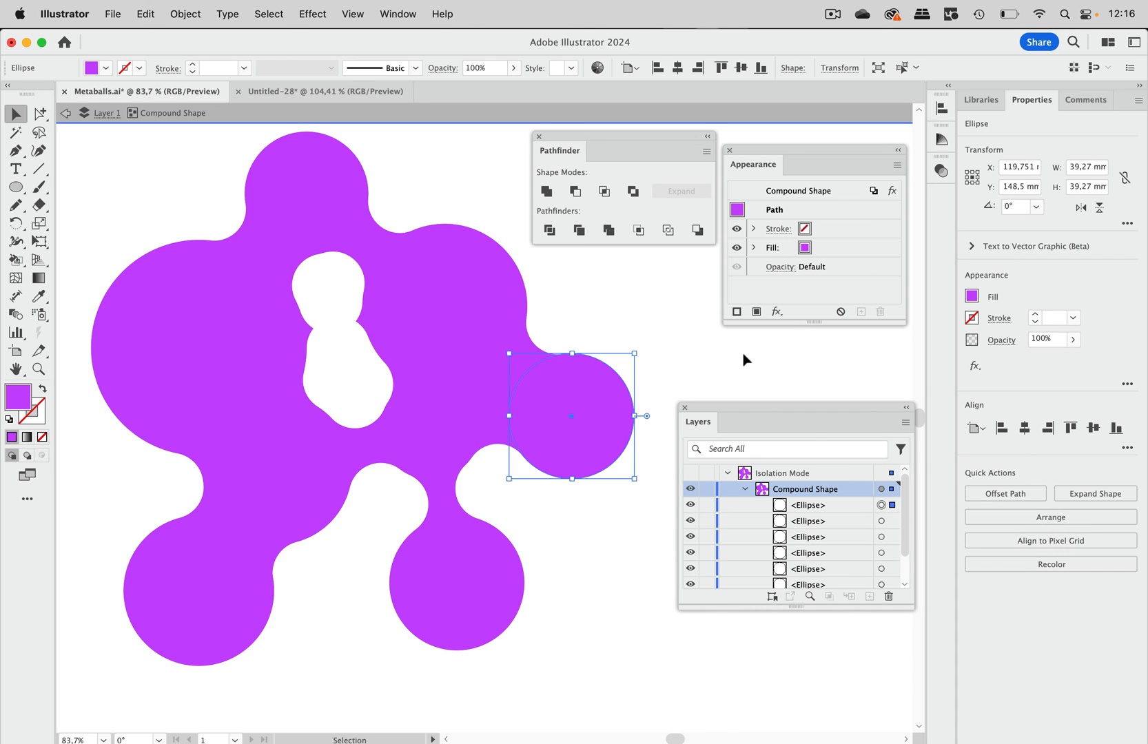
mouse_move(757, 311)
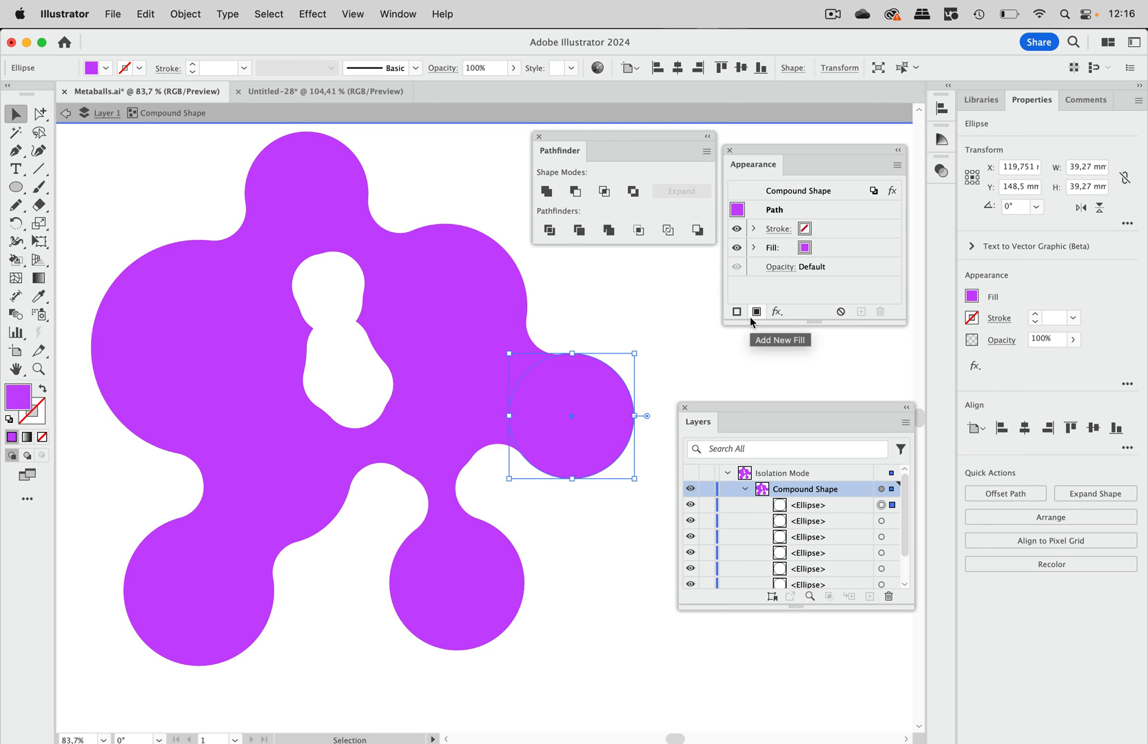
mouse_move(652, 205)
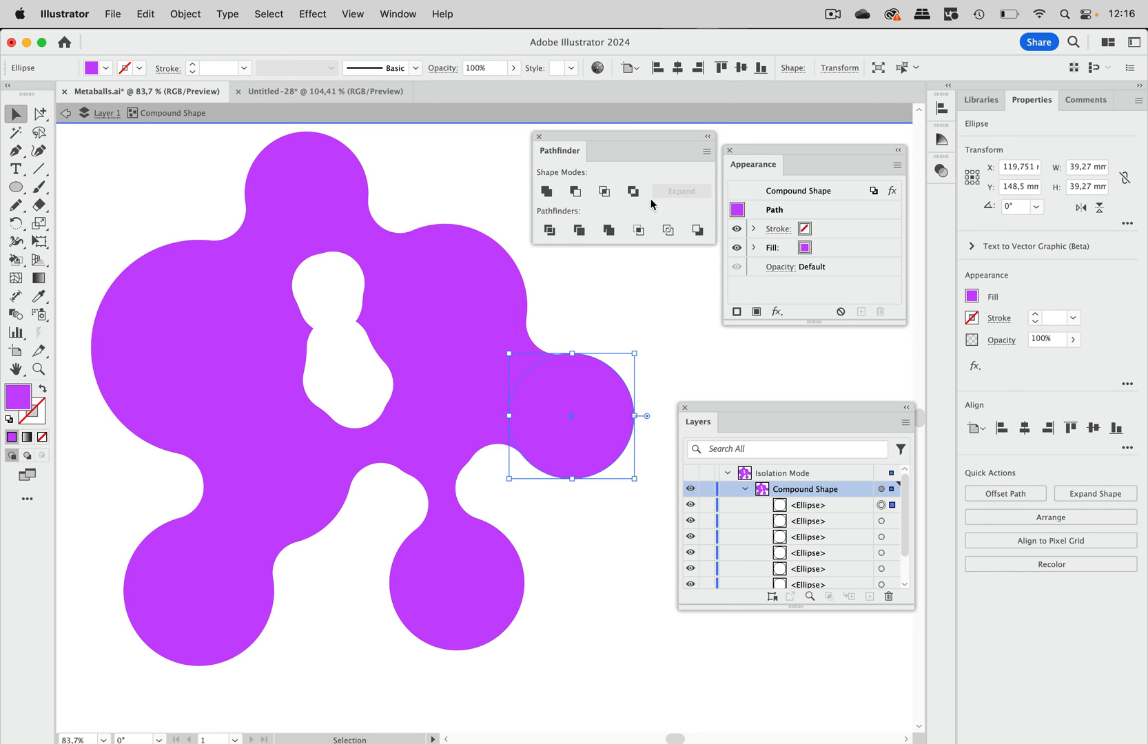
mouse_move(560, 409)
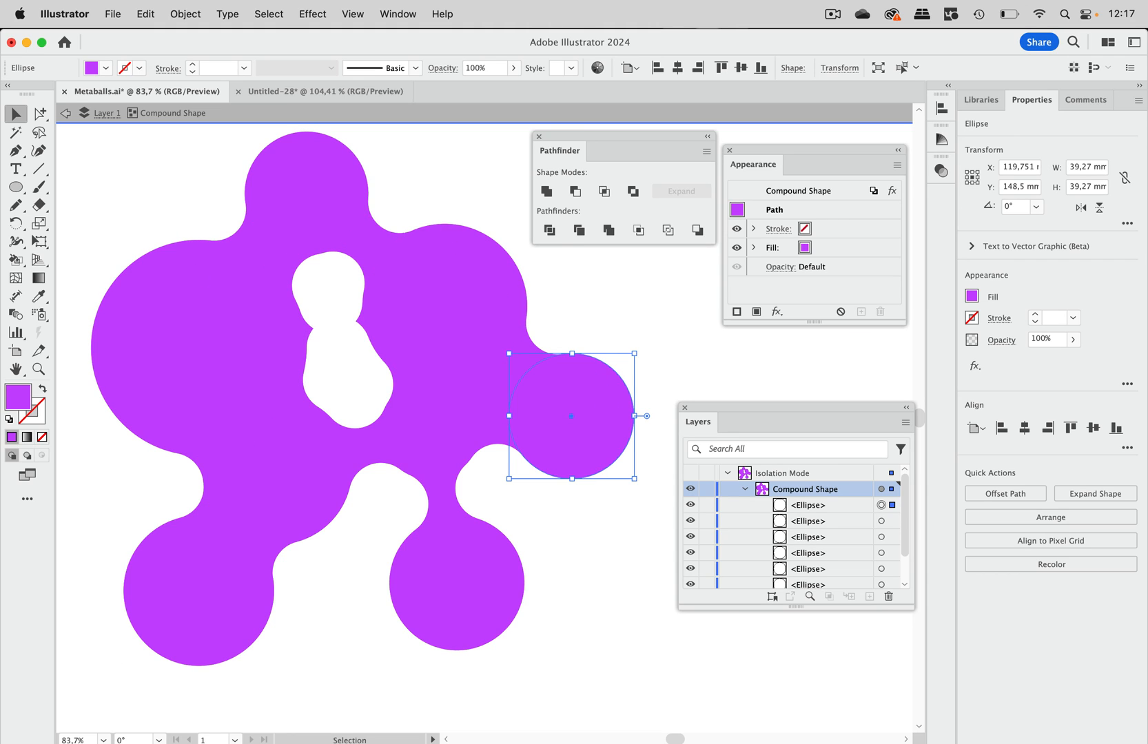
mouse_move(546, 191)
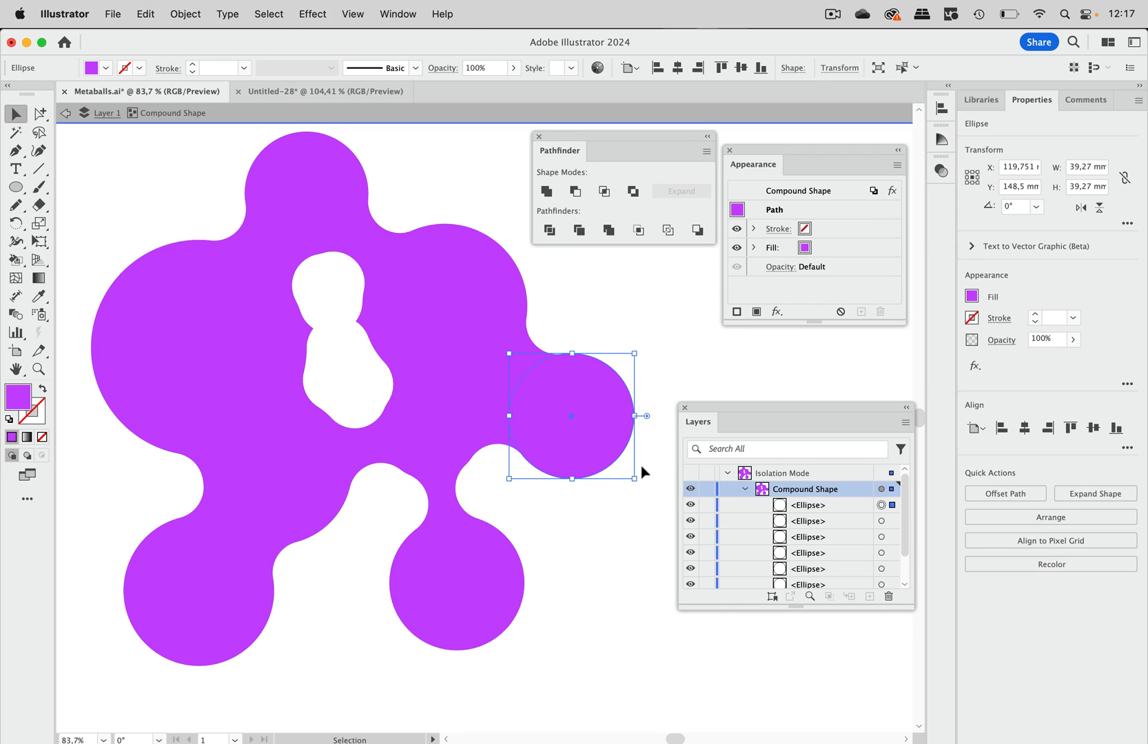
mouse_move(674, 307)
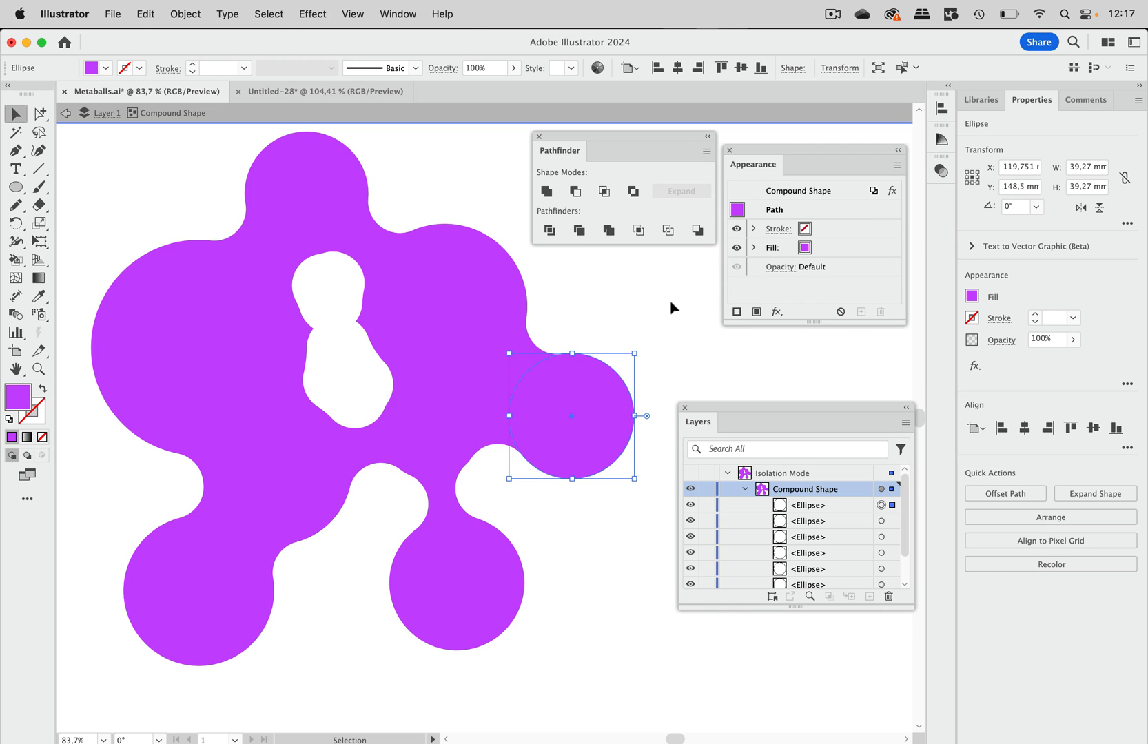
mouse_move(633, 191)
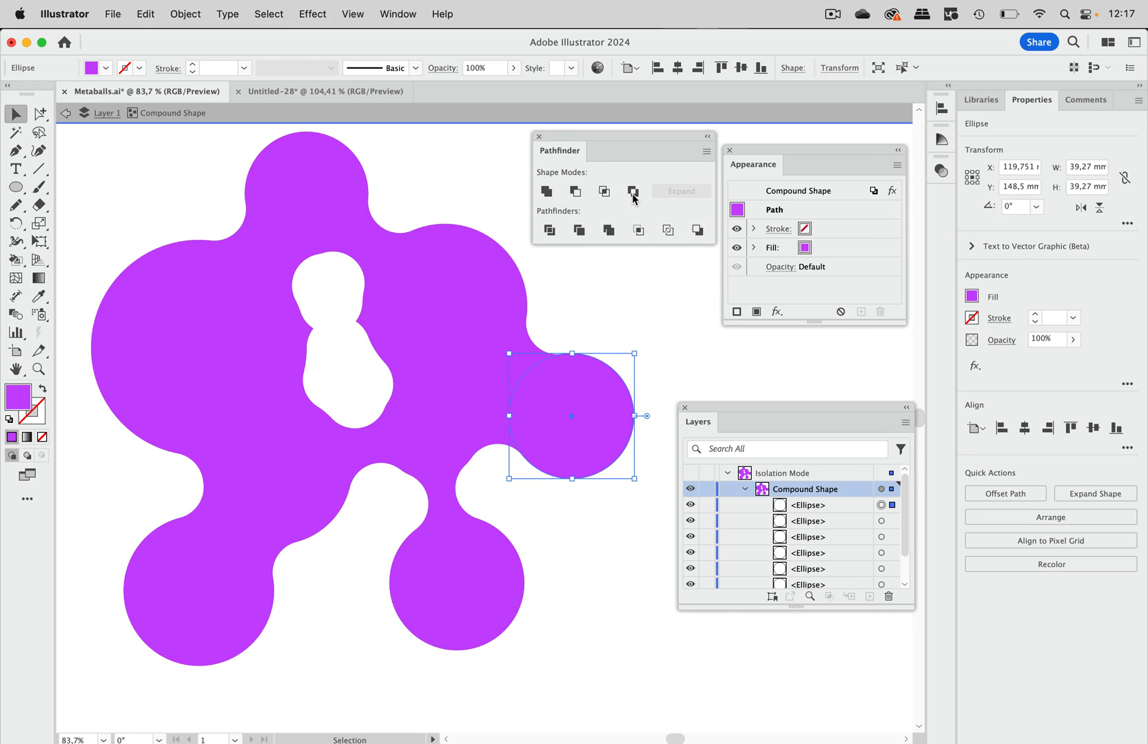
mouse_move(626, 360)
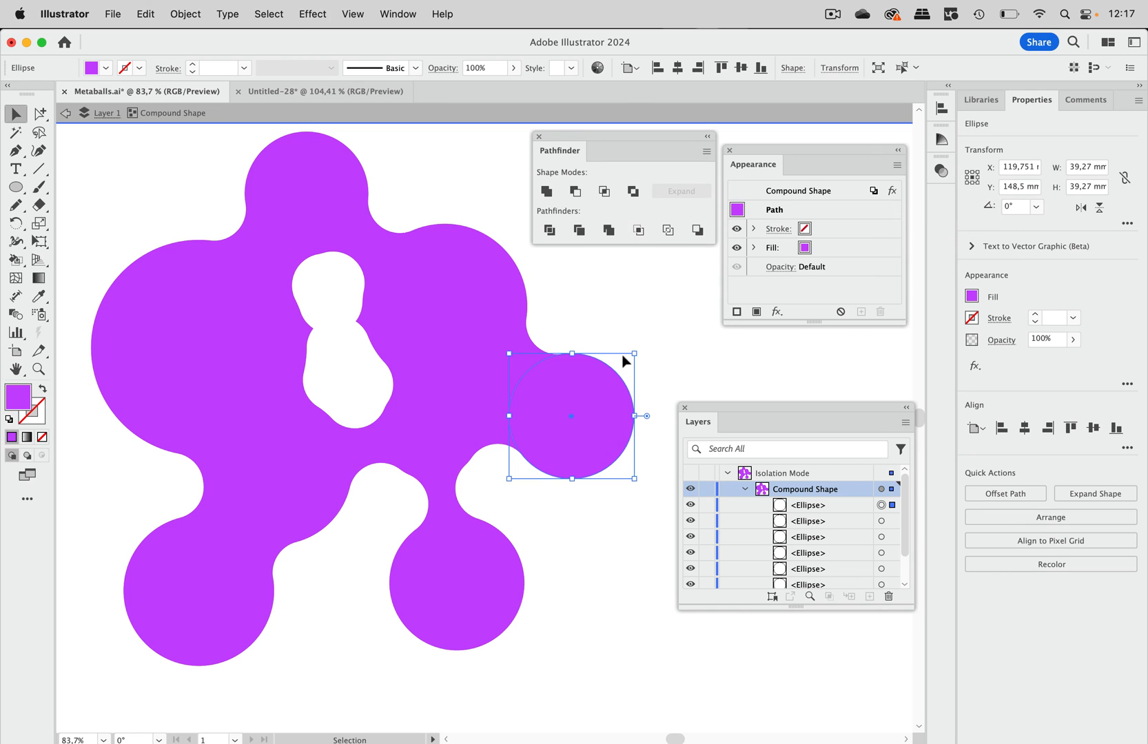
- Drag the new circle to several spots inside the blob, previewing the holes it creates
drag(572, 415, 446, 345)
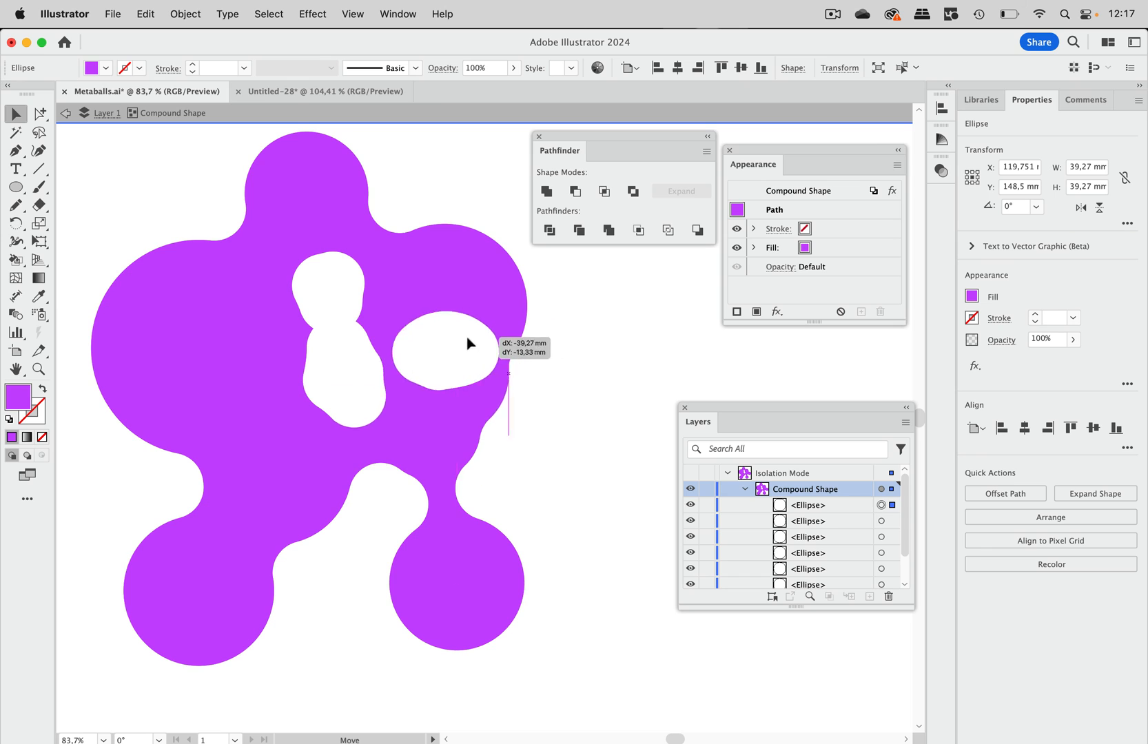
drag(444, 345, 264, 513)
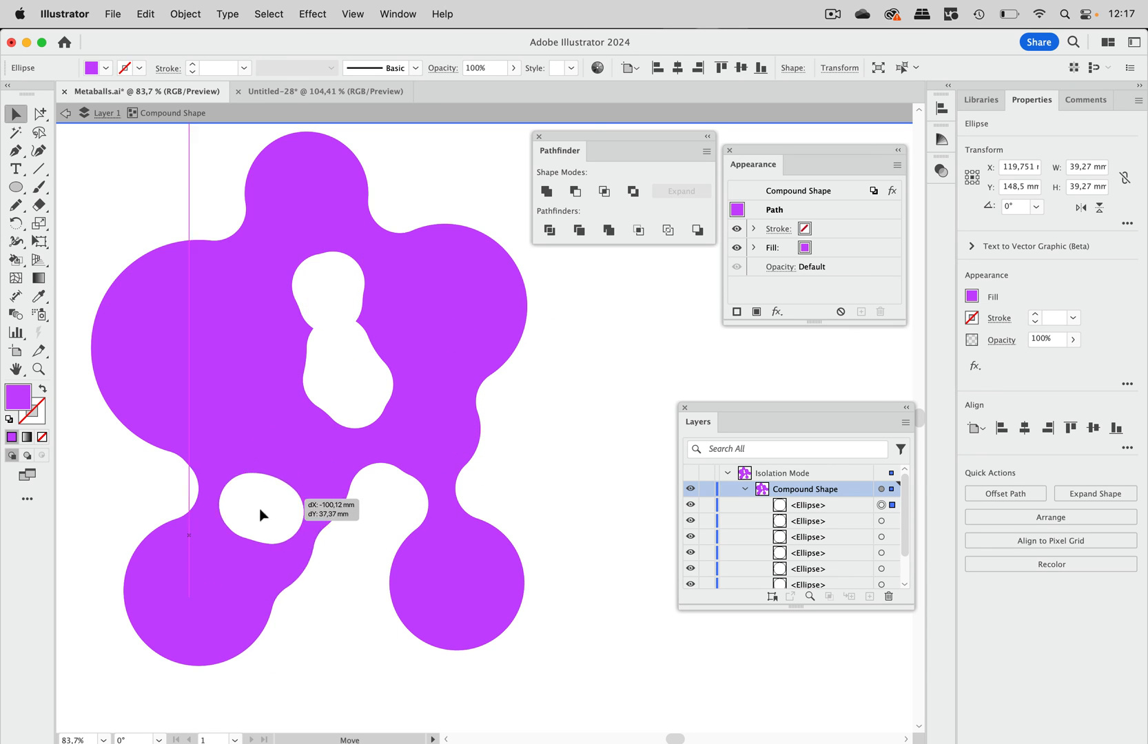
drag(263, 515, 213, 311)
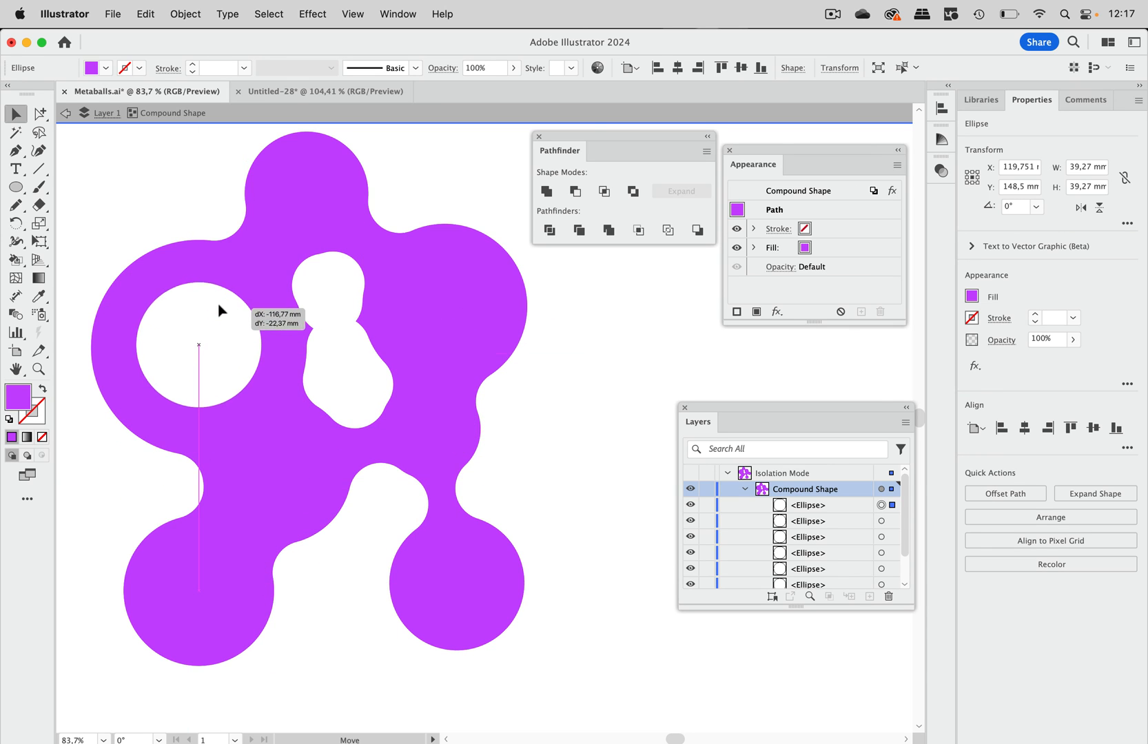
drag(198, 345, 432, 293)
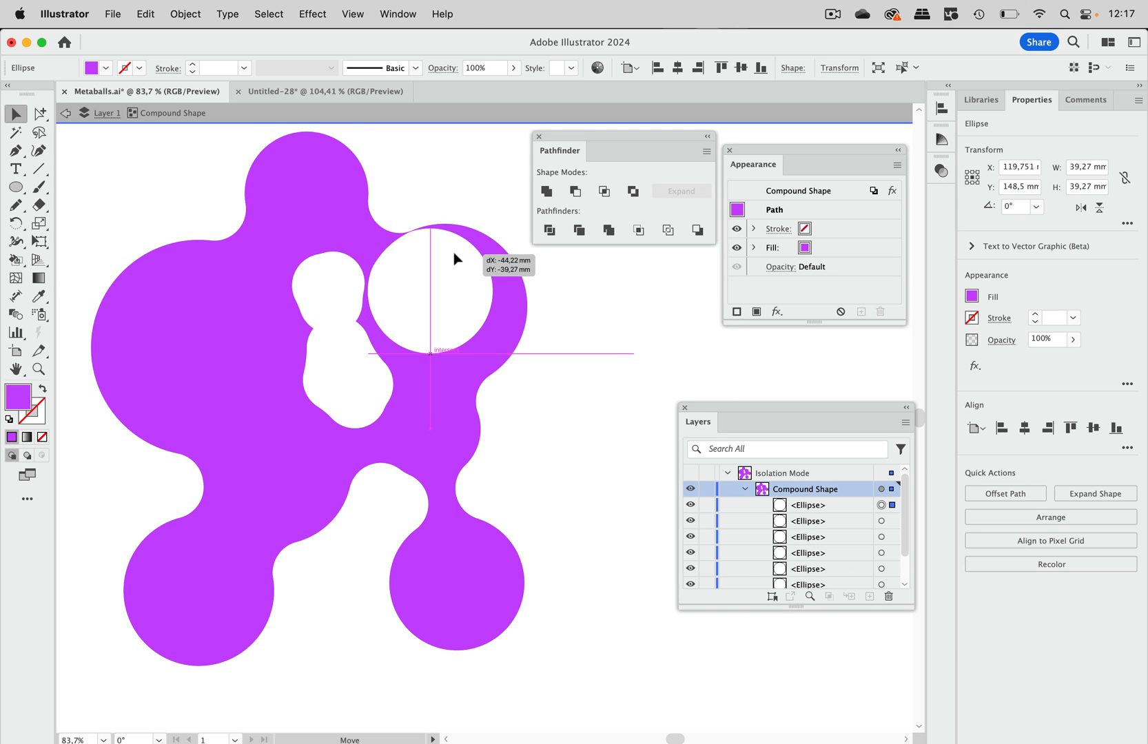
drag(440, 286, 205, 384)
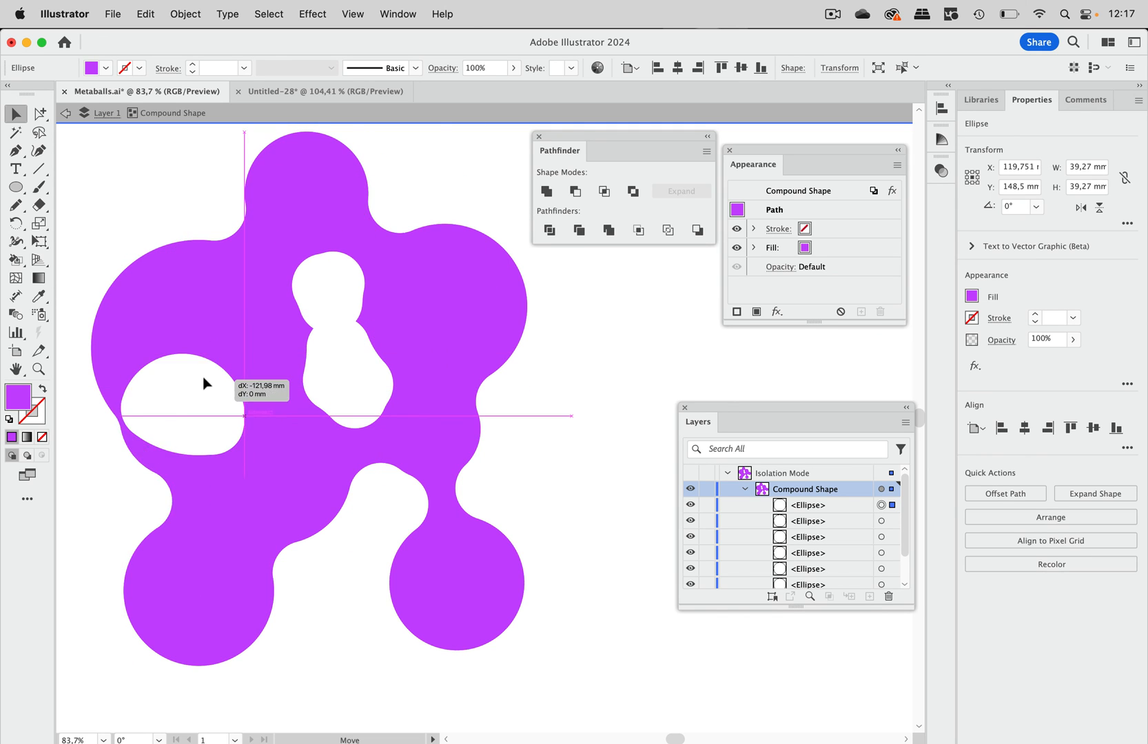
drag(209, 383, 357, 639)
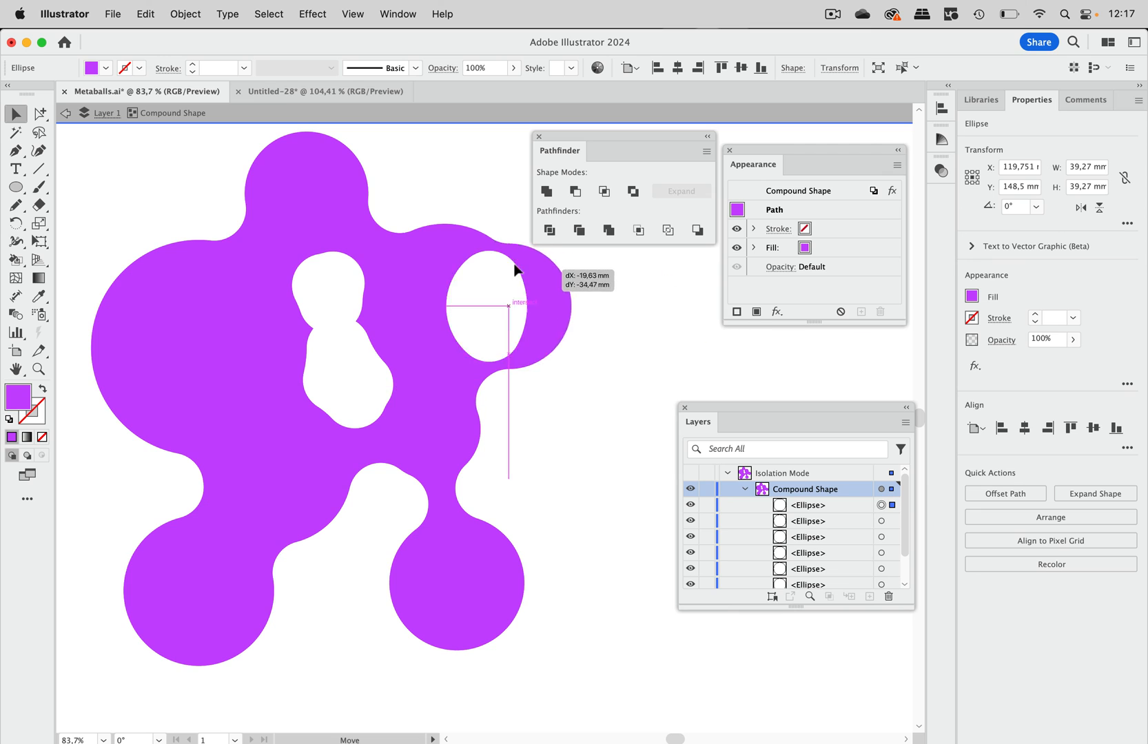
- Settle the circle slightly higher, just outside the blob's right edge
drag(516, 270, 561, 300)
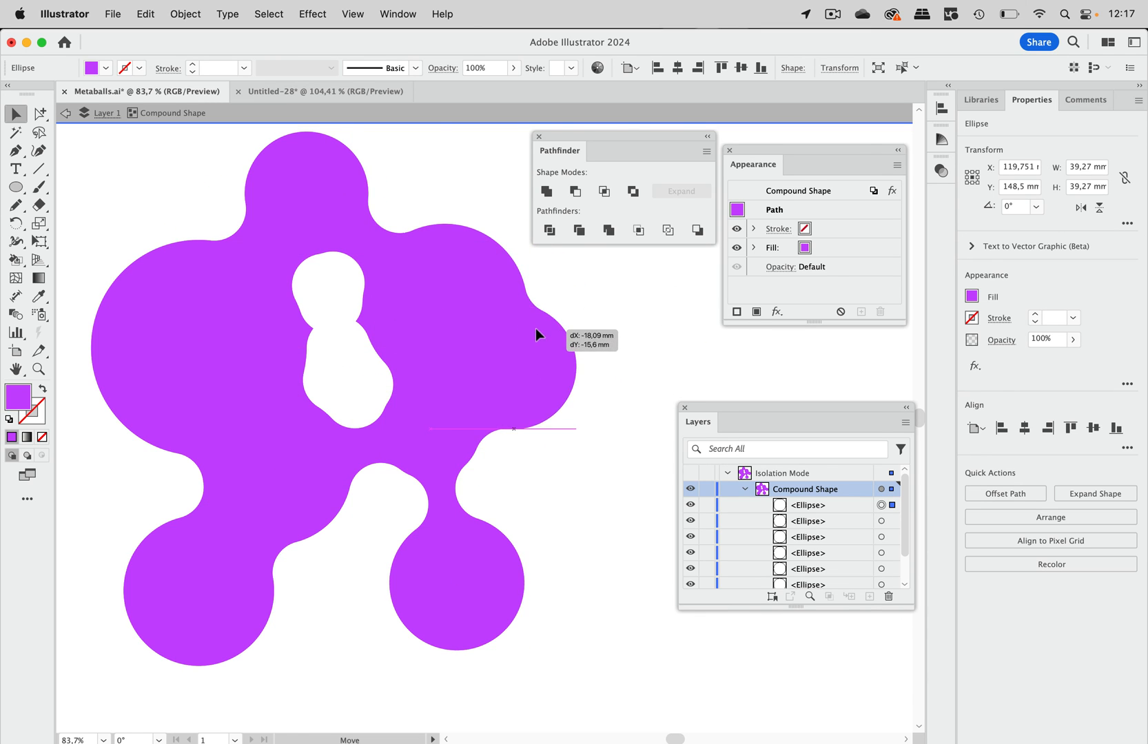
drag(540, 335, 556, 379)
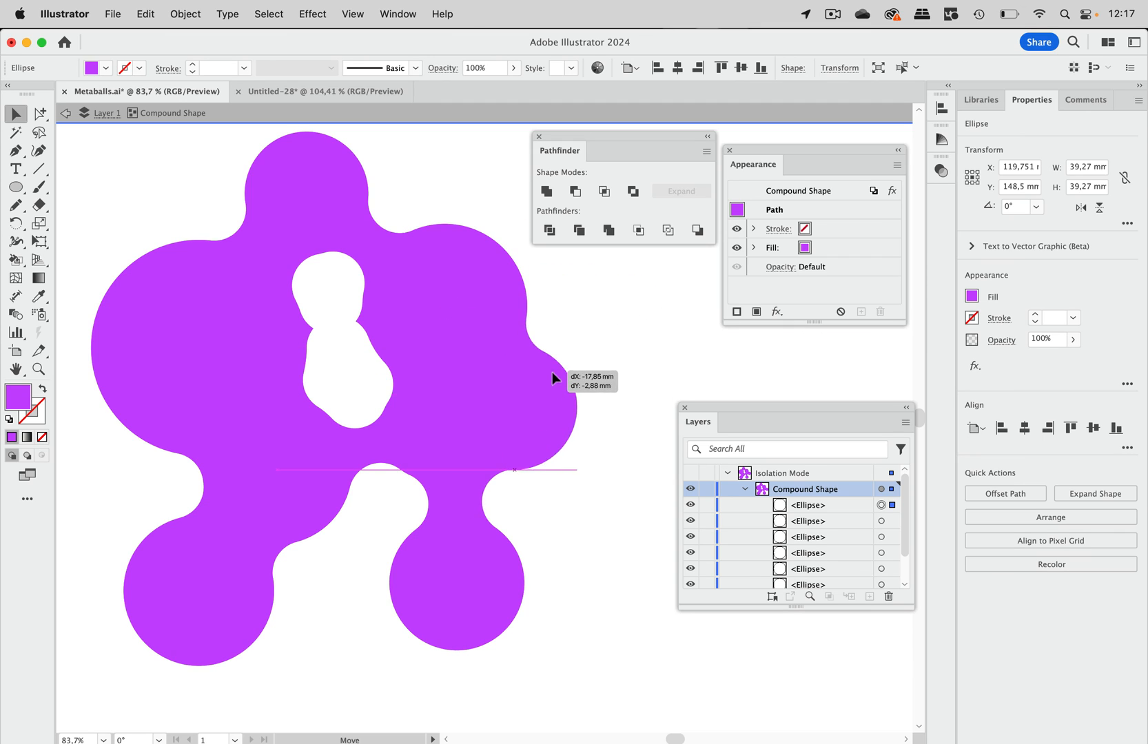
drag(554, 379, 572, 383)
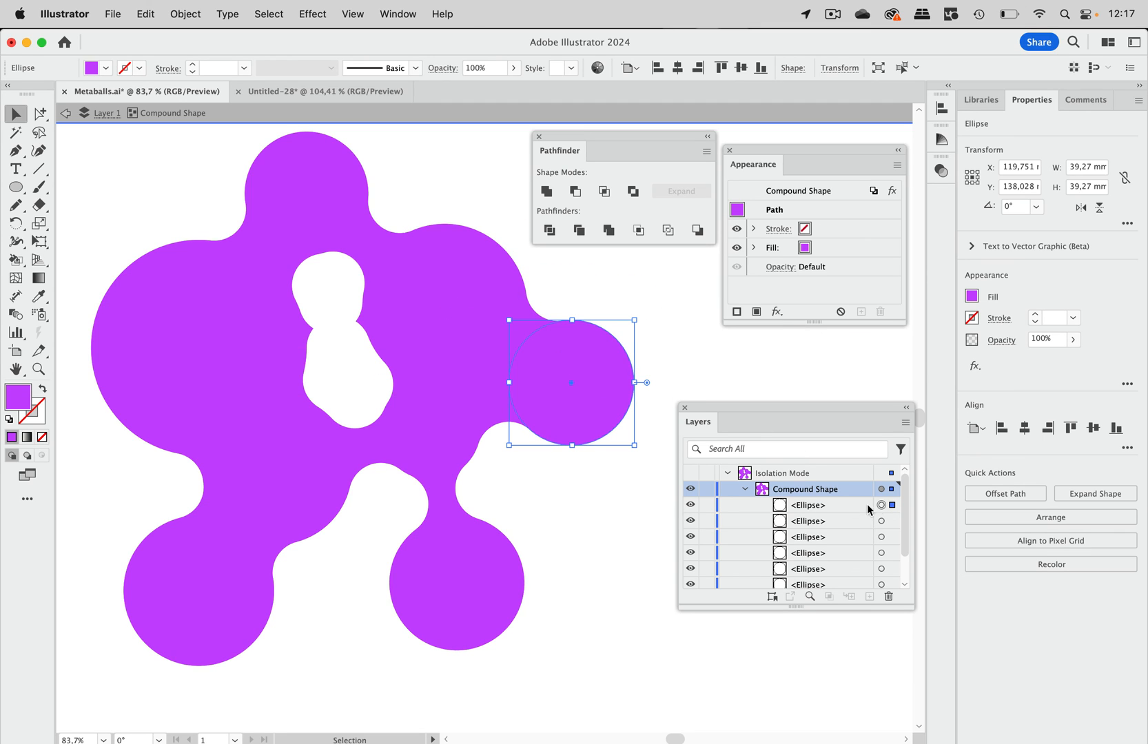
mouse_move(881, 507)
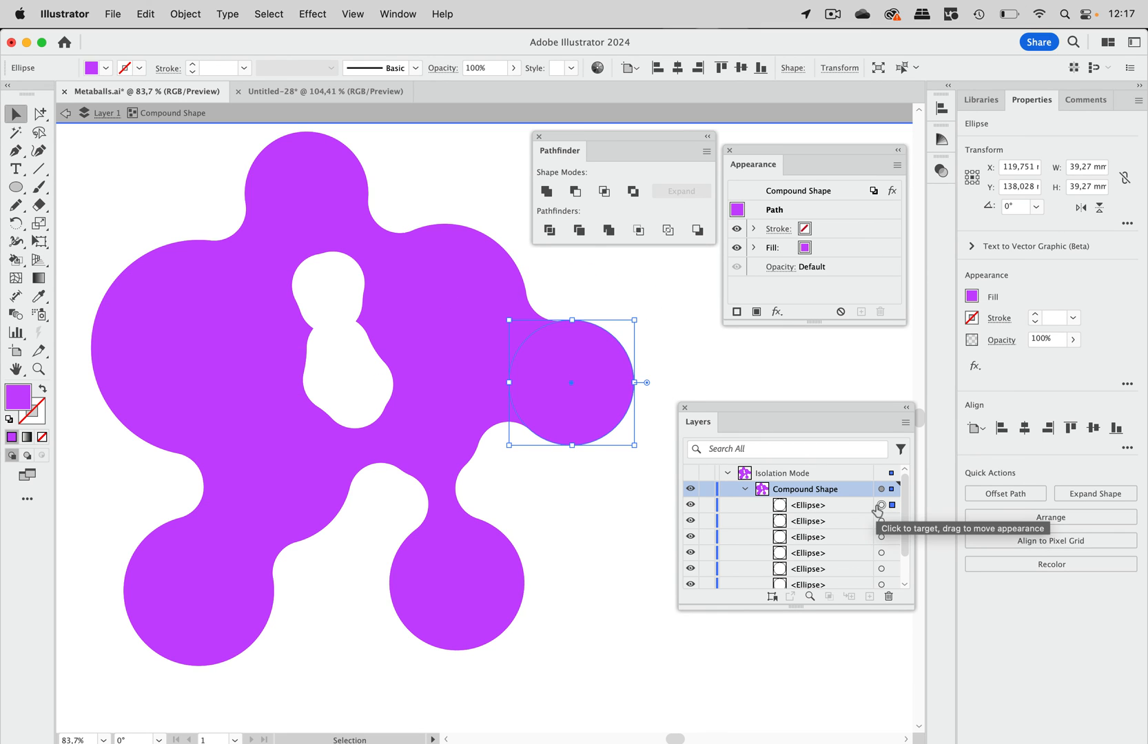
mouse_move(705, 420)
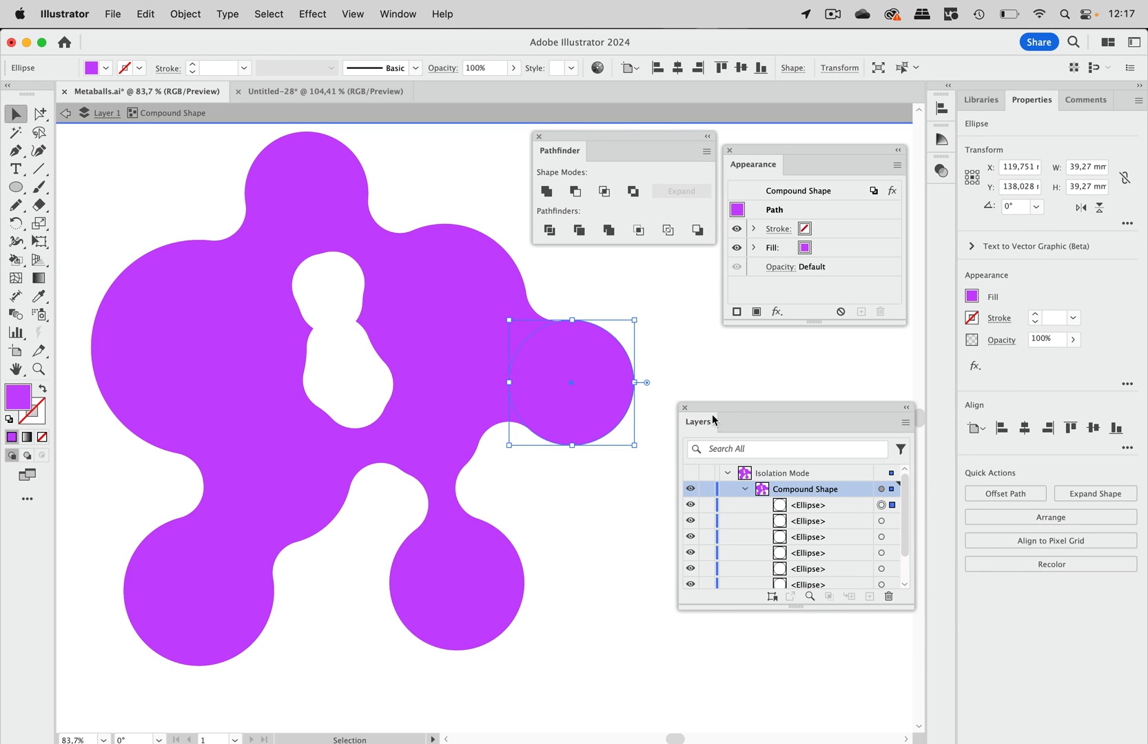